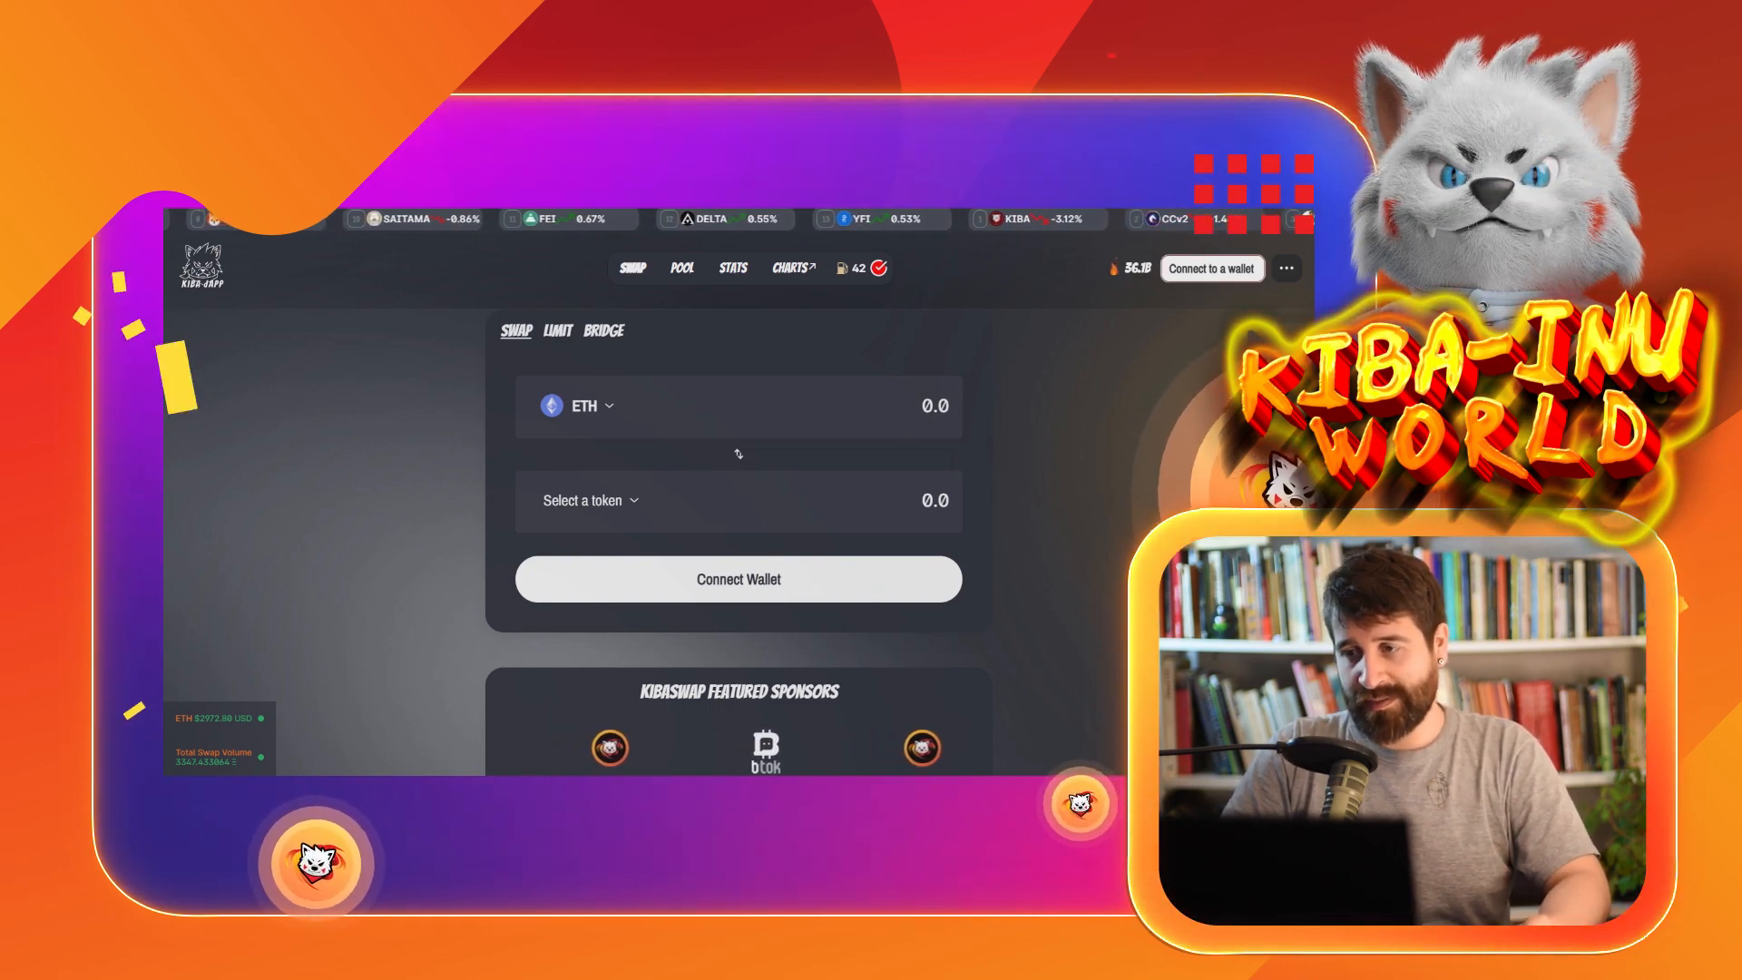
- Connect the MetaMask wallet so the swap page runs on BSC with the address shown
click(738, 578)
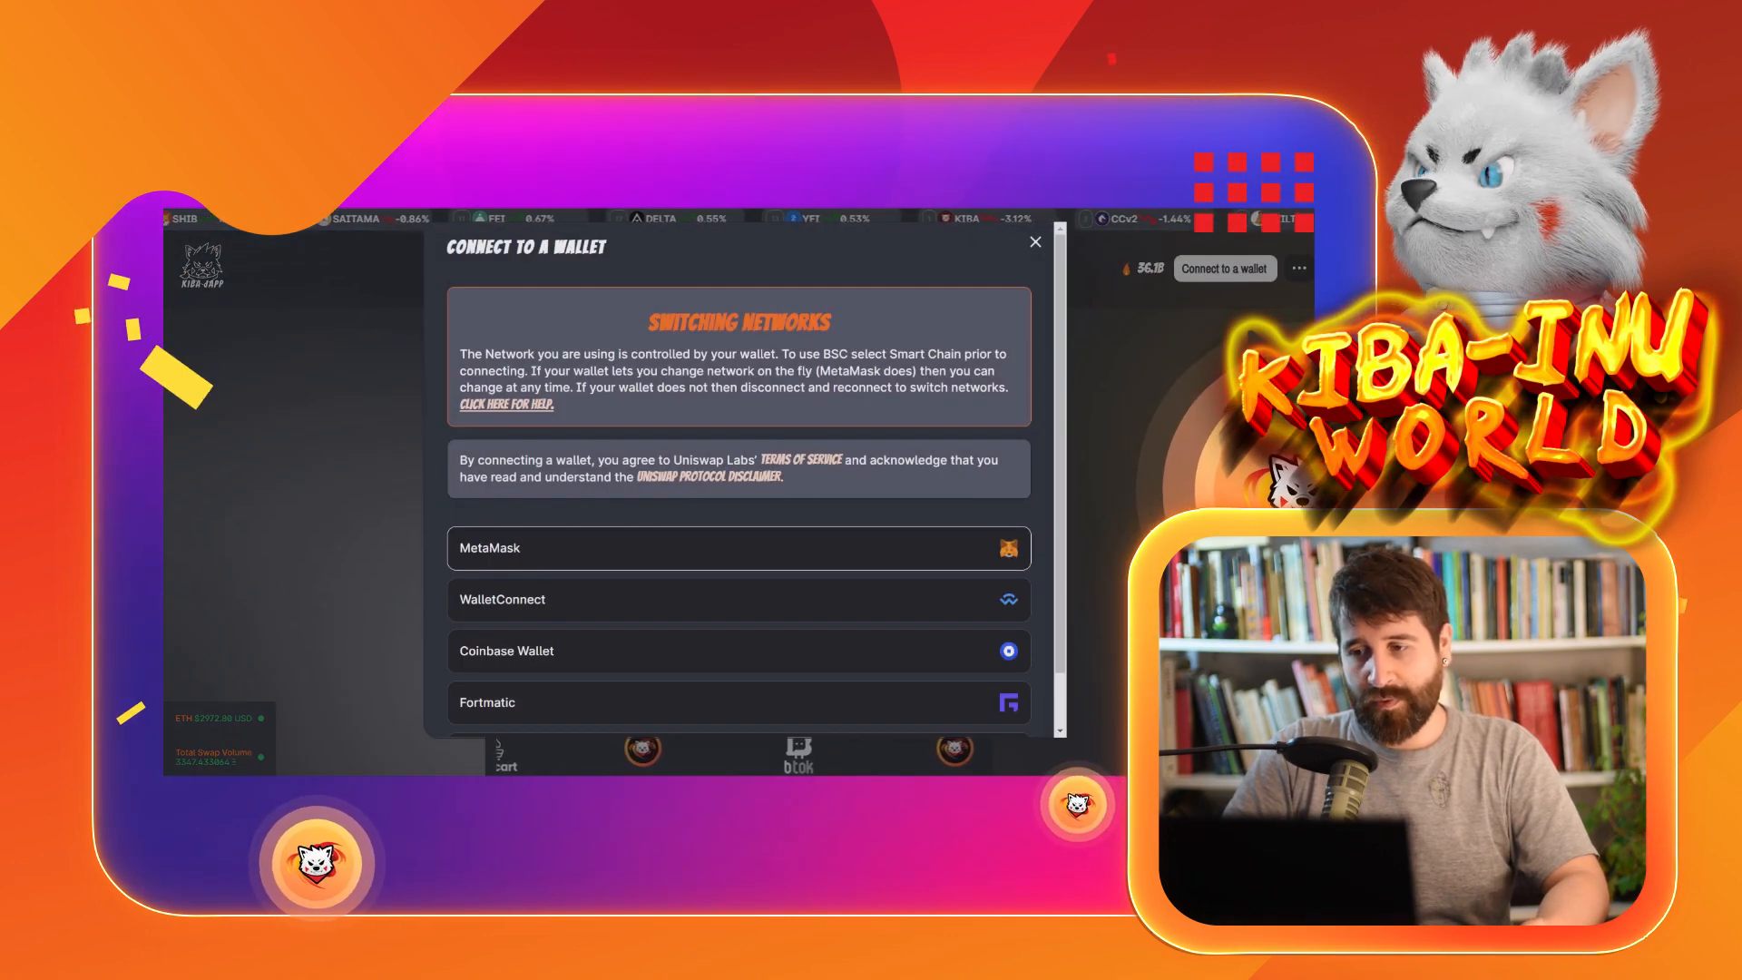
click(1032, 242)
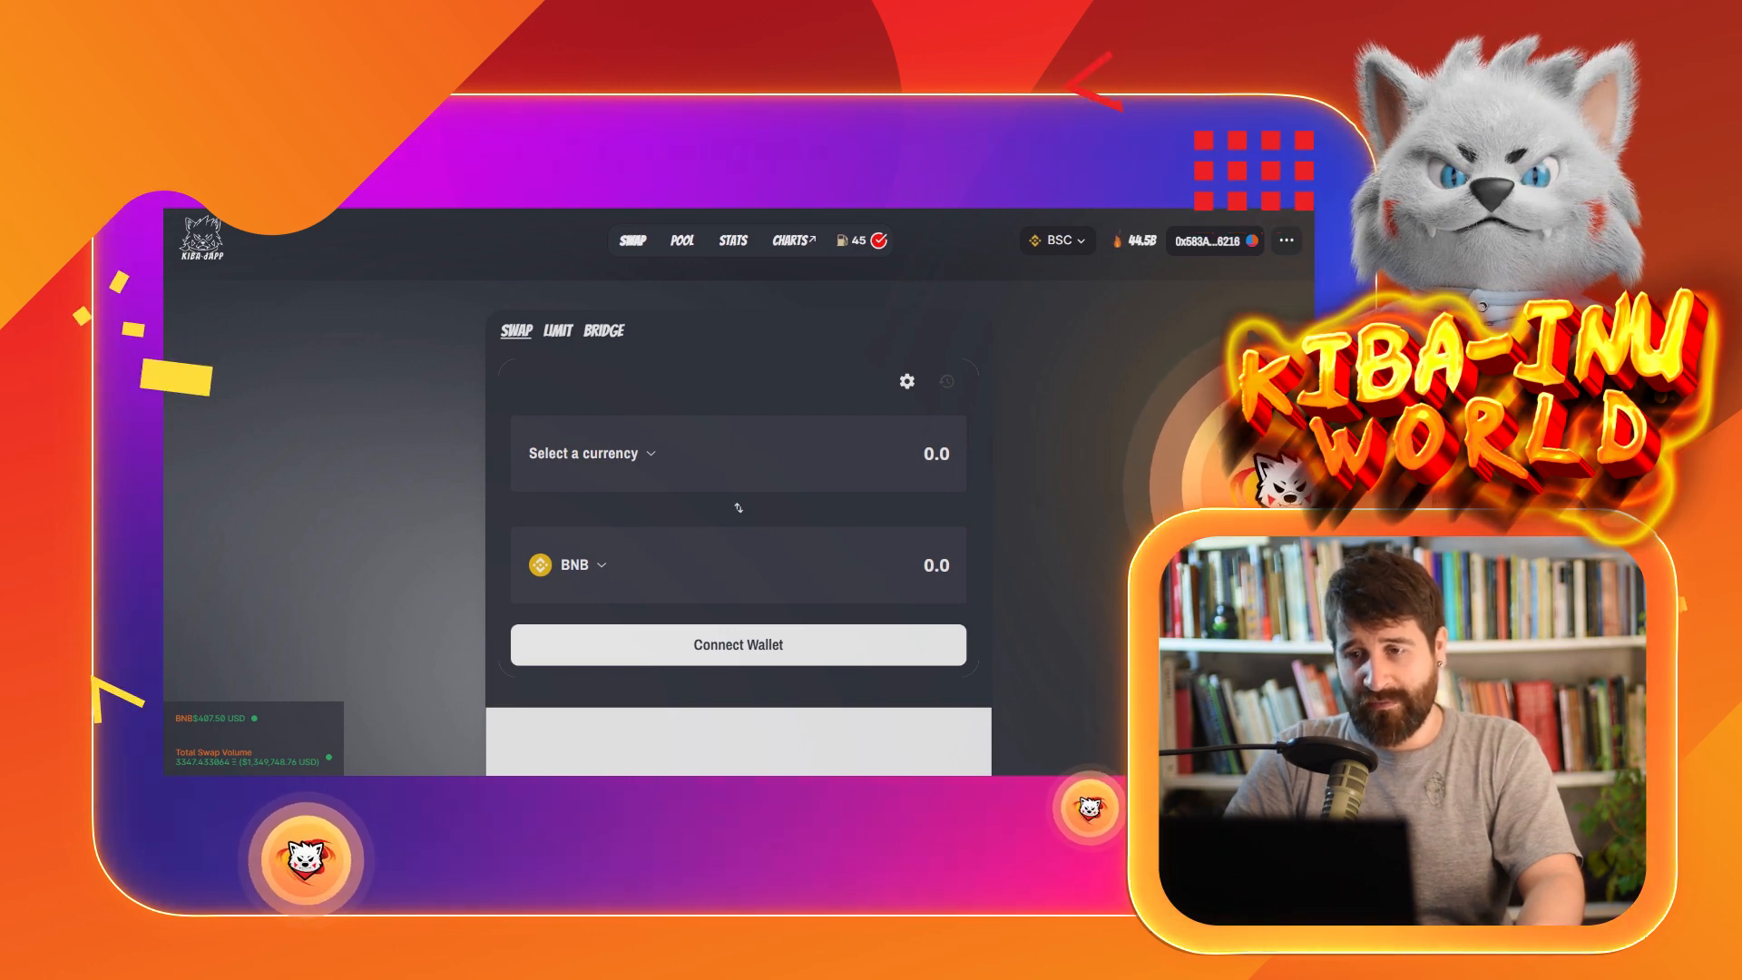
click(731, 240)
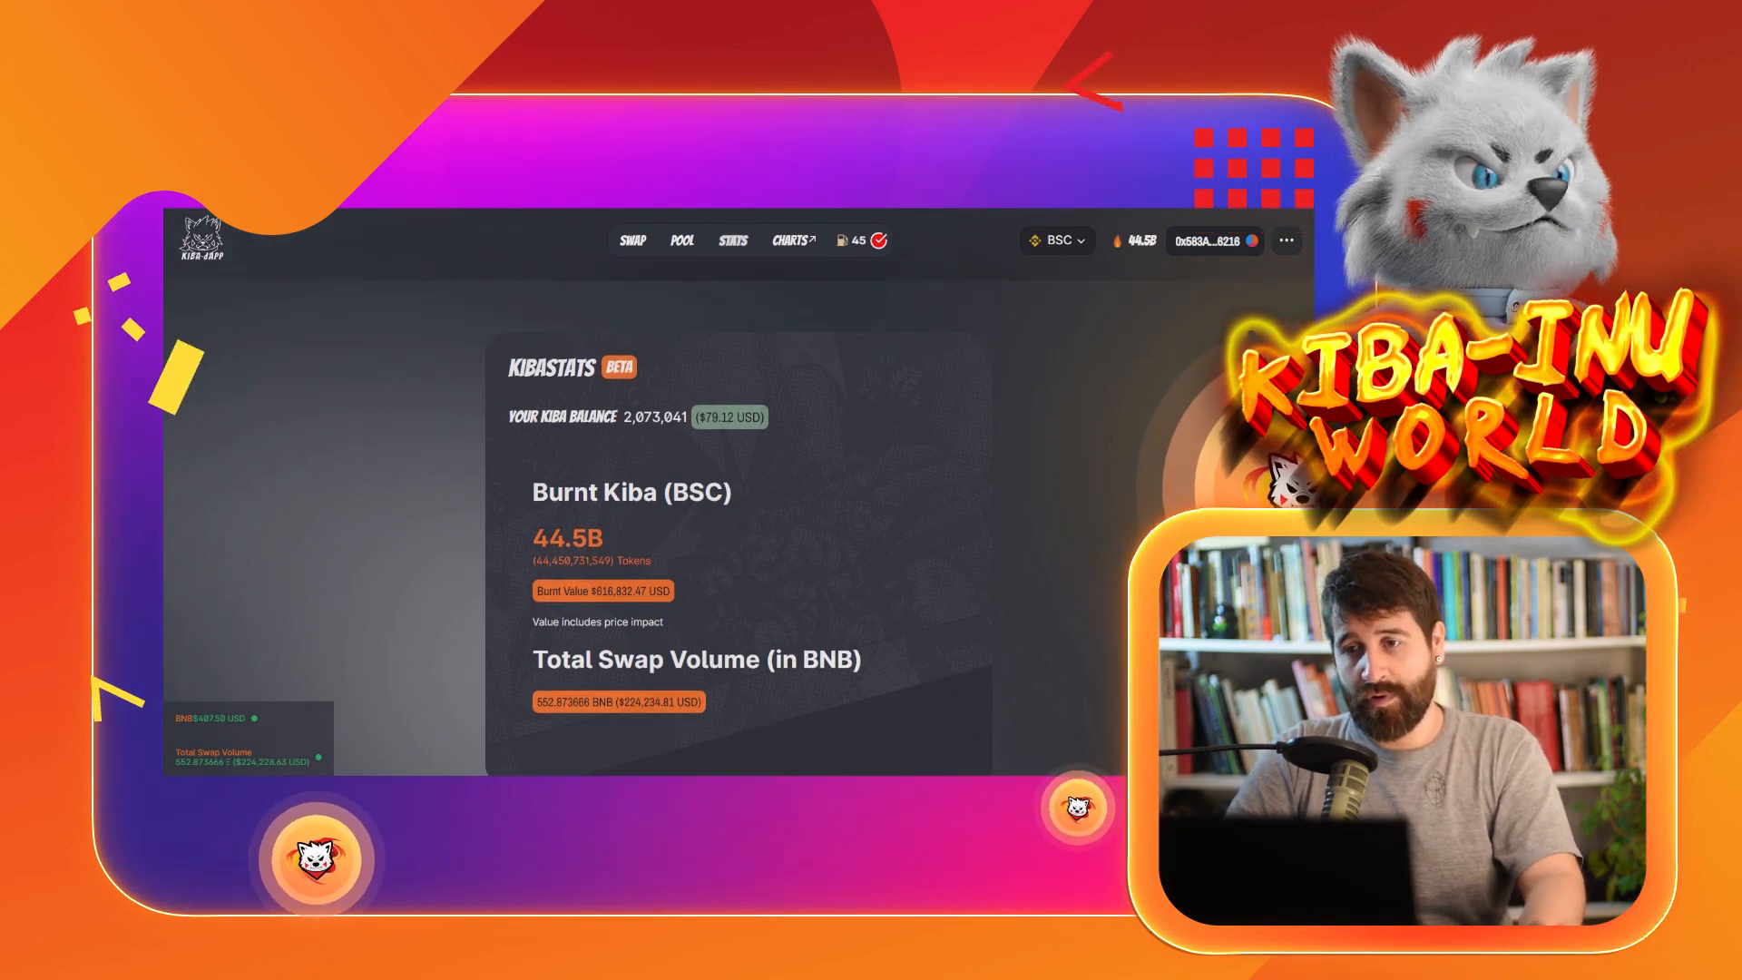
click(789, 240)
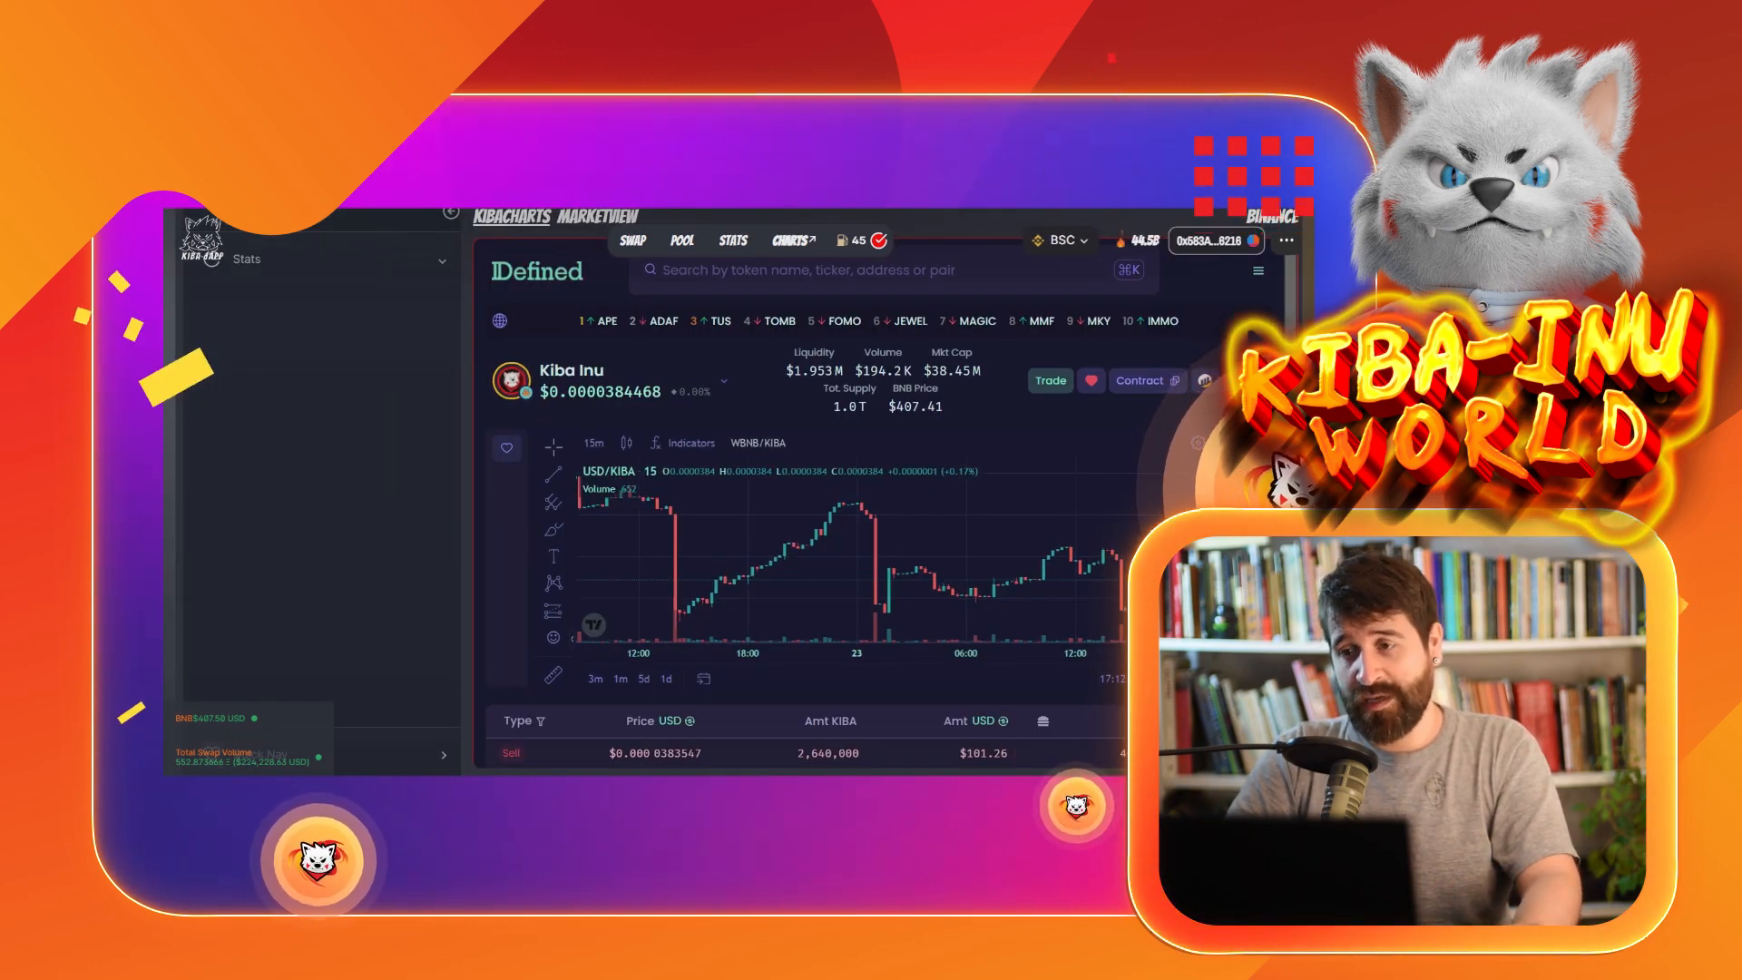
click(1216, 239)
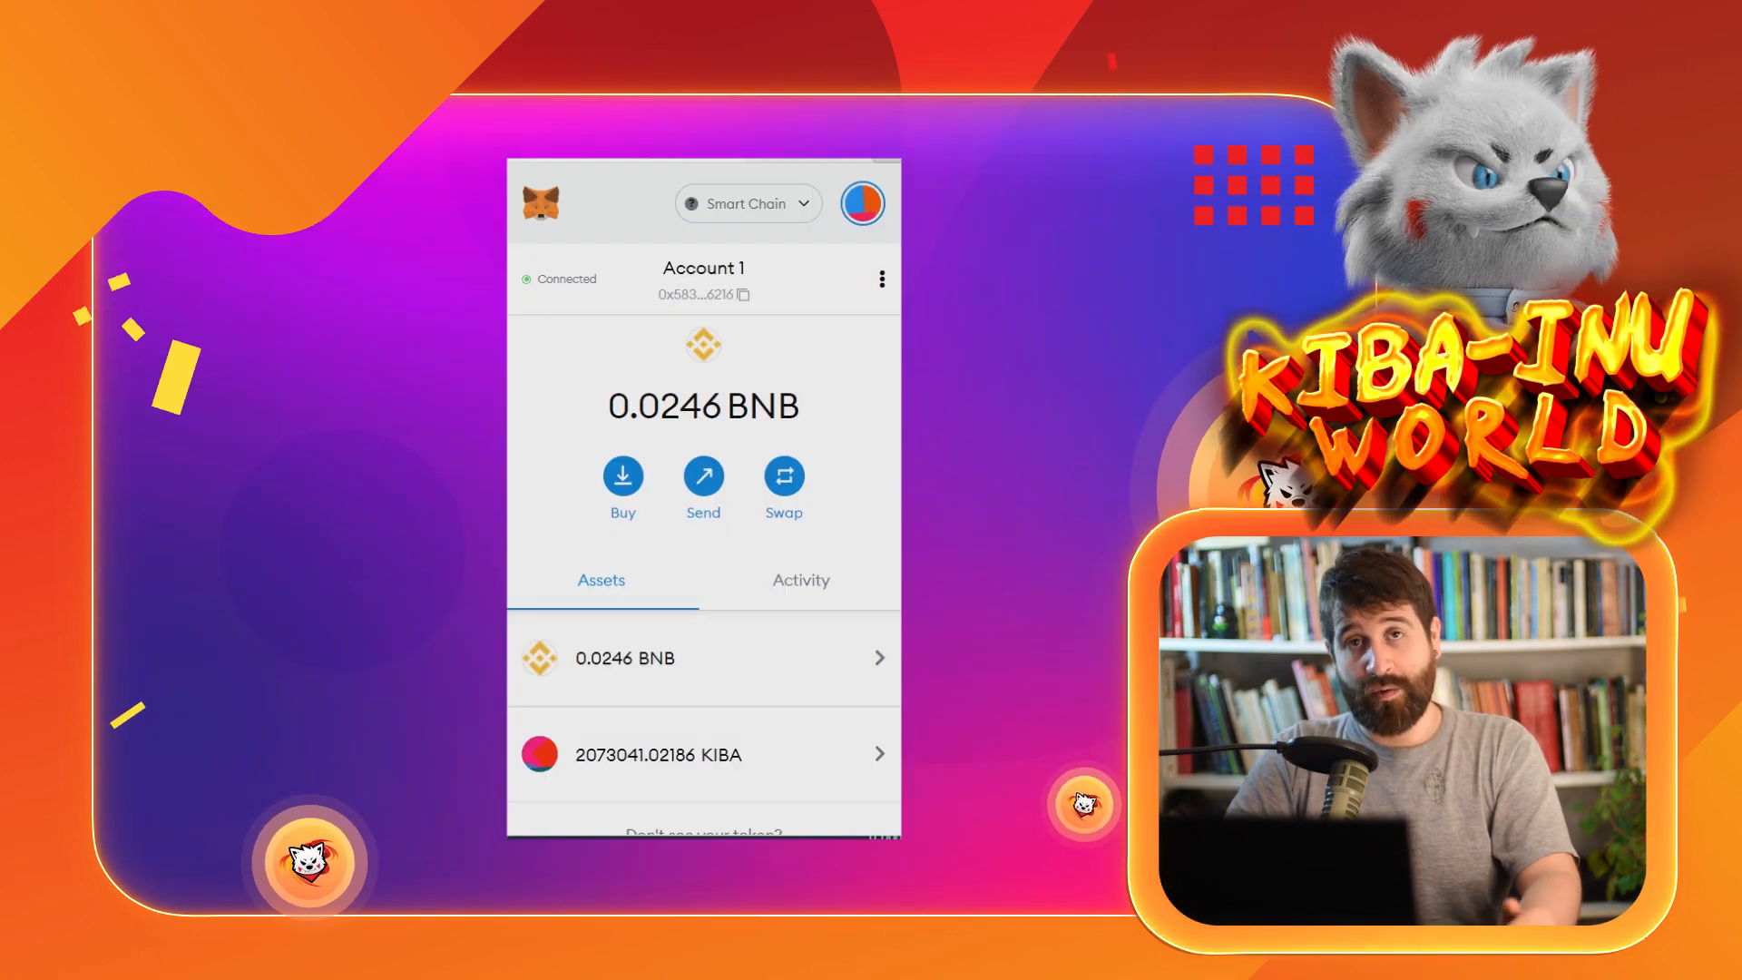
click(746, 201)
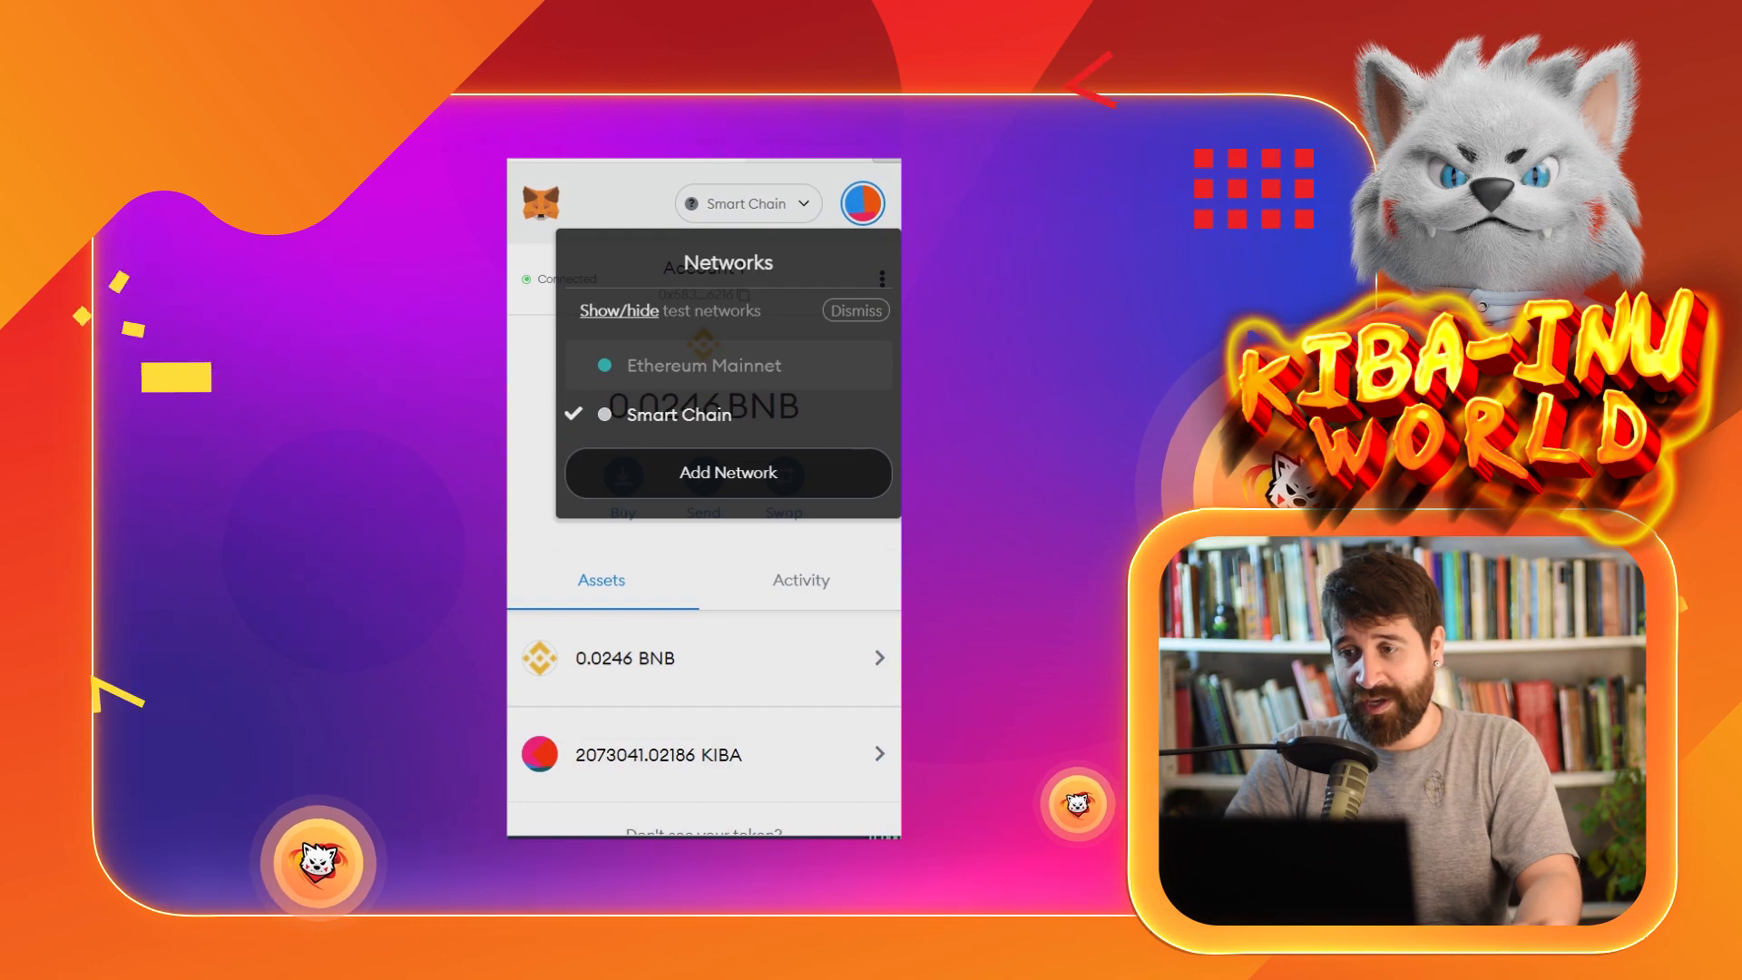
click(706, 365)
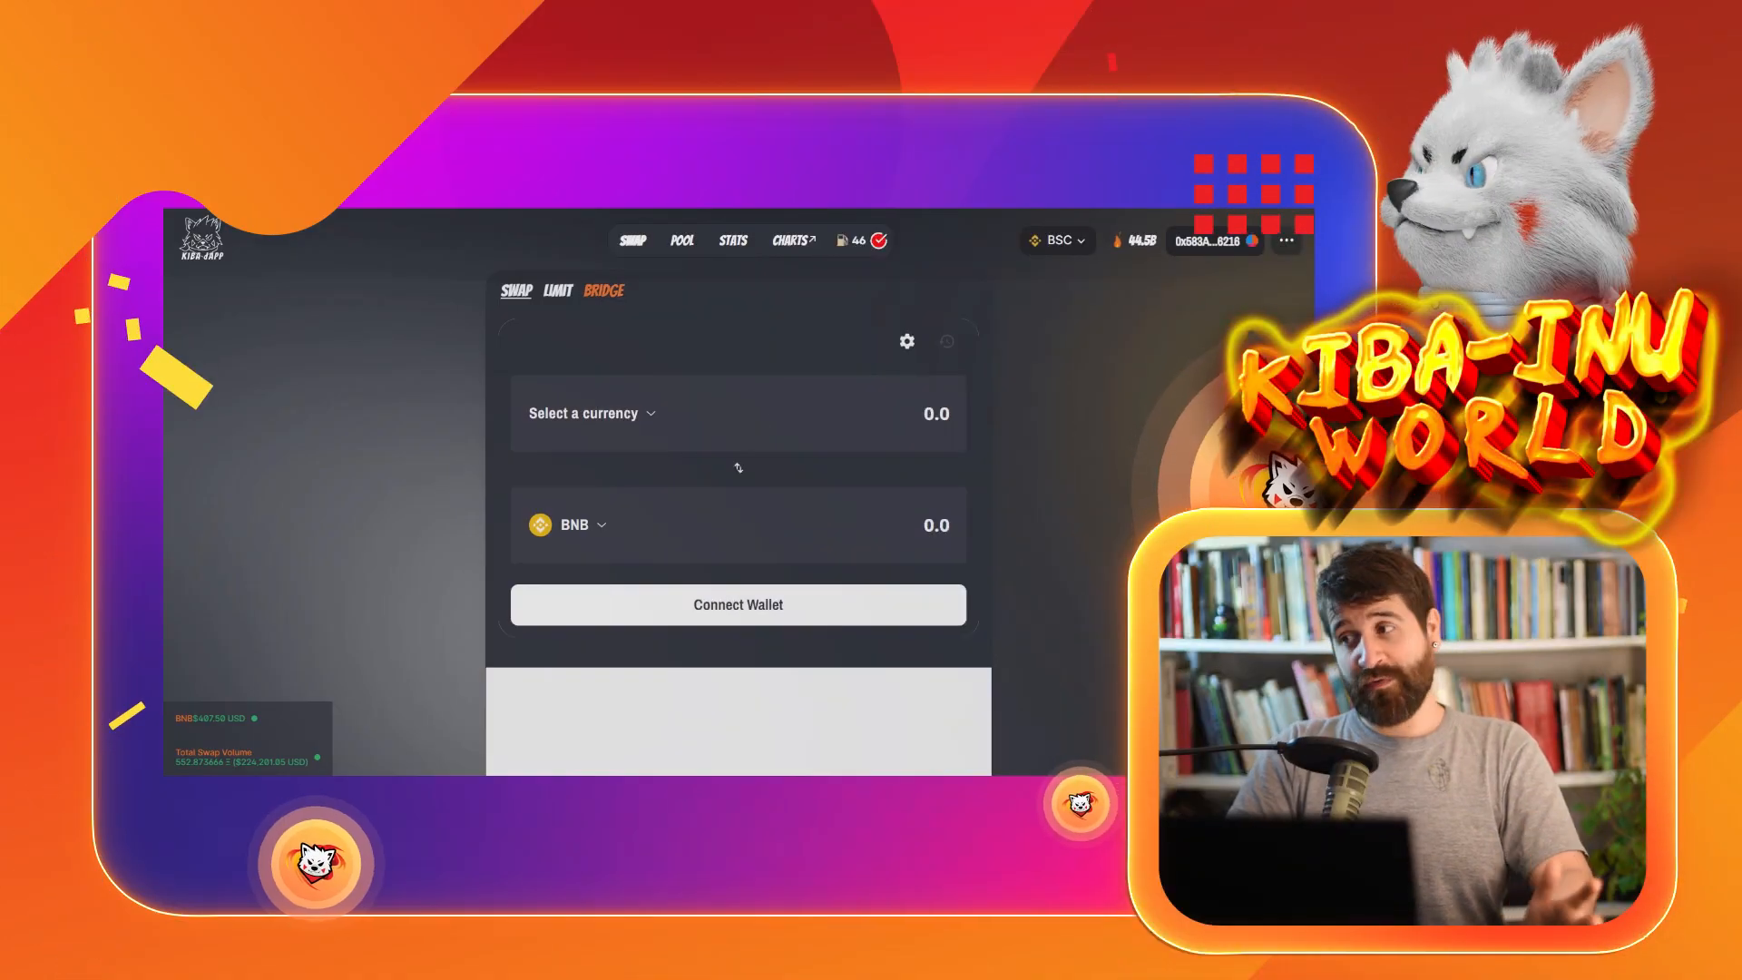
- Connect the wallet on the Bridge and initiate a 240000 KIBA transfer from BSC to Ethereum, approving KIBA access
click(602, 290)
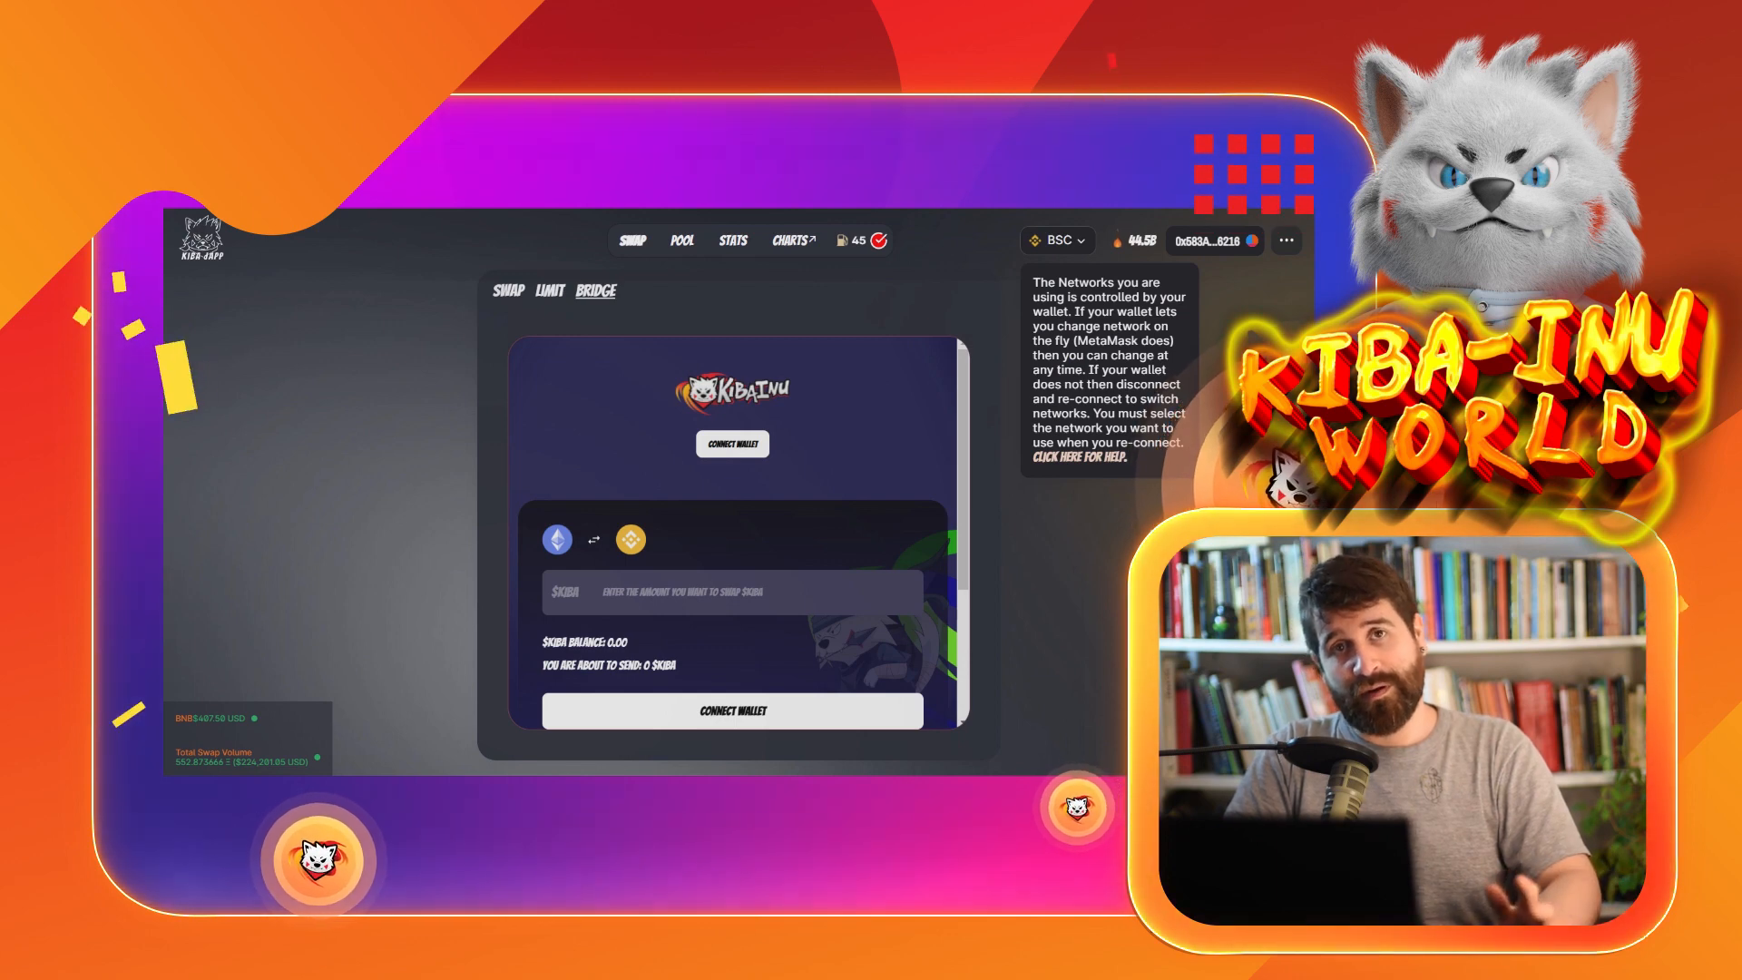
click(732, 442)
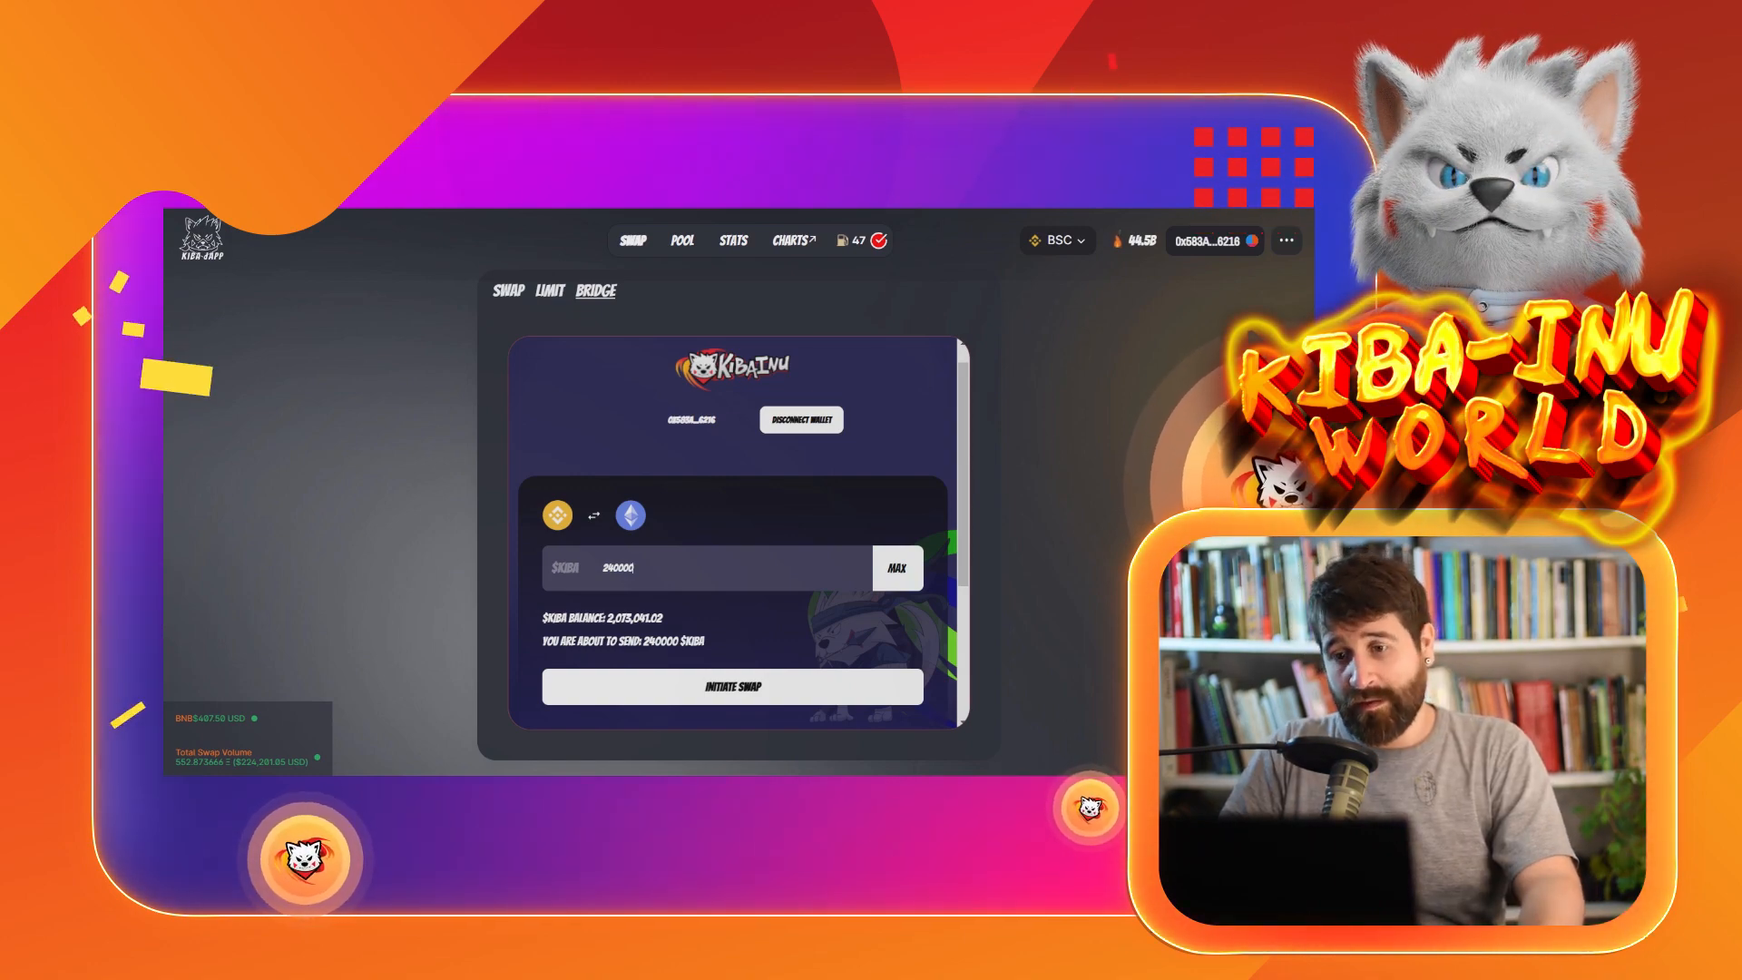
scroll(down, 3)
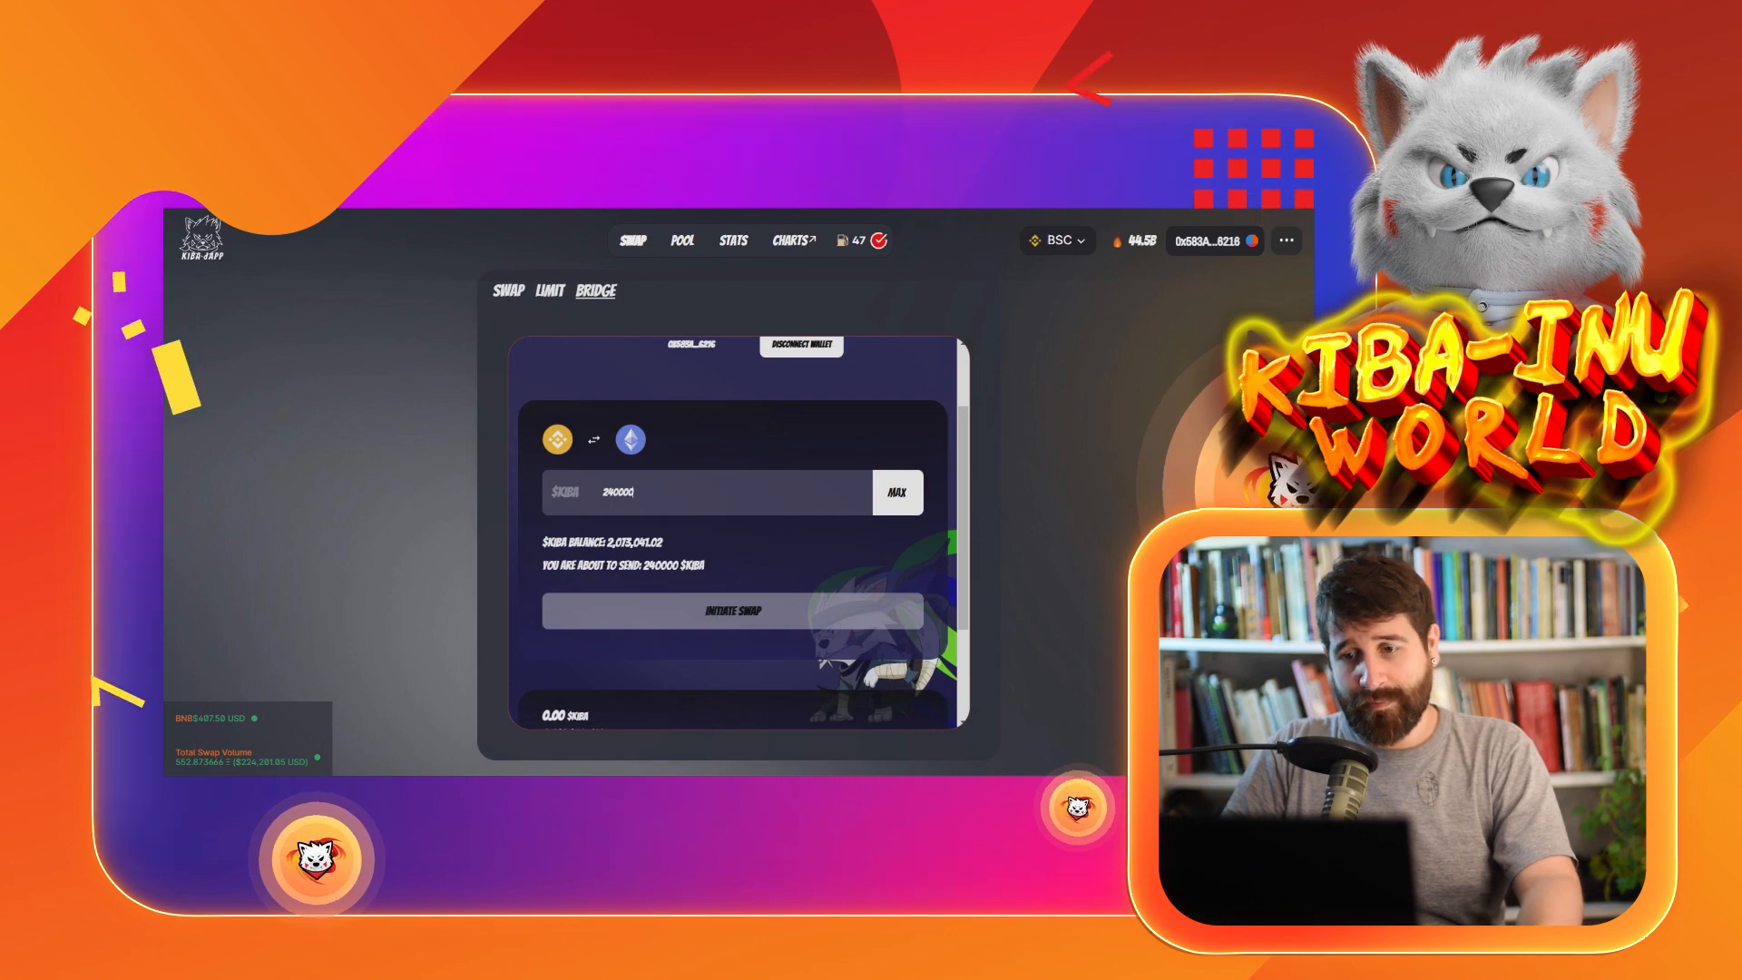
click(732, 609)
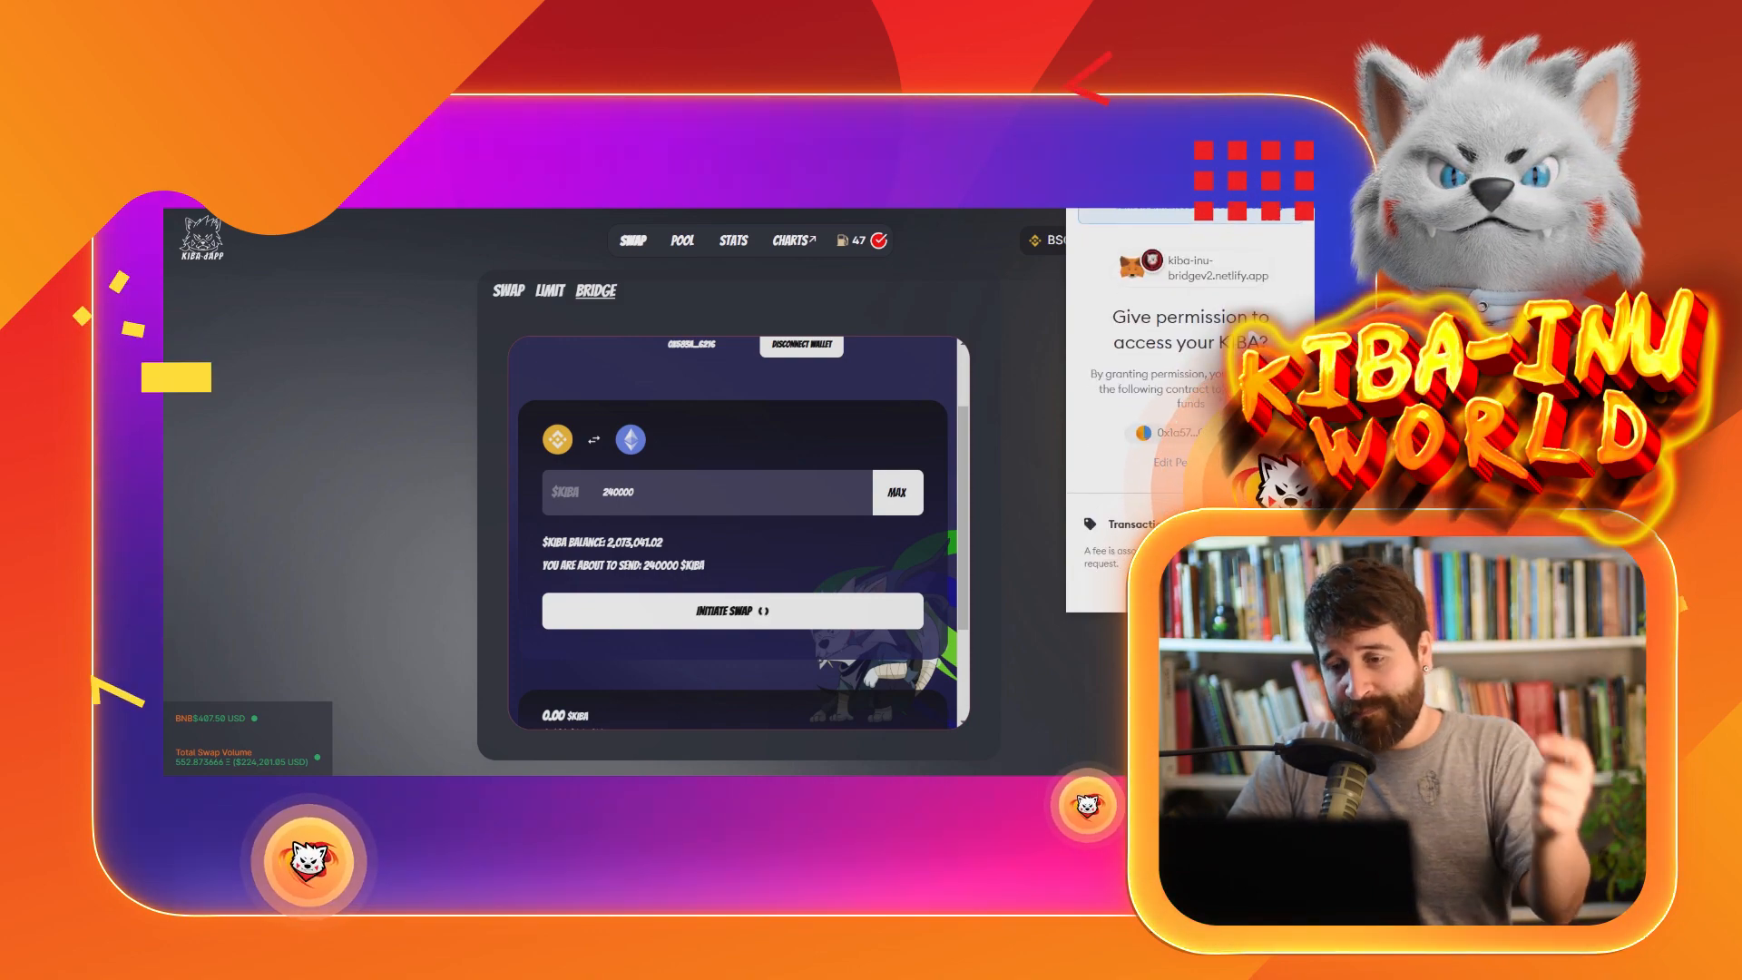
click(731, 610)
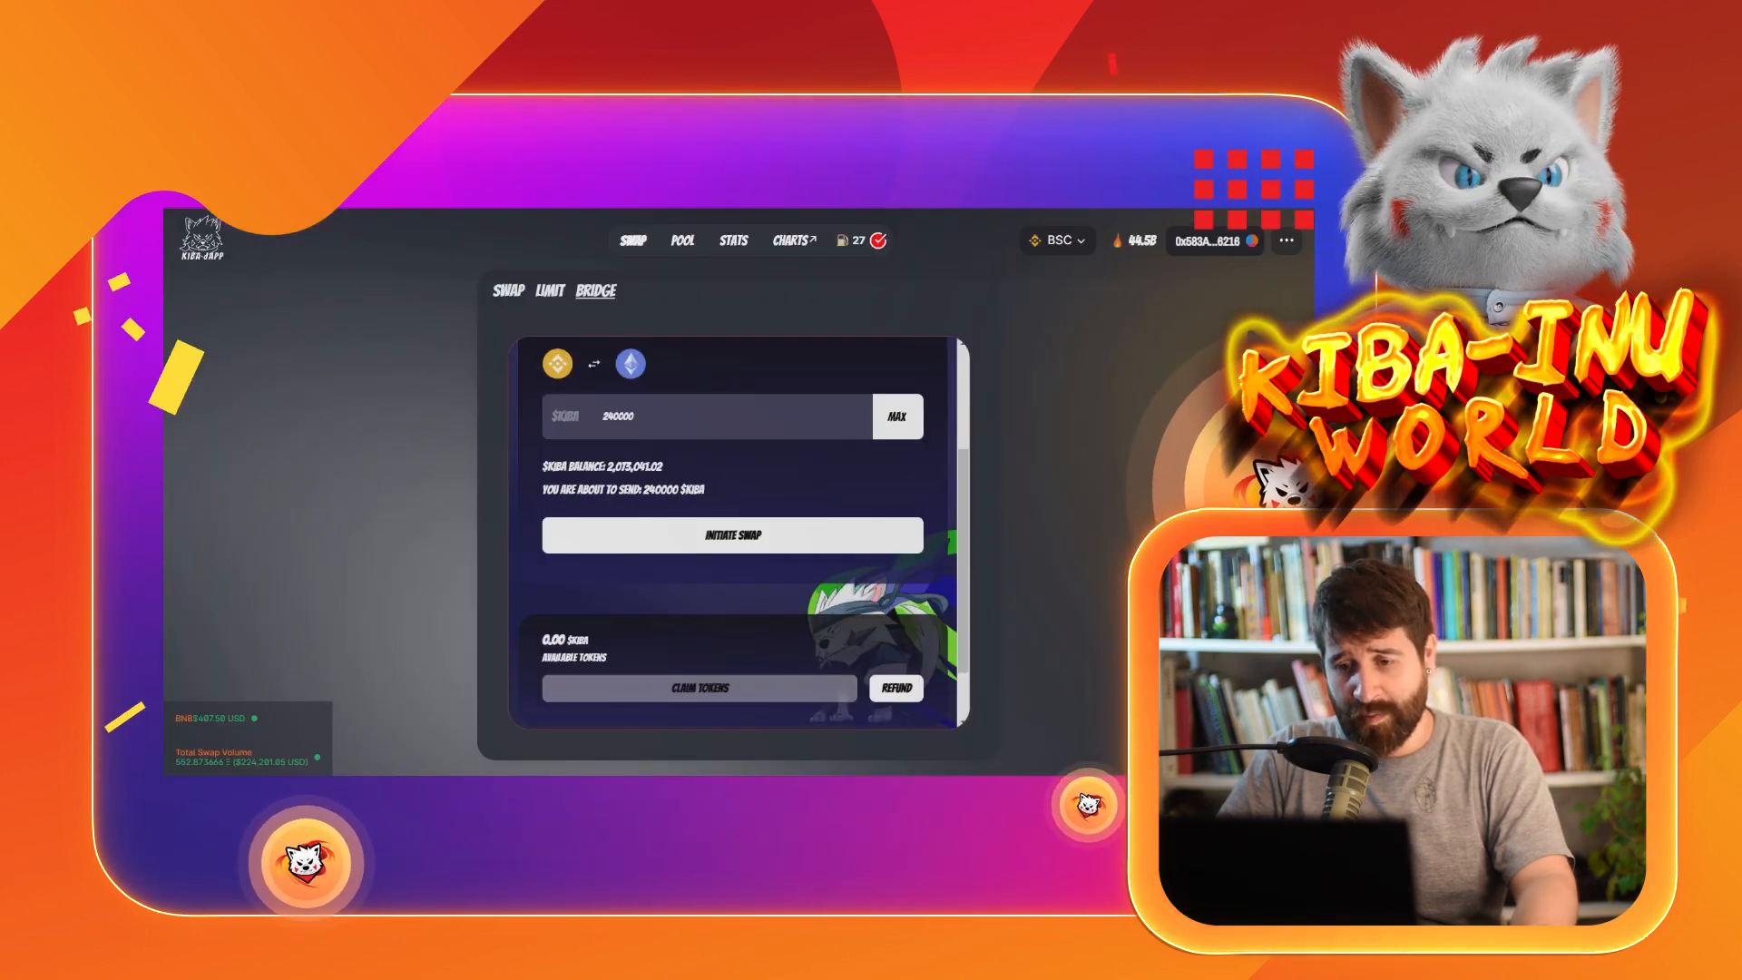
- Claim the pending 240,000 KIBA bridge swap on Ethereum to show its claim details
click(697, 688)
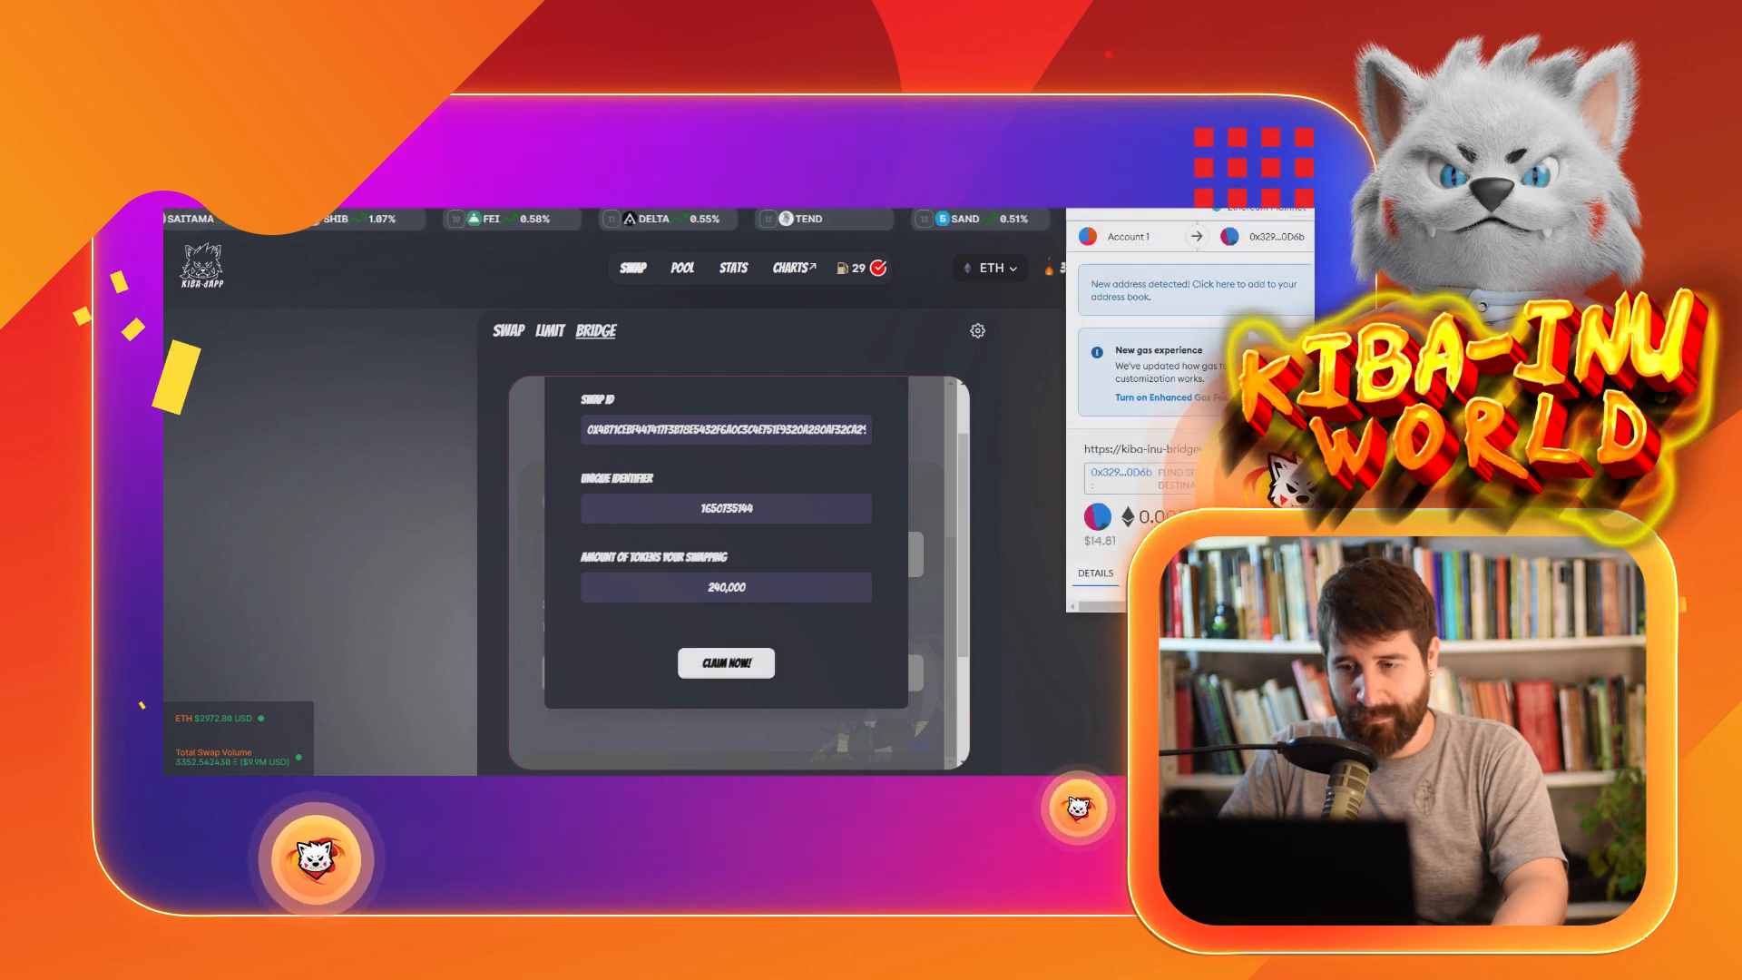
click(724, 662)
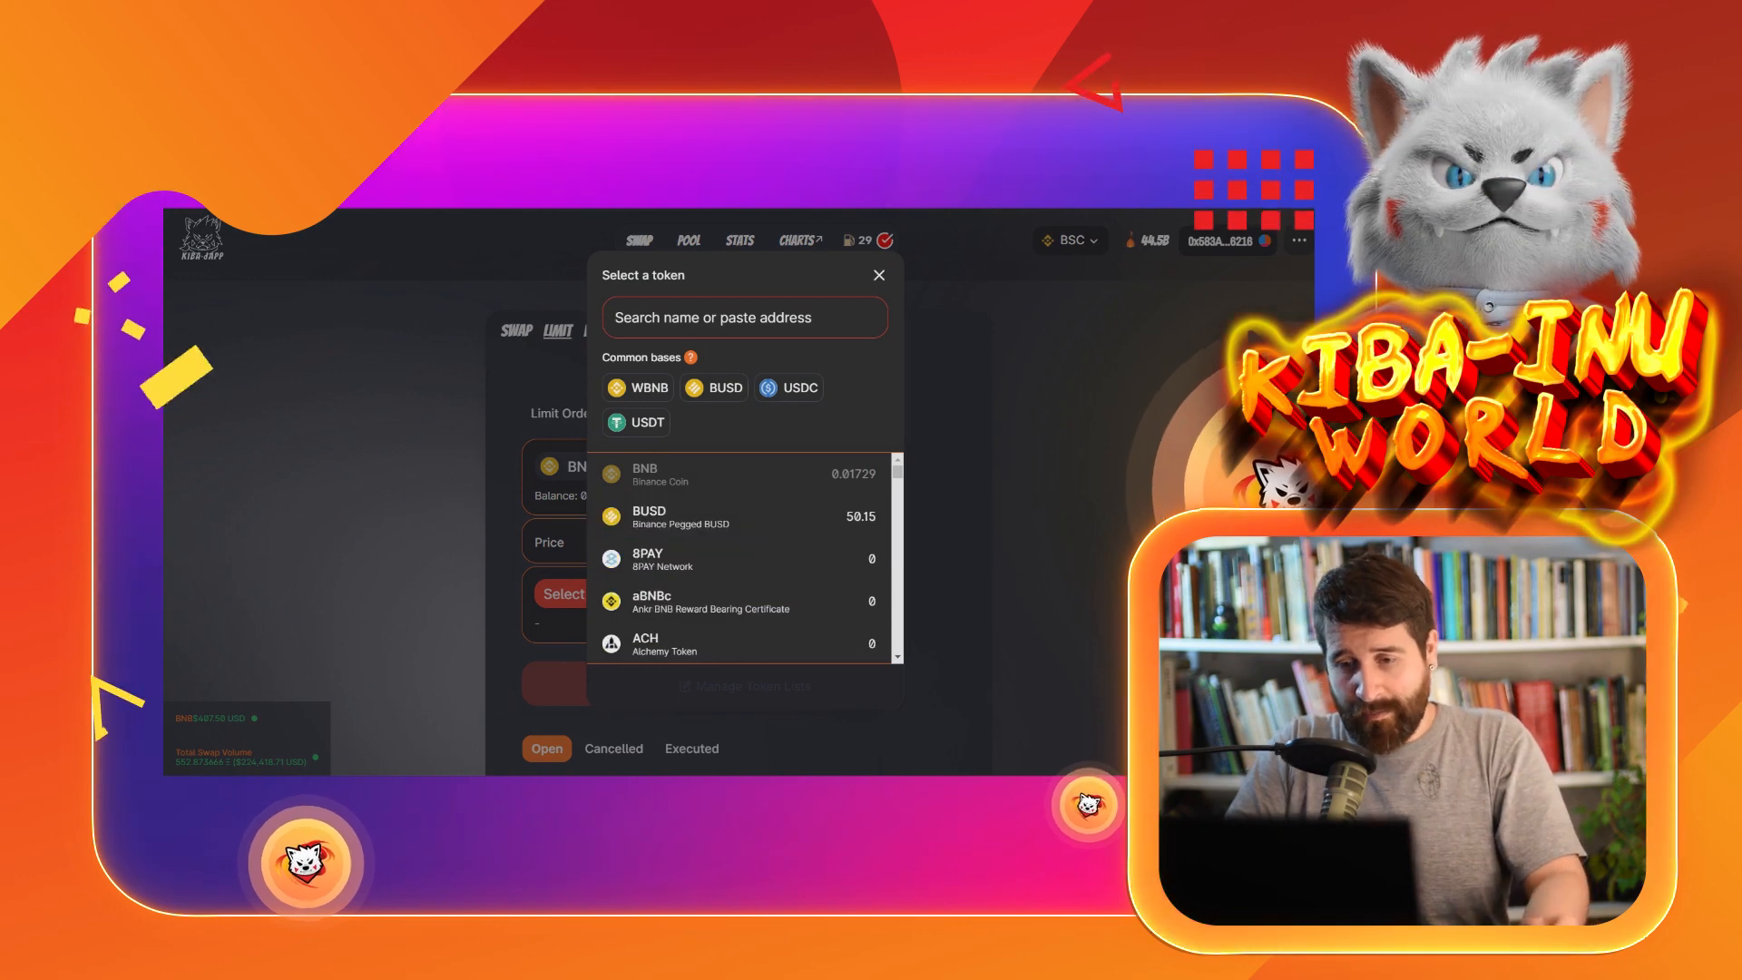
- Bring up the 'Select a token' list for a new BSC limit order
click(650, 517)
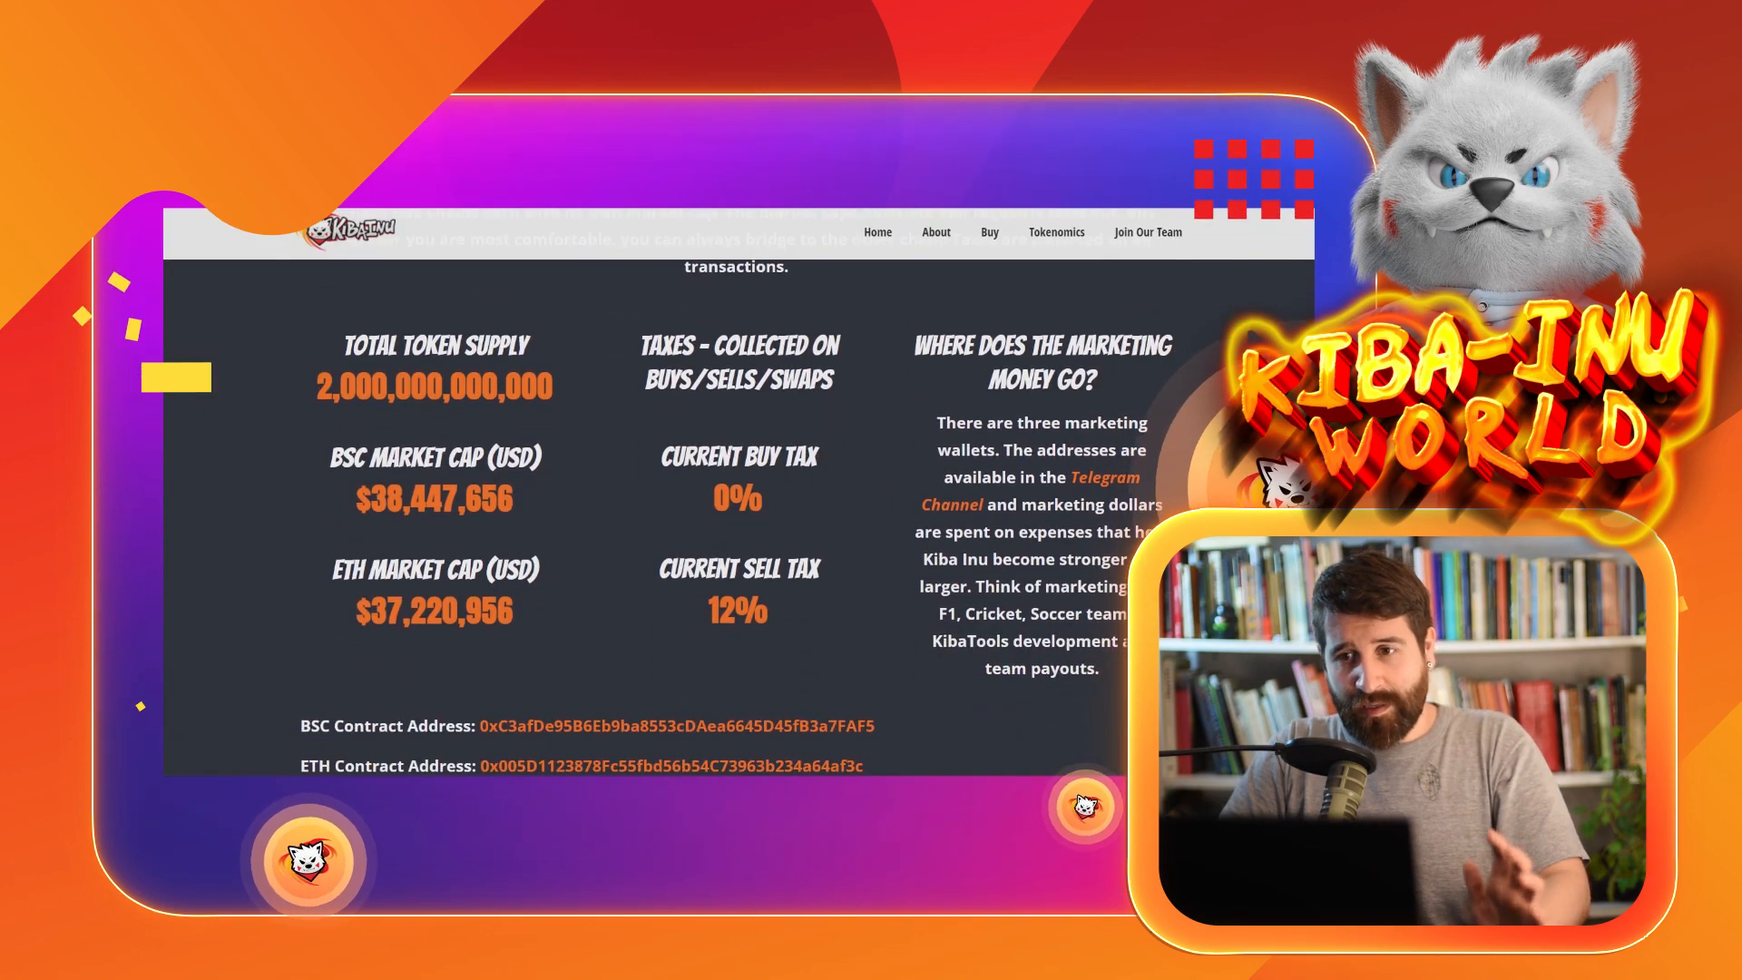
- Copy the KIBA BSC contract address from the tokenomics section
scroll(down, 3)
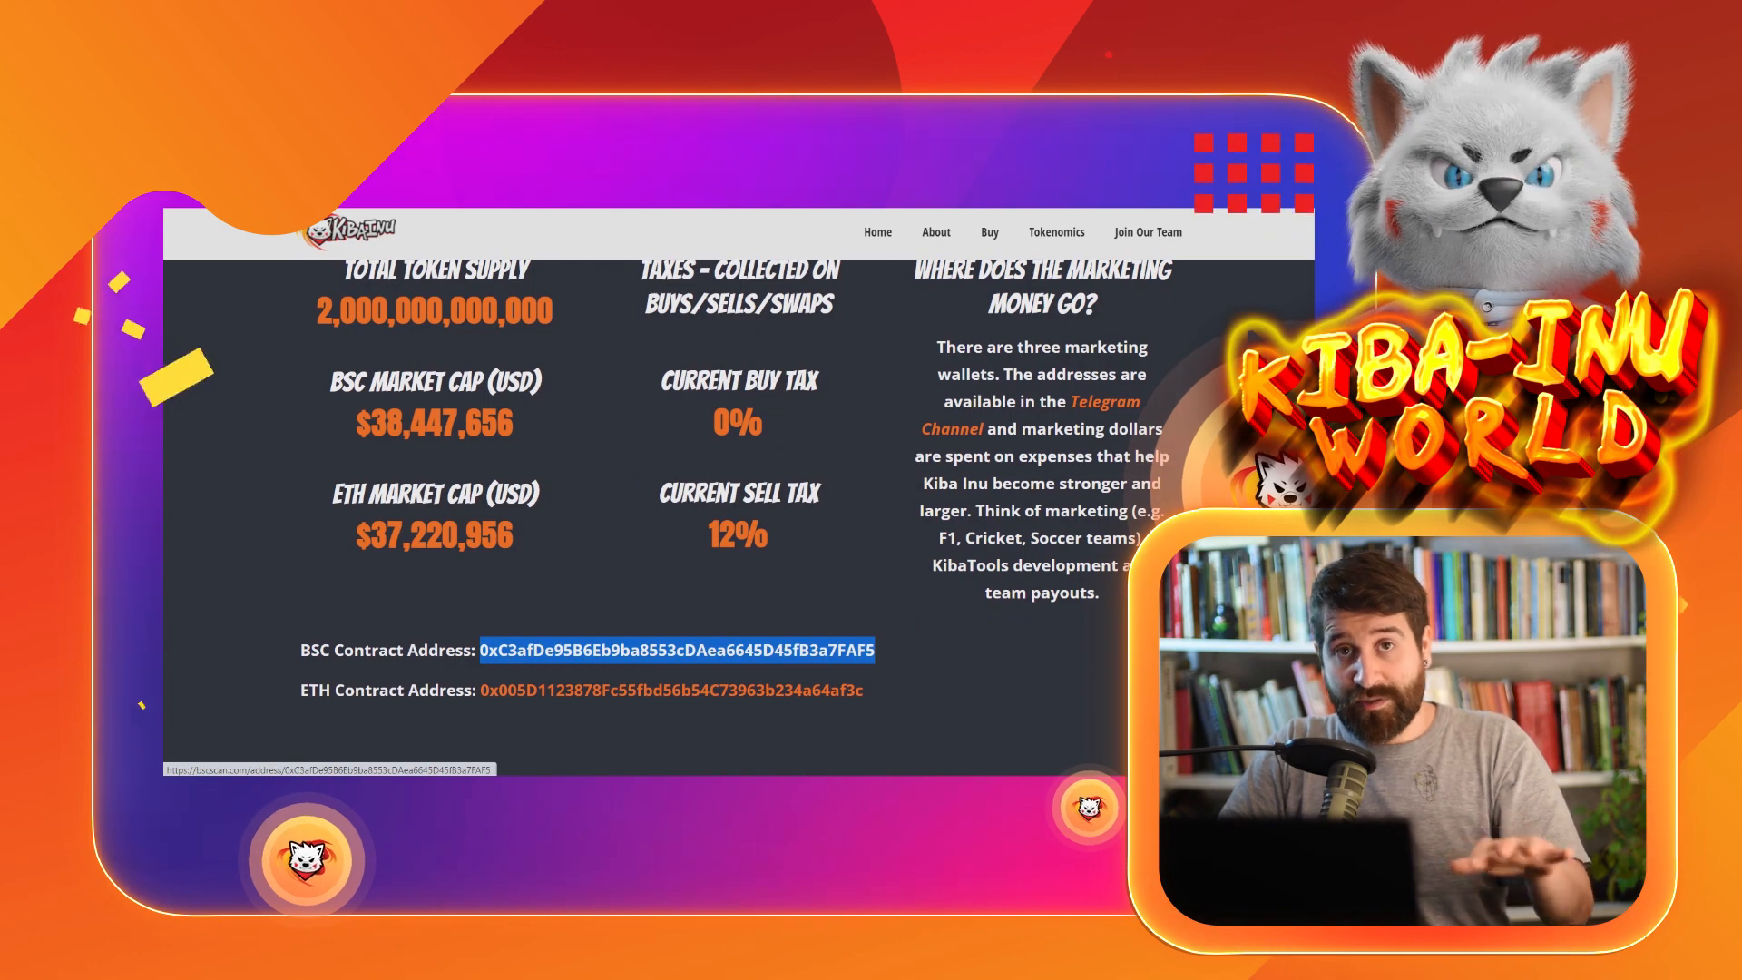
right_click(694, 650)
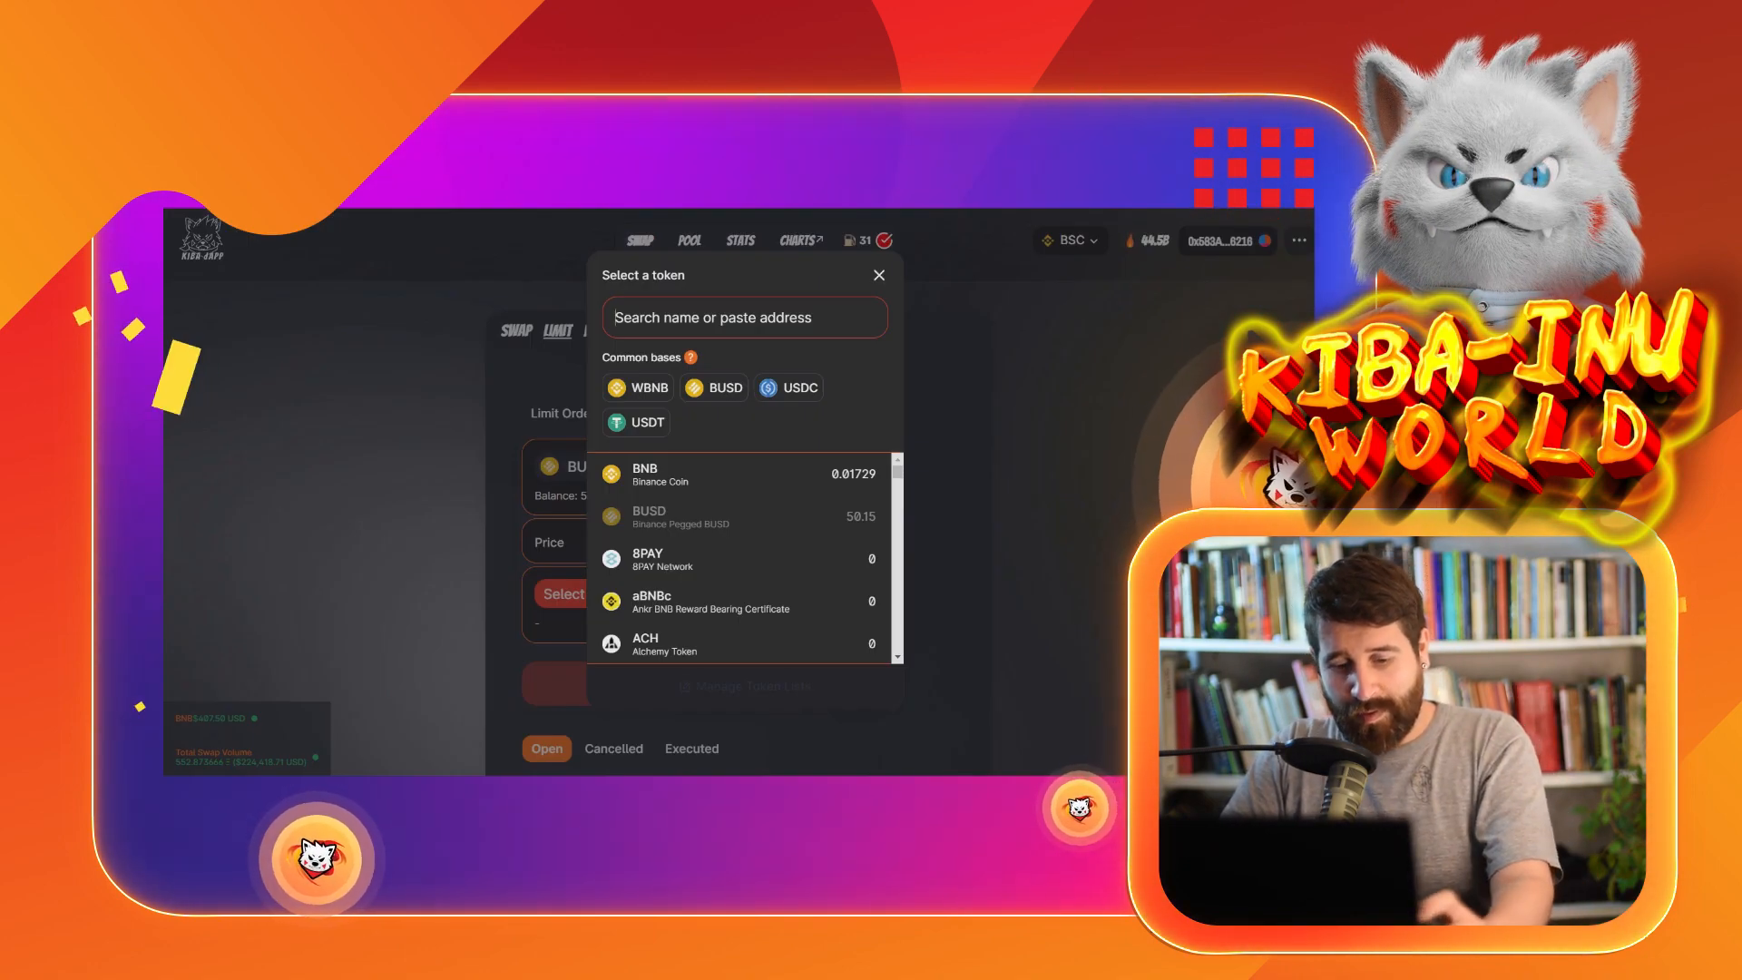
- Pick KIBA by its pasted address and set a limit buy of 50 BUSD at price 0.0000375
text(B6Eb9ba8553cDAea6645D45fB3a7FAF5)
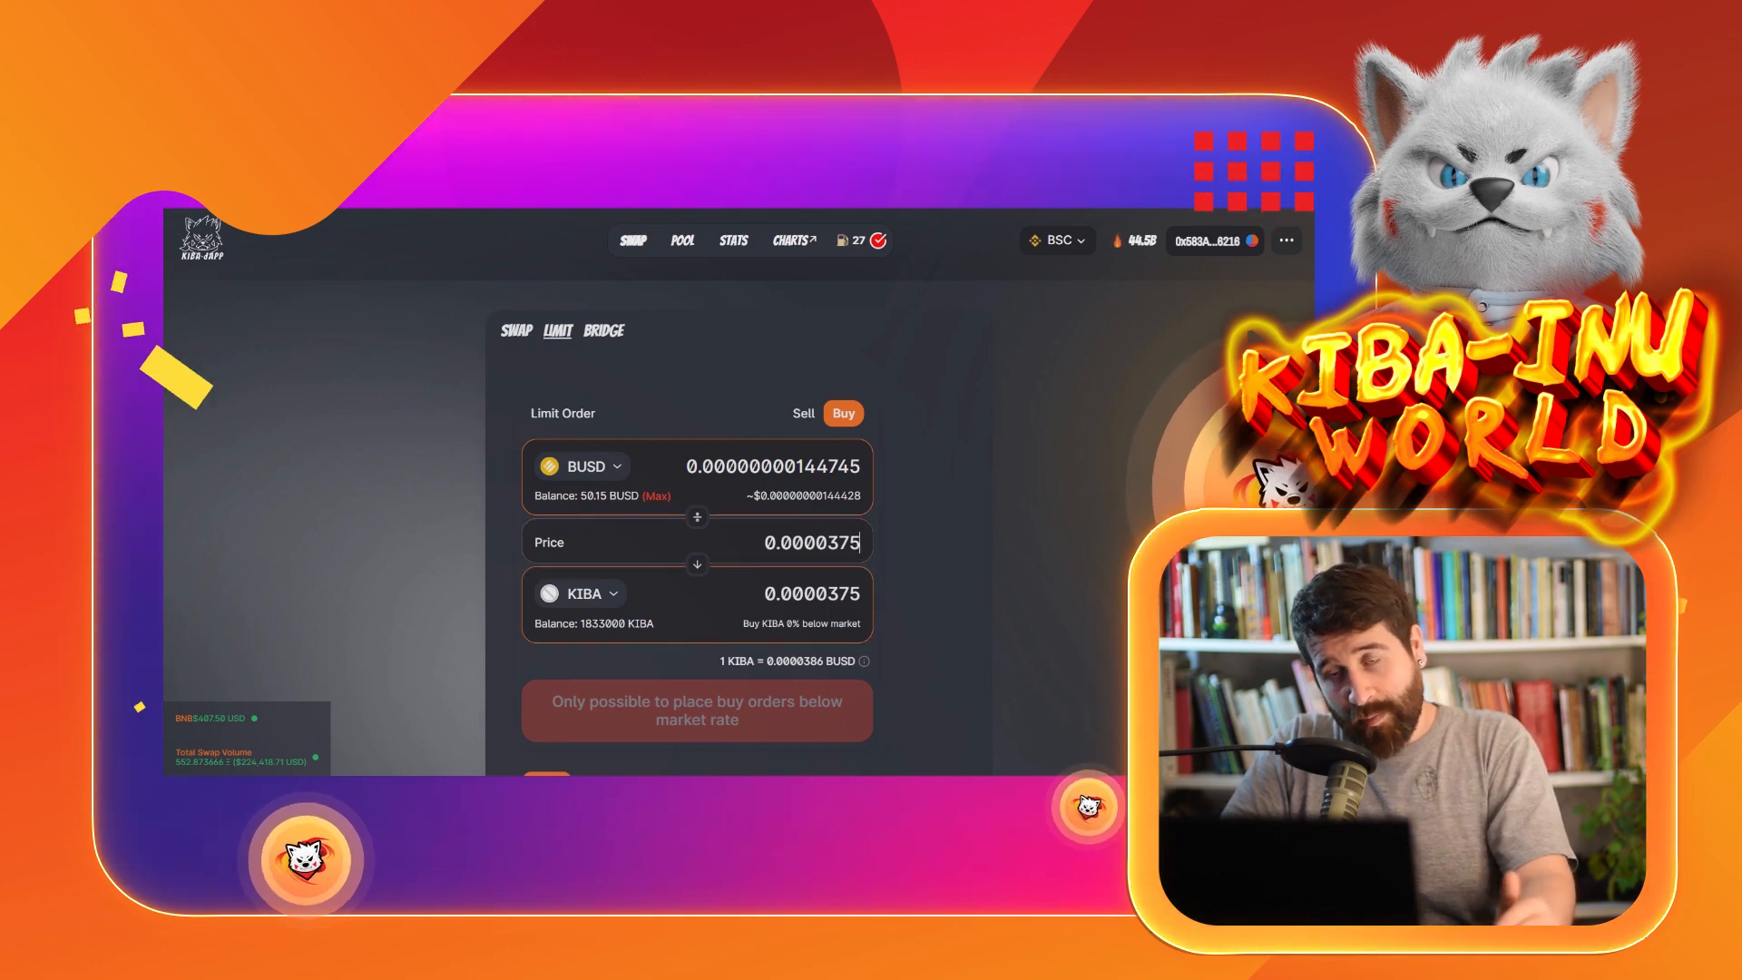
triple_click(771, 466)
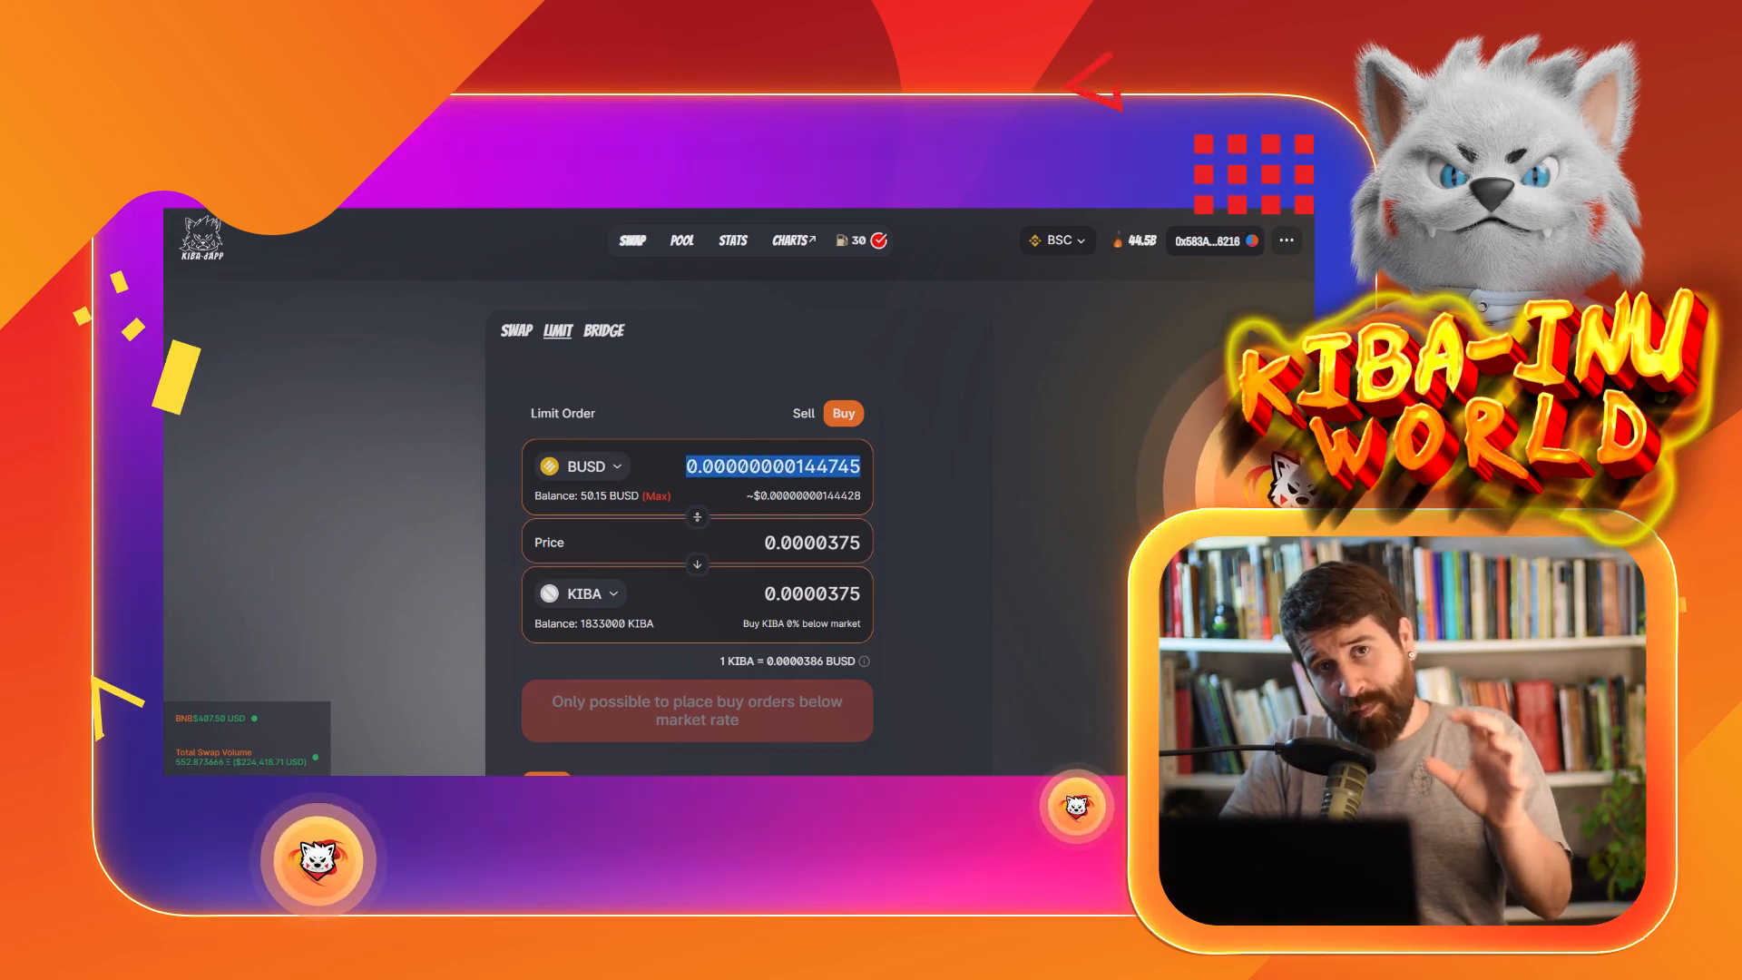
text(50)
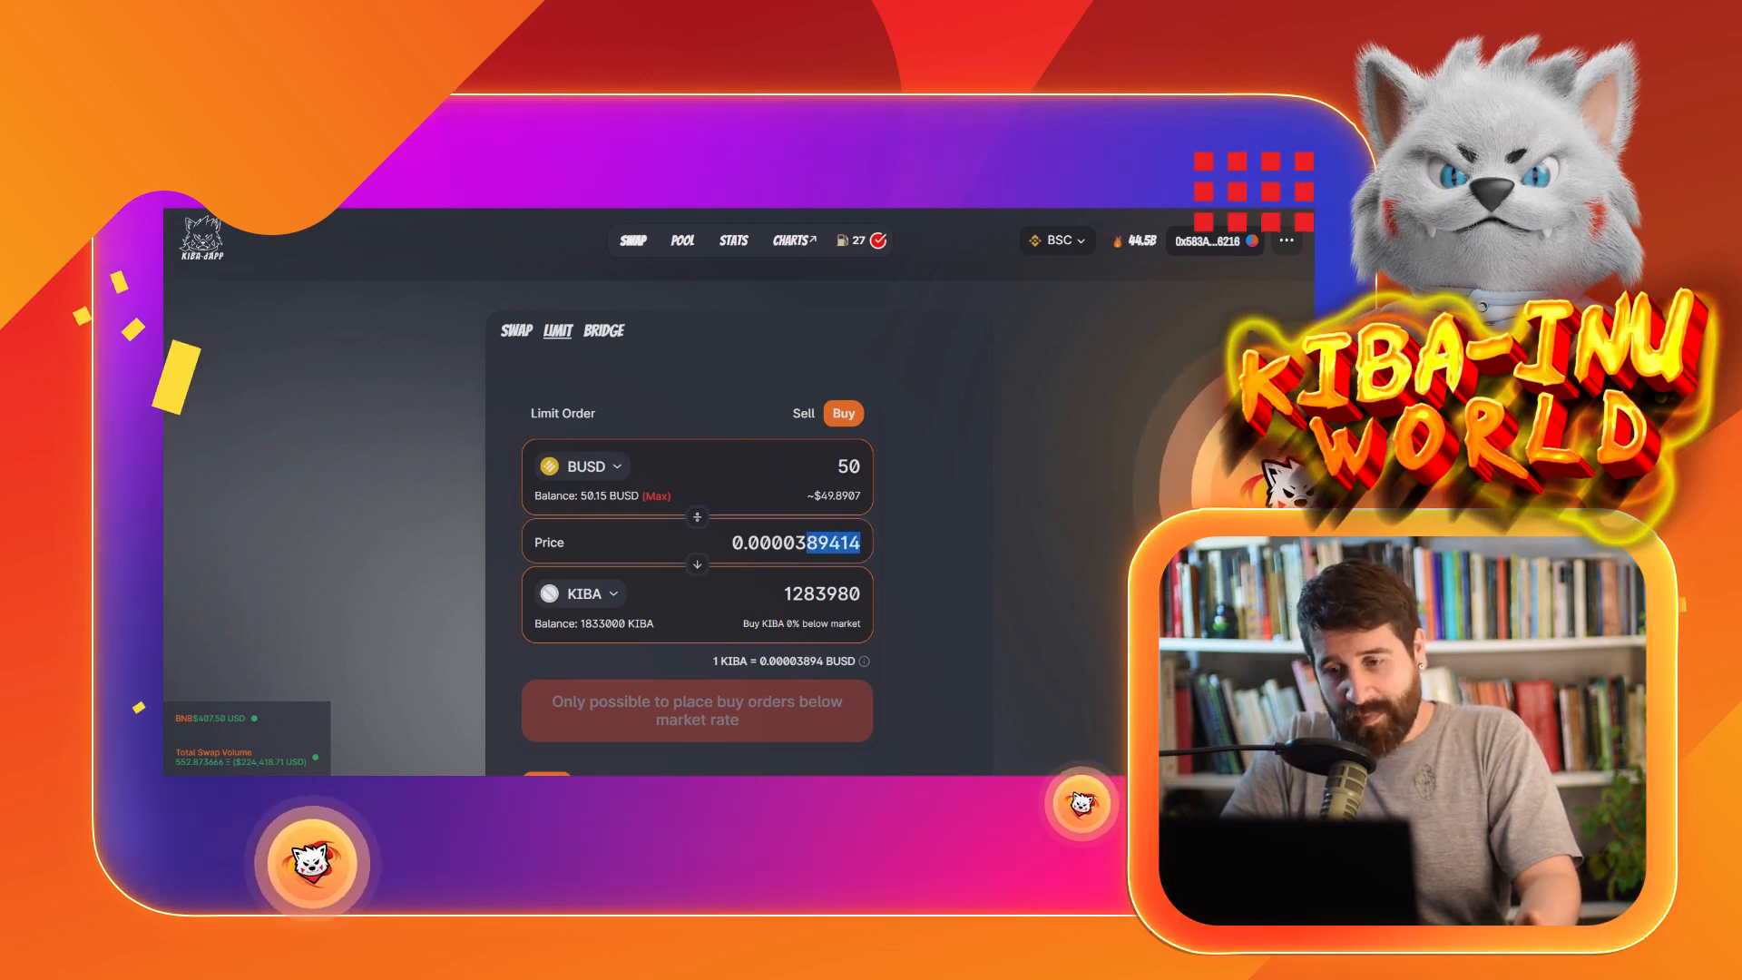
text(0.0000375)
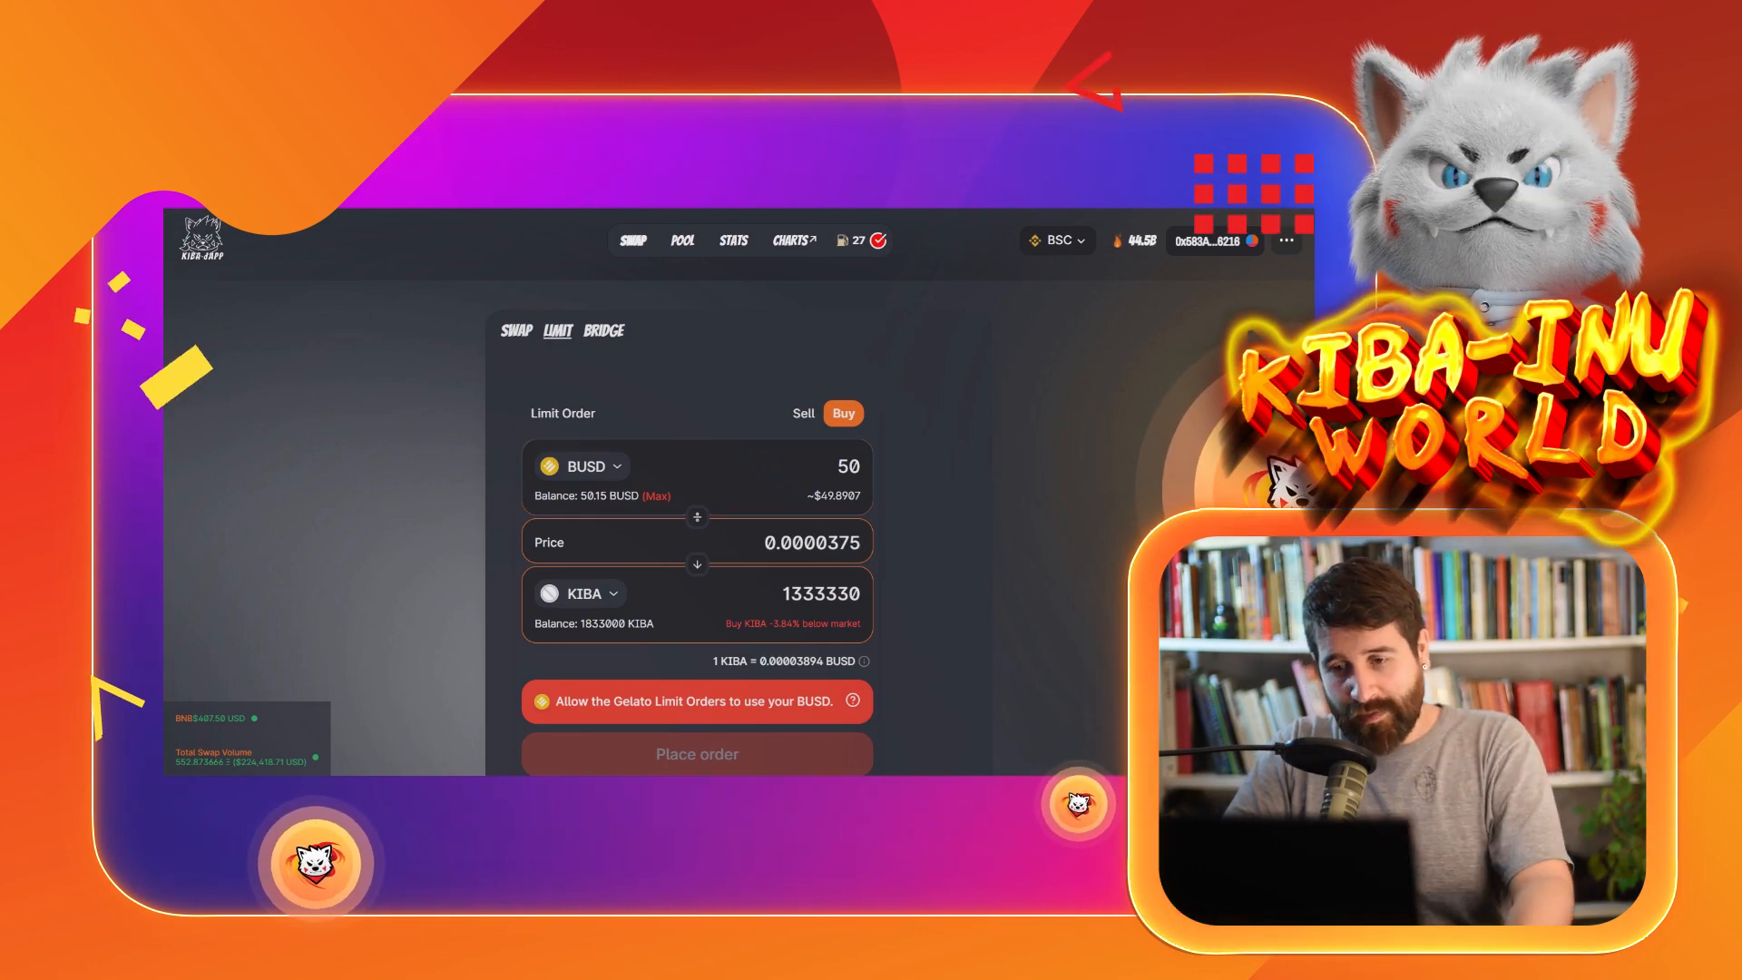
- Approve BUSD spending for limit orders and place the limit buy order
click(695, 700)
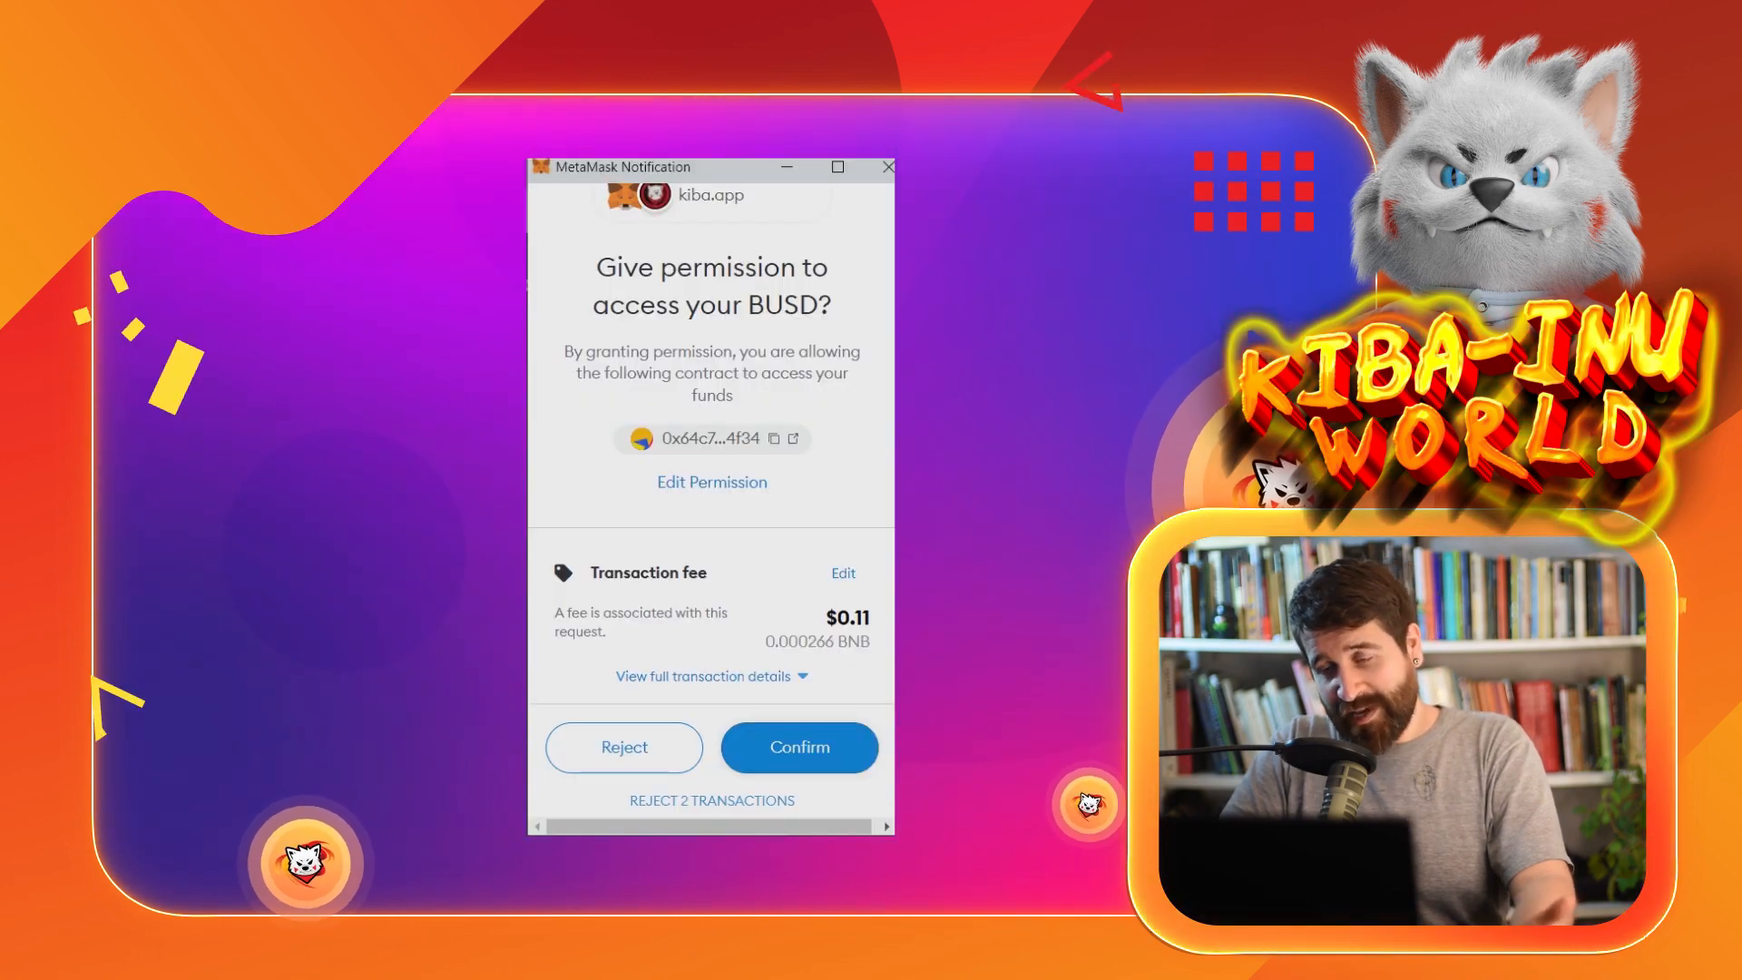
click(798, 746)
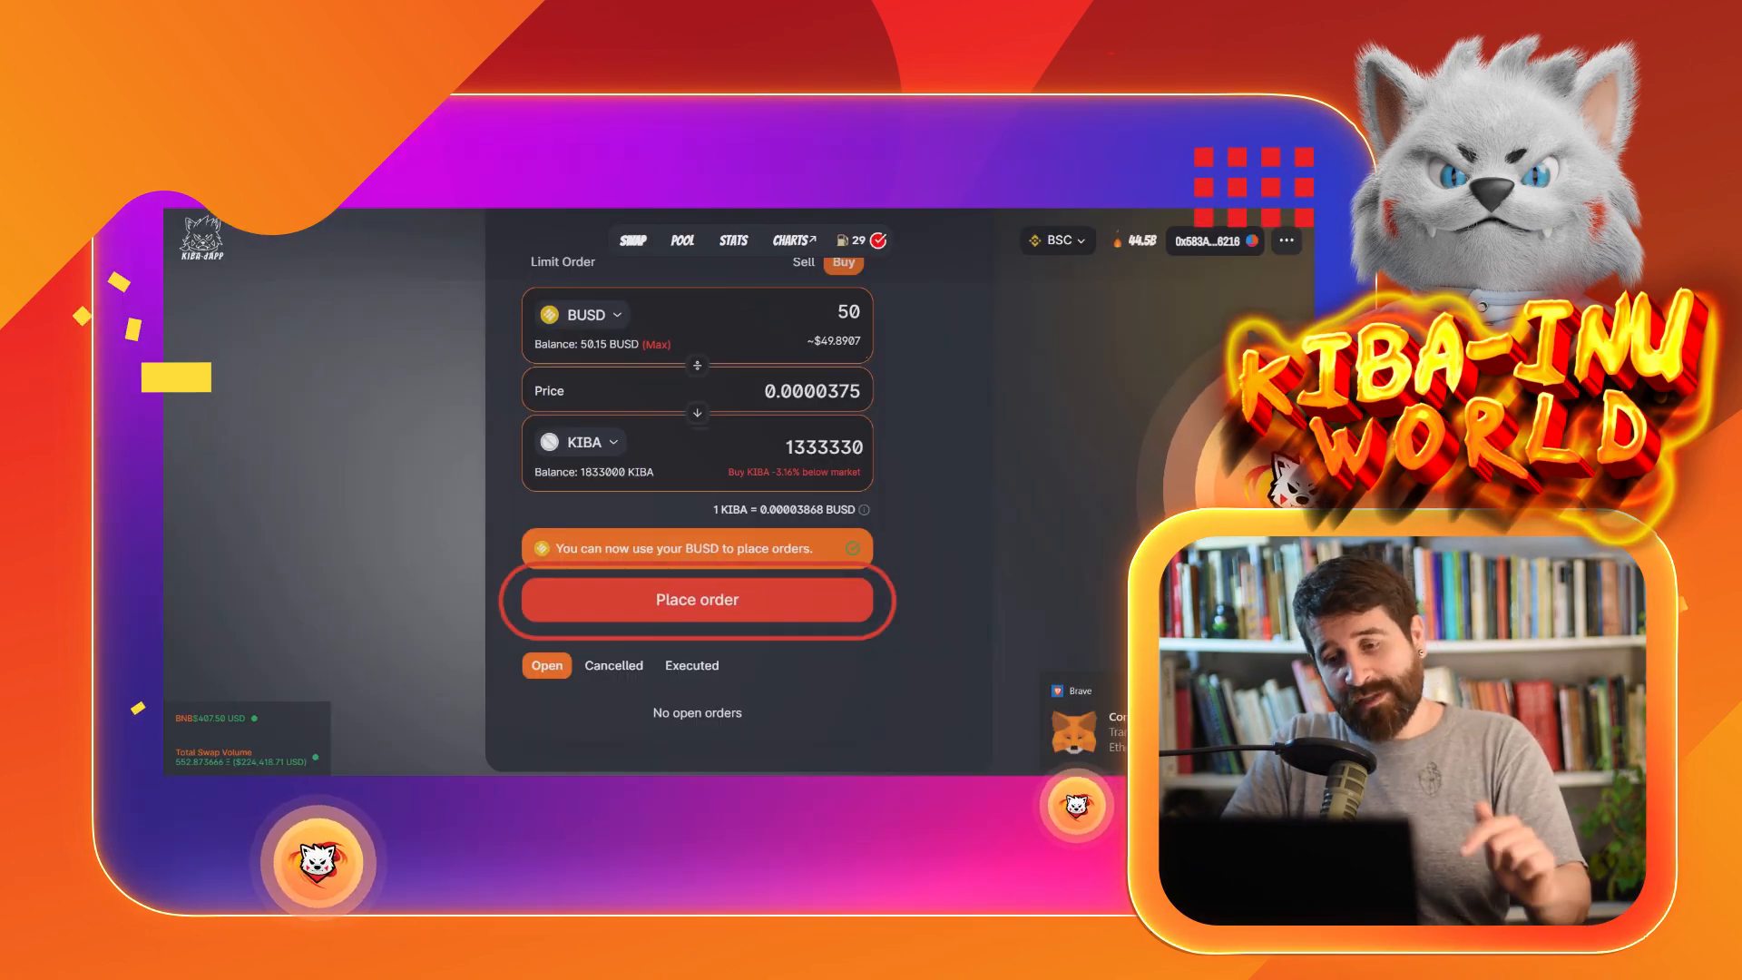
click(697, 599)
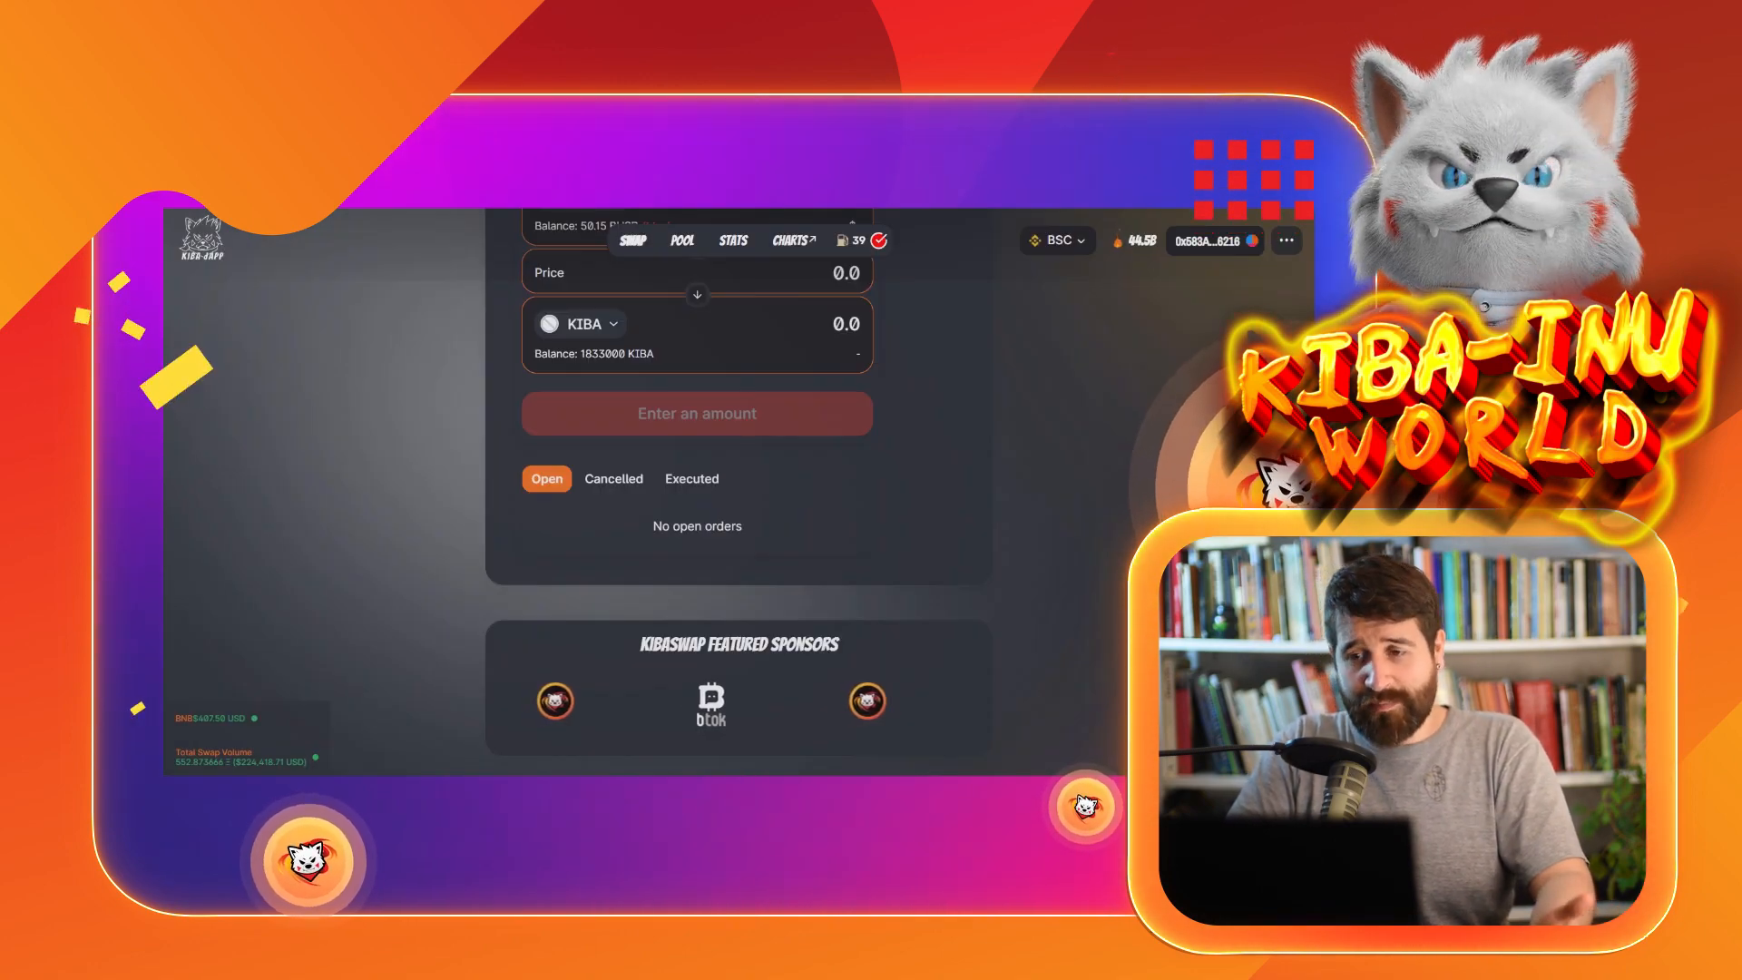
- Review the Cancelled limit orders, then return to the empty swap form
click(613, 479)
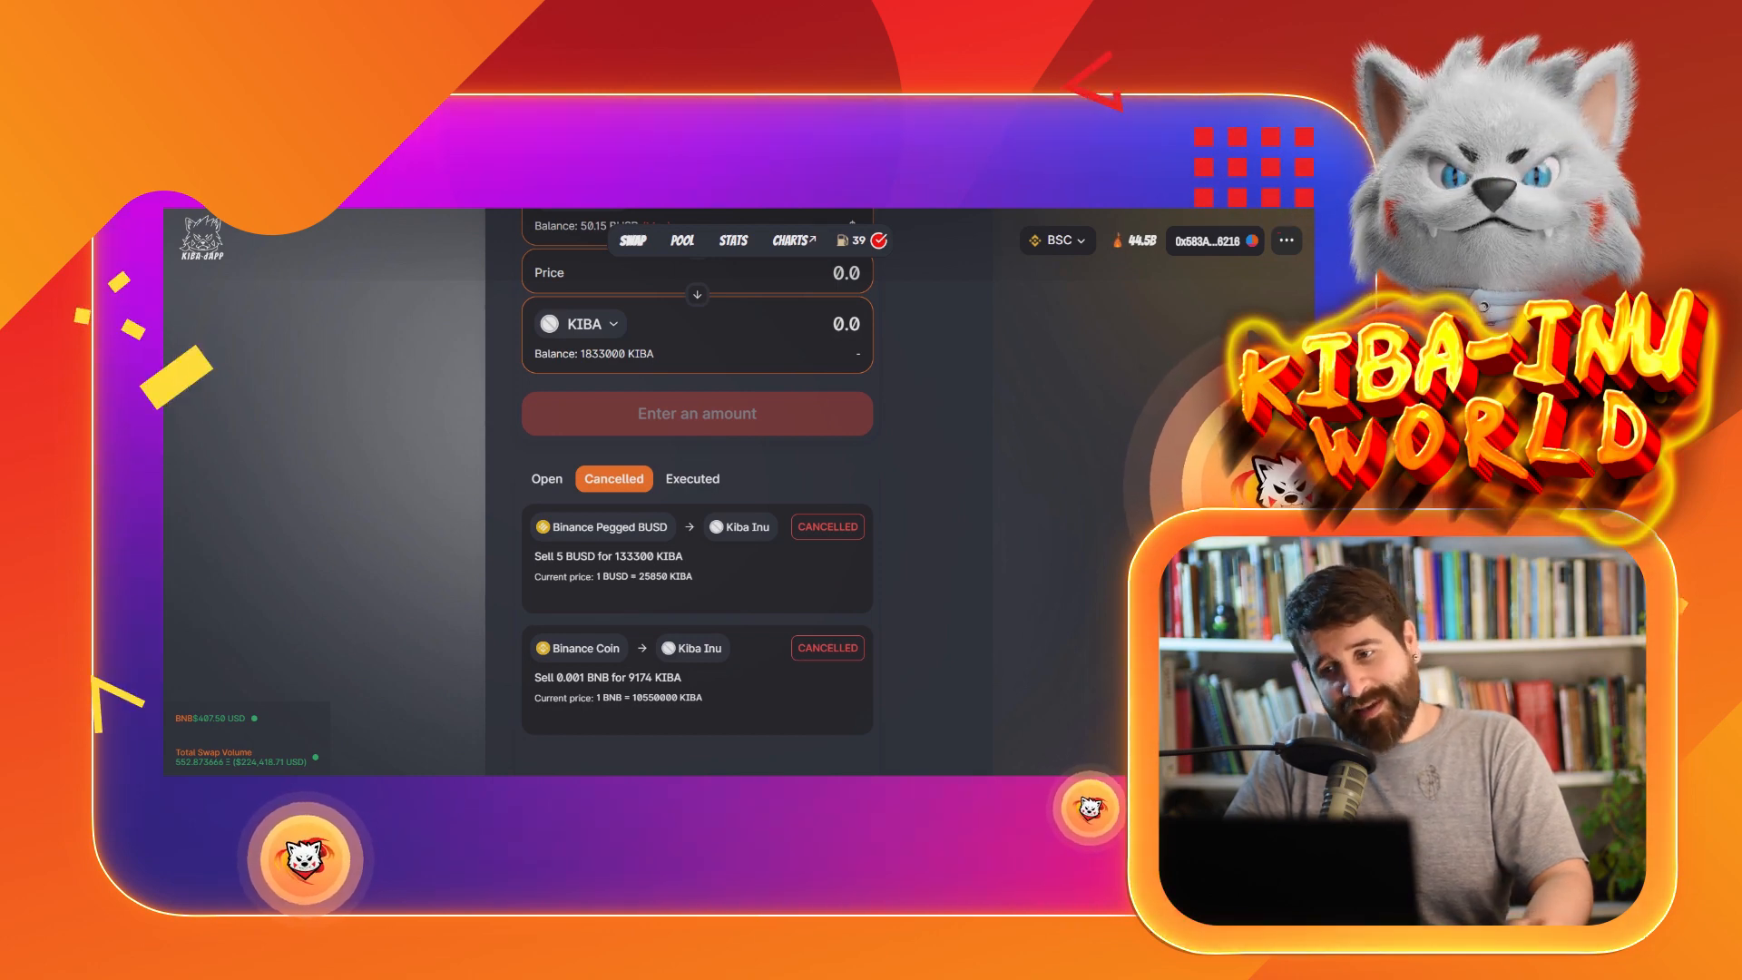
click(691, 479)
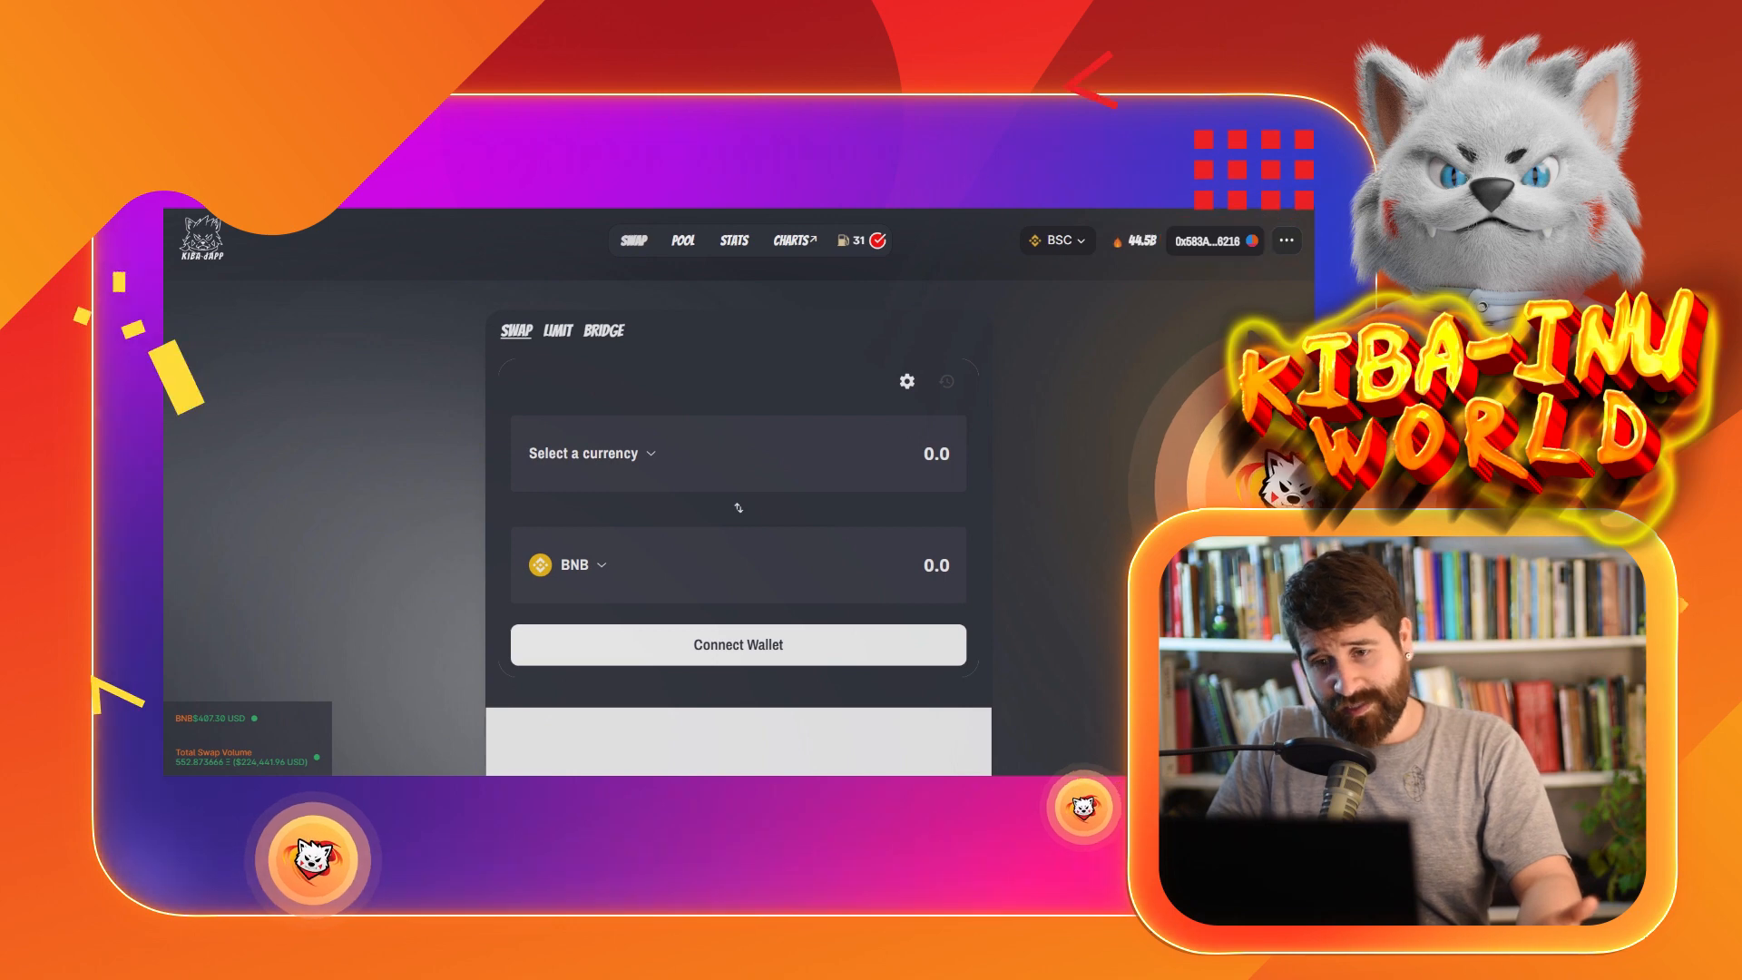
- Show the header's extra menu listing KibaFomo, Honeypot Checker, KibaTools, Transactions, About and socials
click(1284, 240)
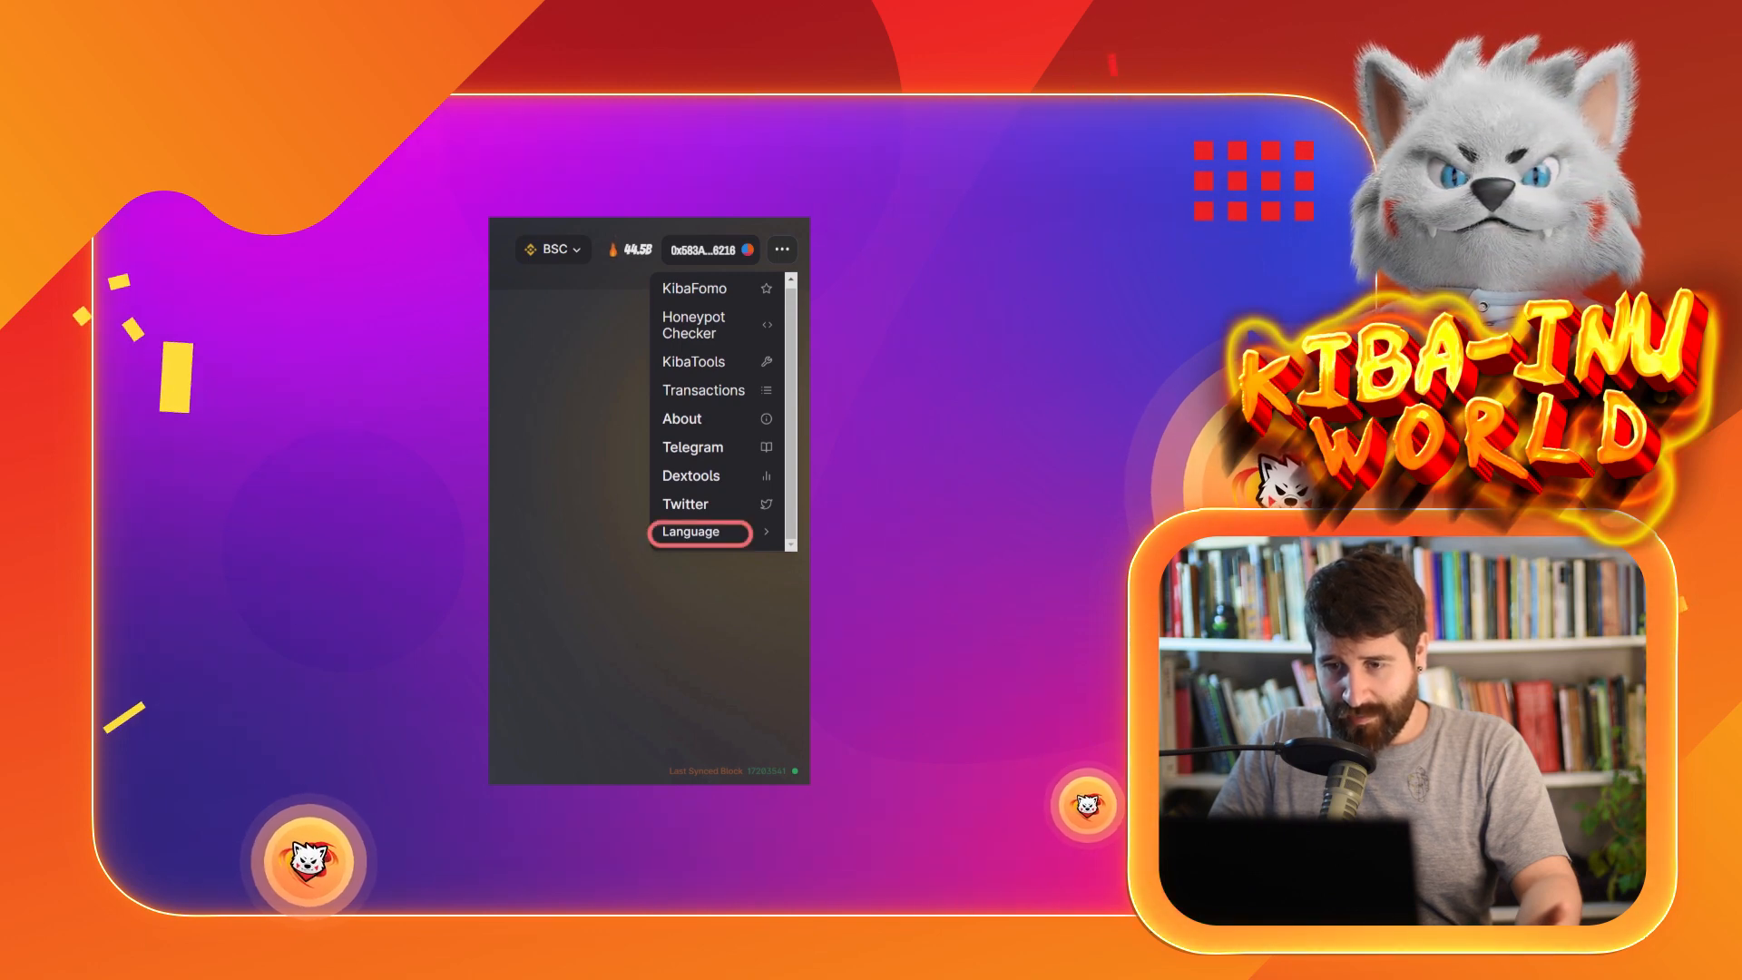
click(696, 531)
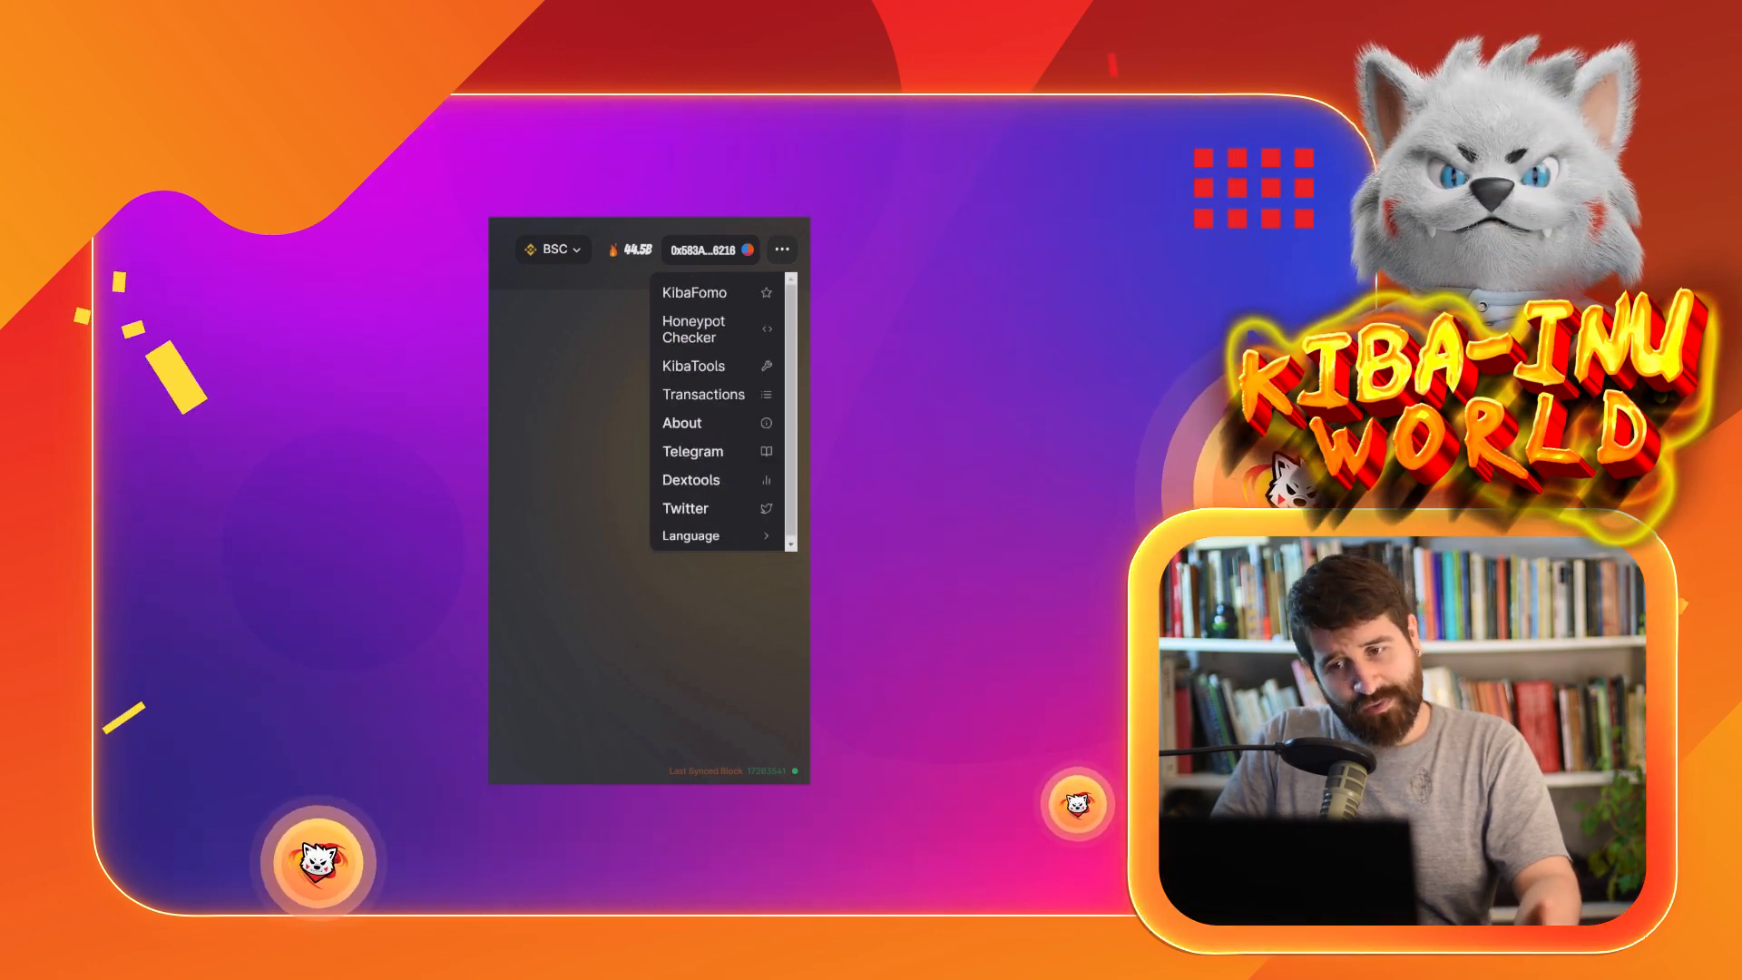
mouse_move(685, 508)
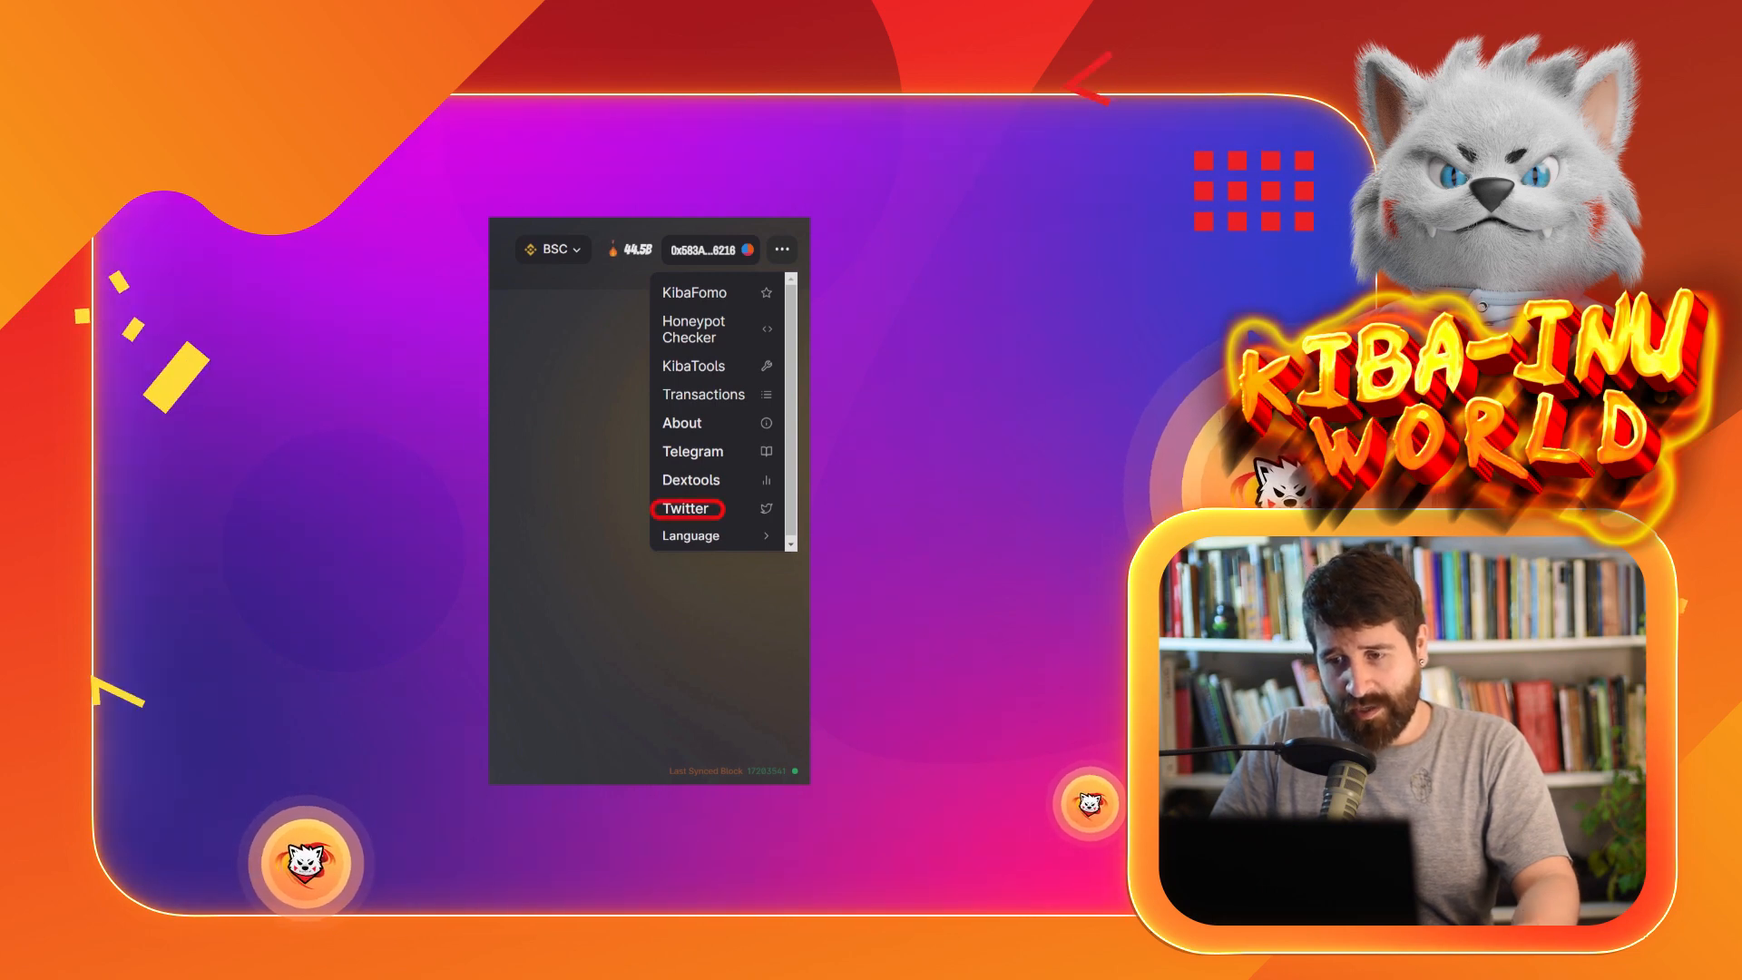
mouse_move(691, 452)
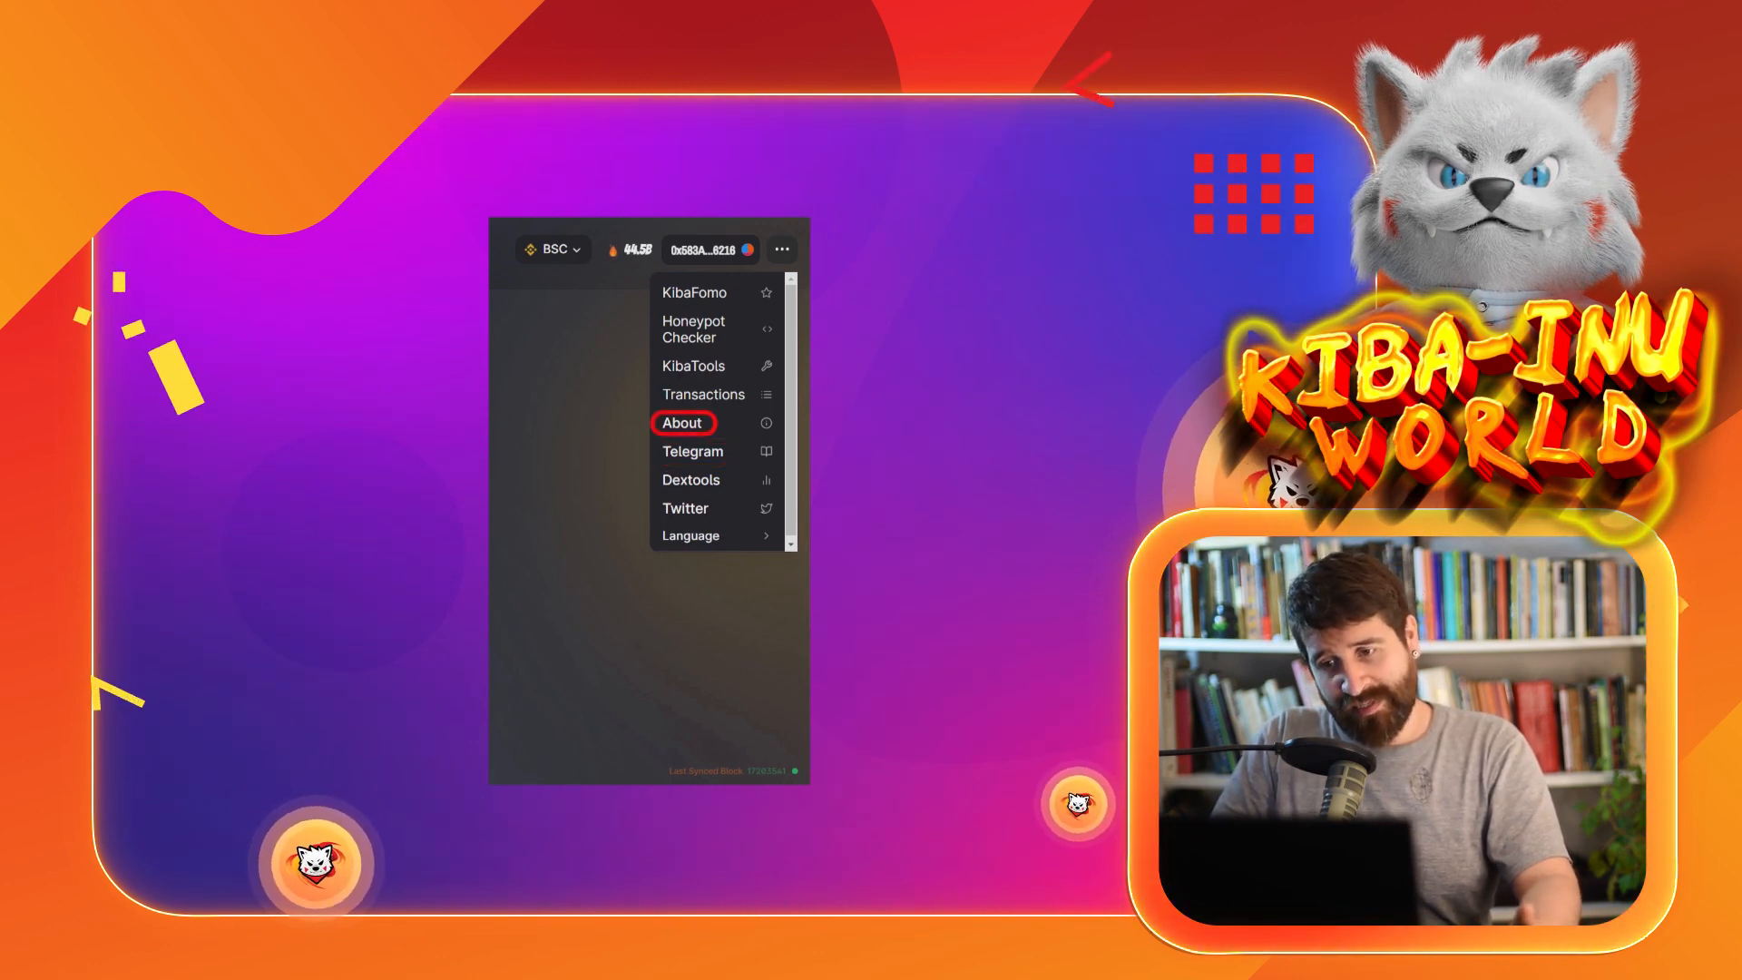
mouse_move(704, 394)
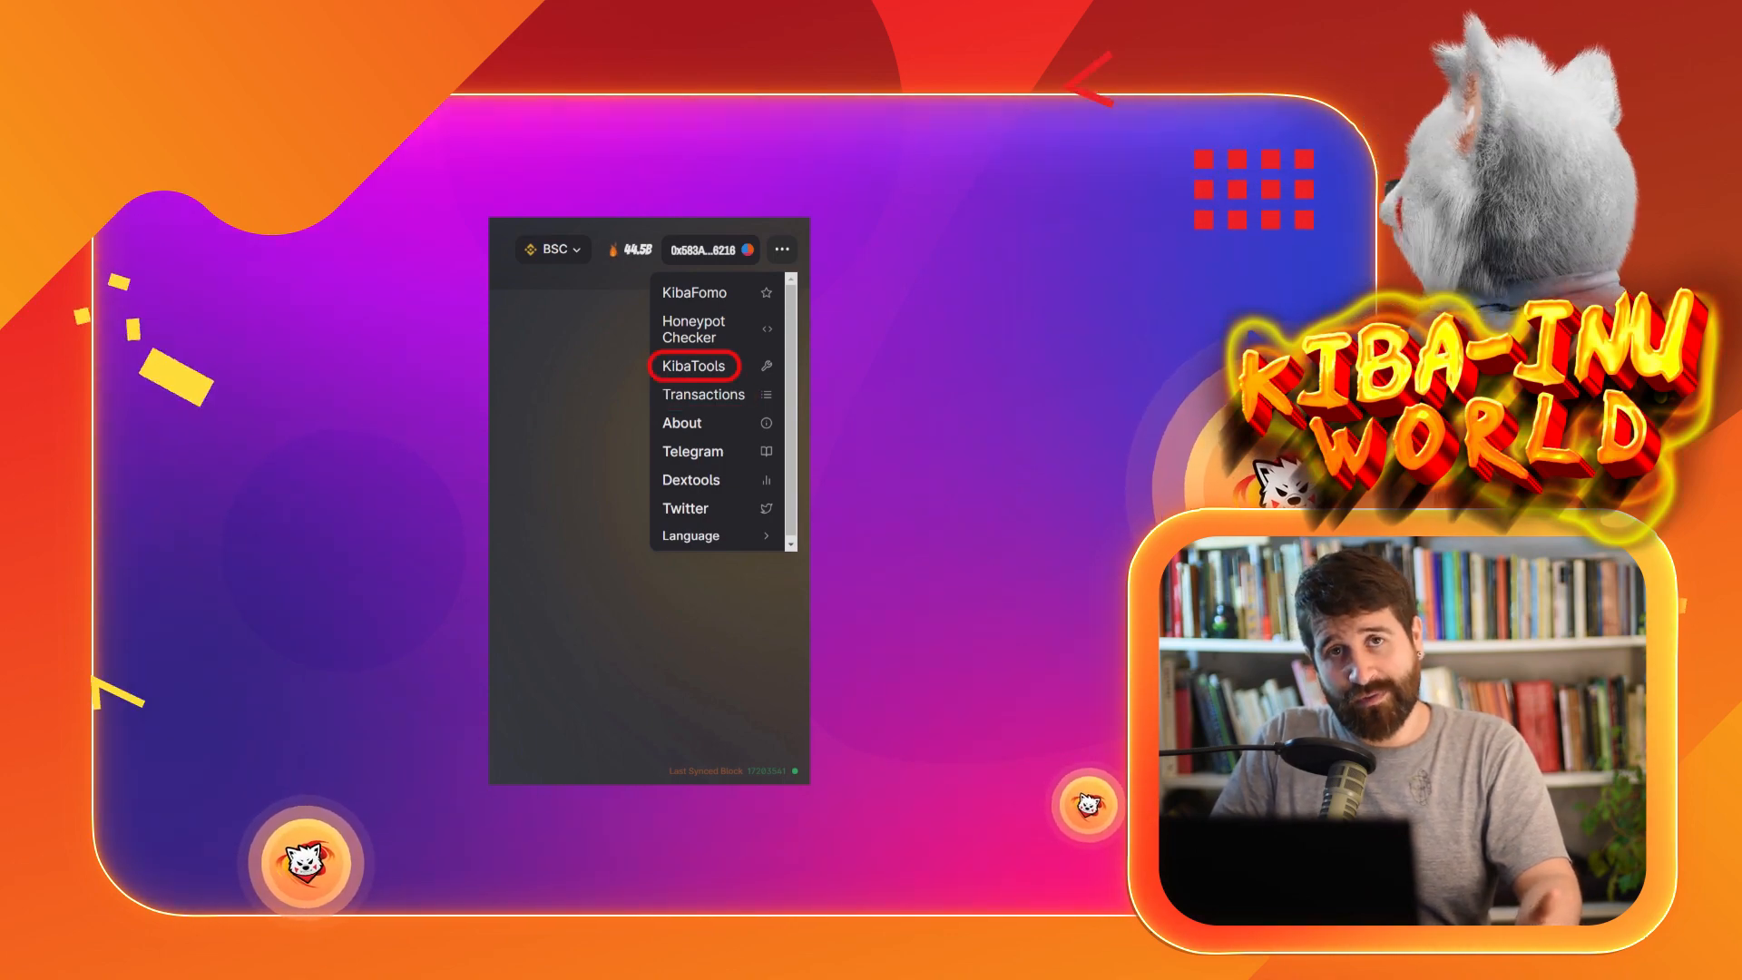
- Browse KibaTools' services and its Farms staking pools
click(691, 365)
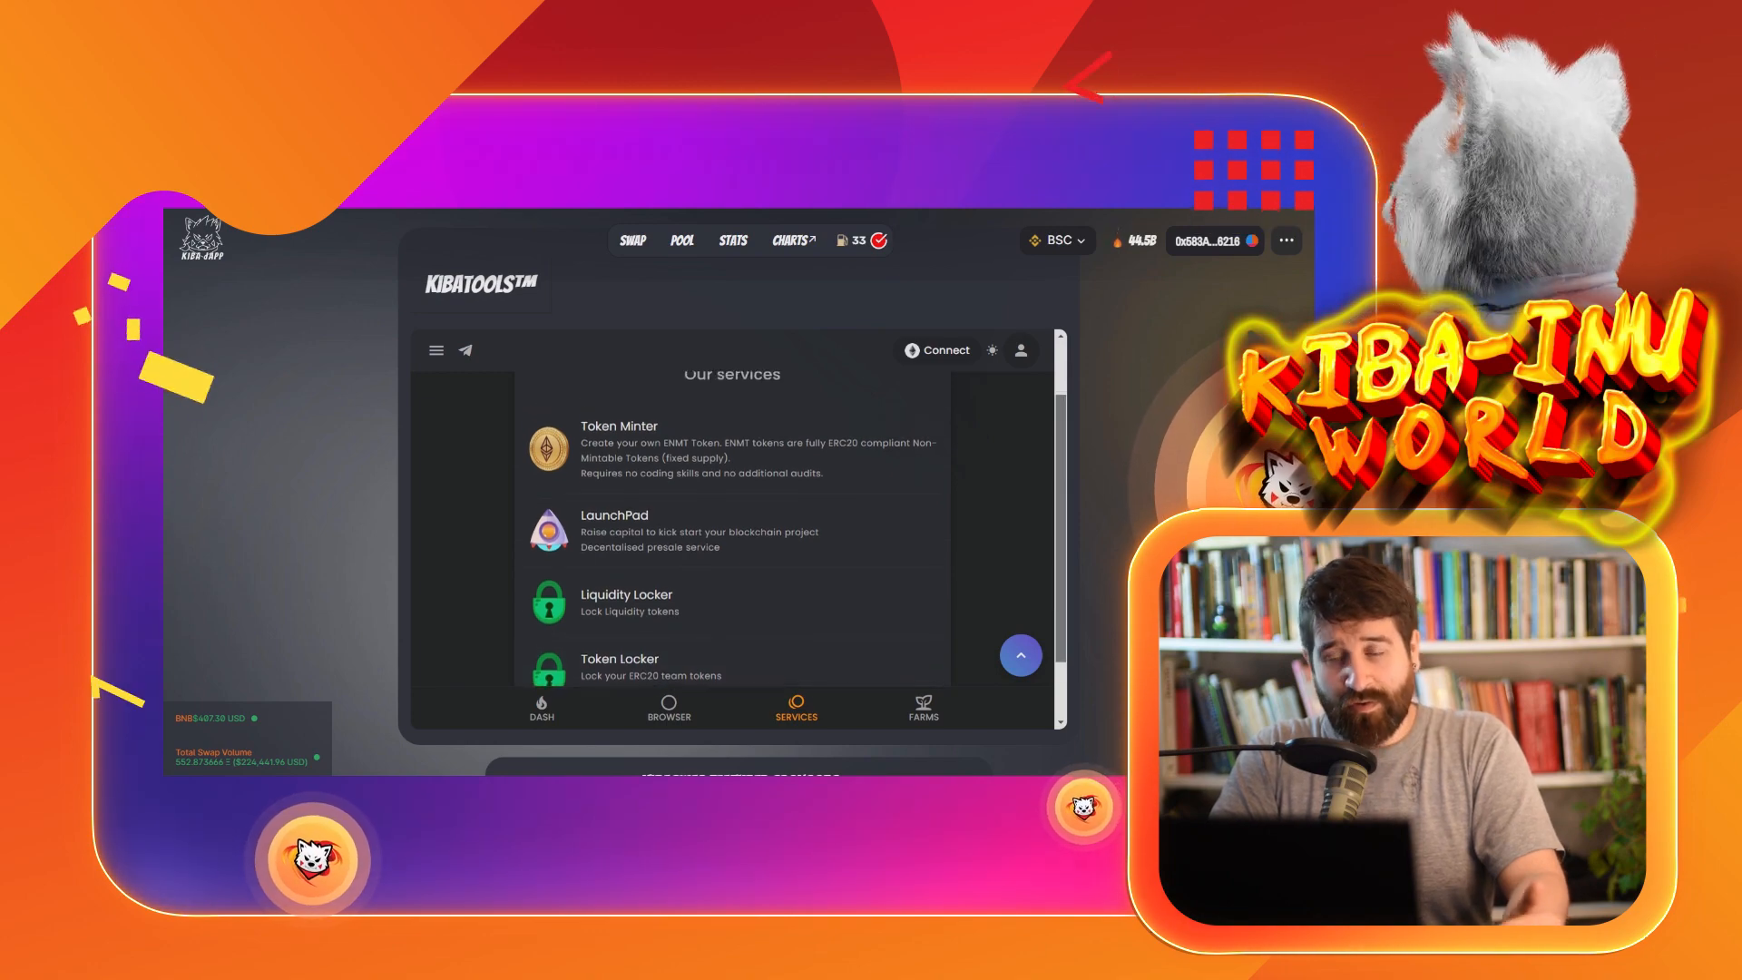
click(667, 707)
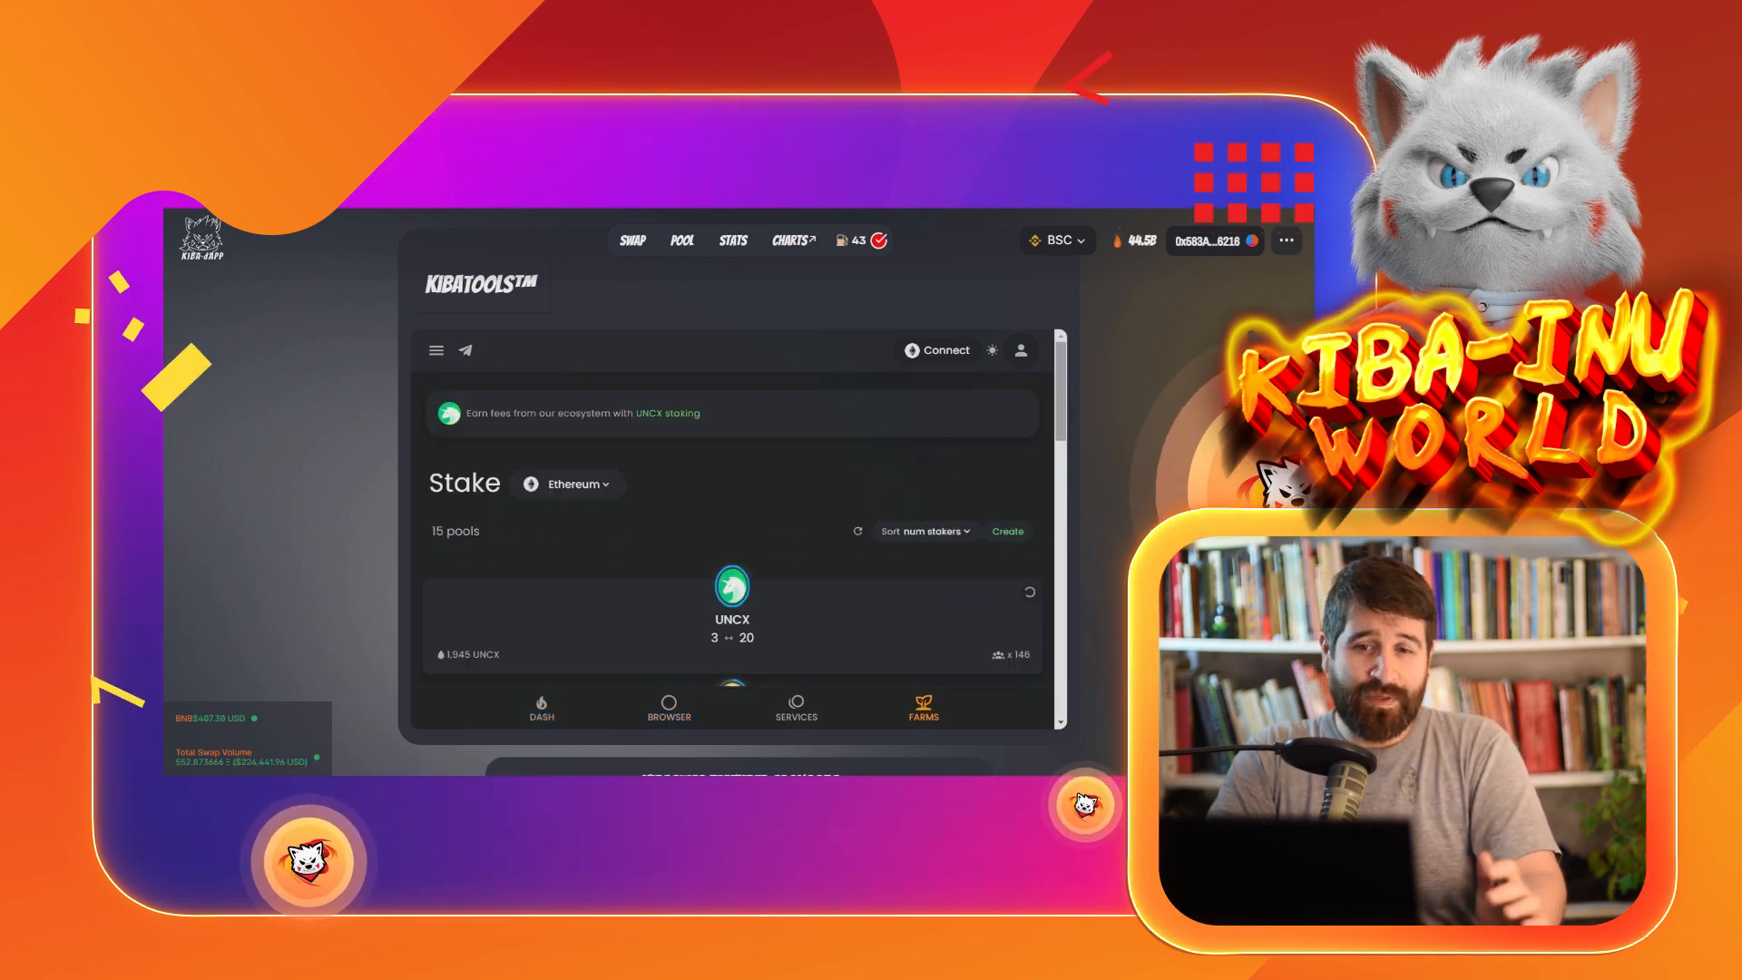
scroll(down, 3)
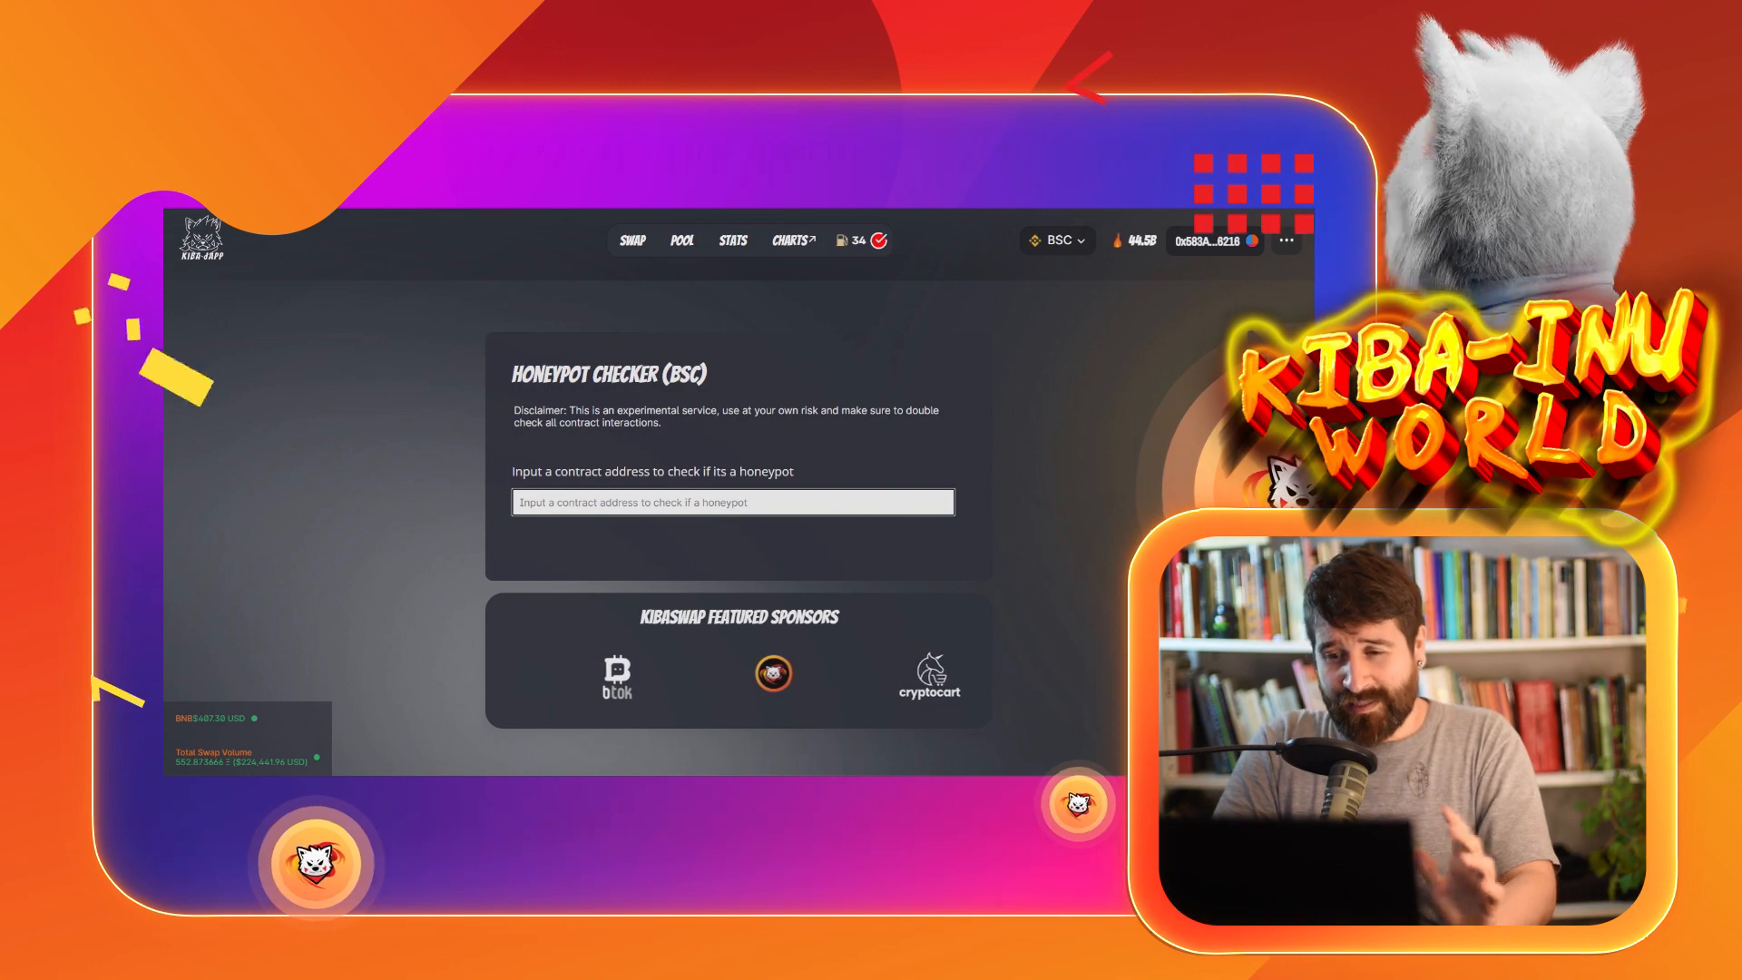
- Visit the Kiba Inu website and scroll to its 'Join the Kiba Krew' community section
click(731, 502)
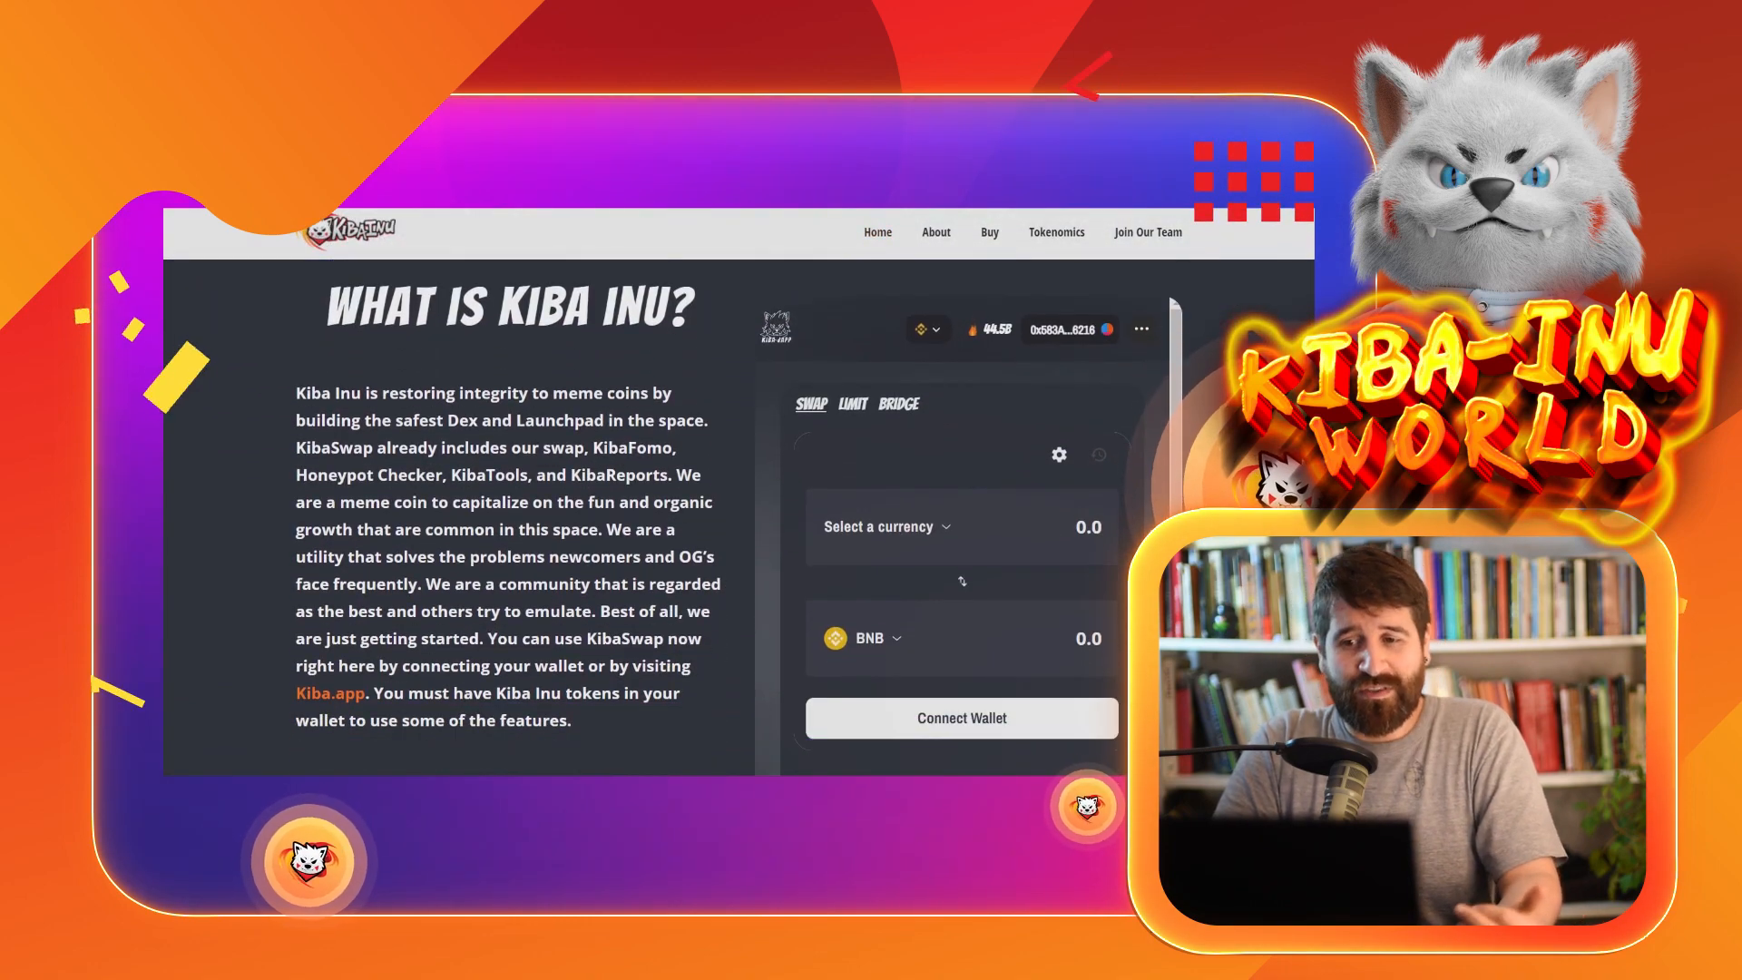
scroll(down, 3)
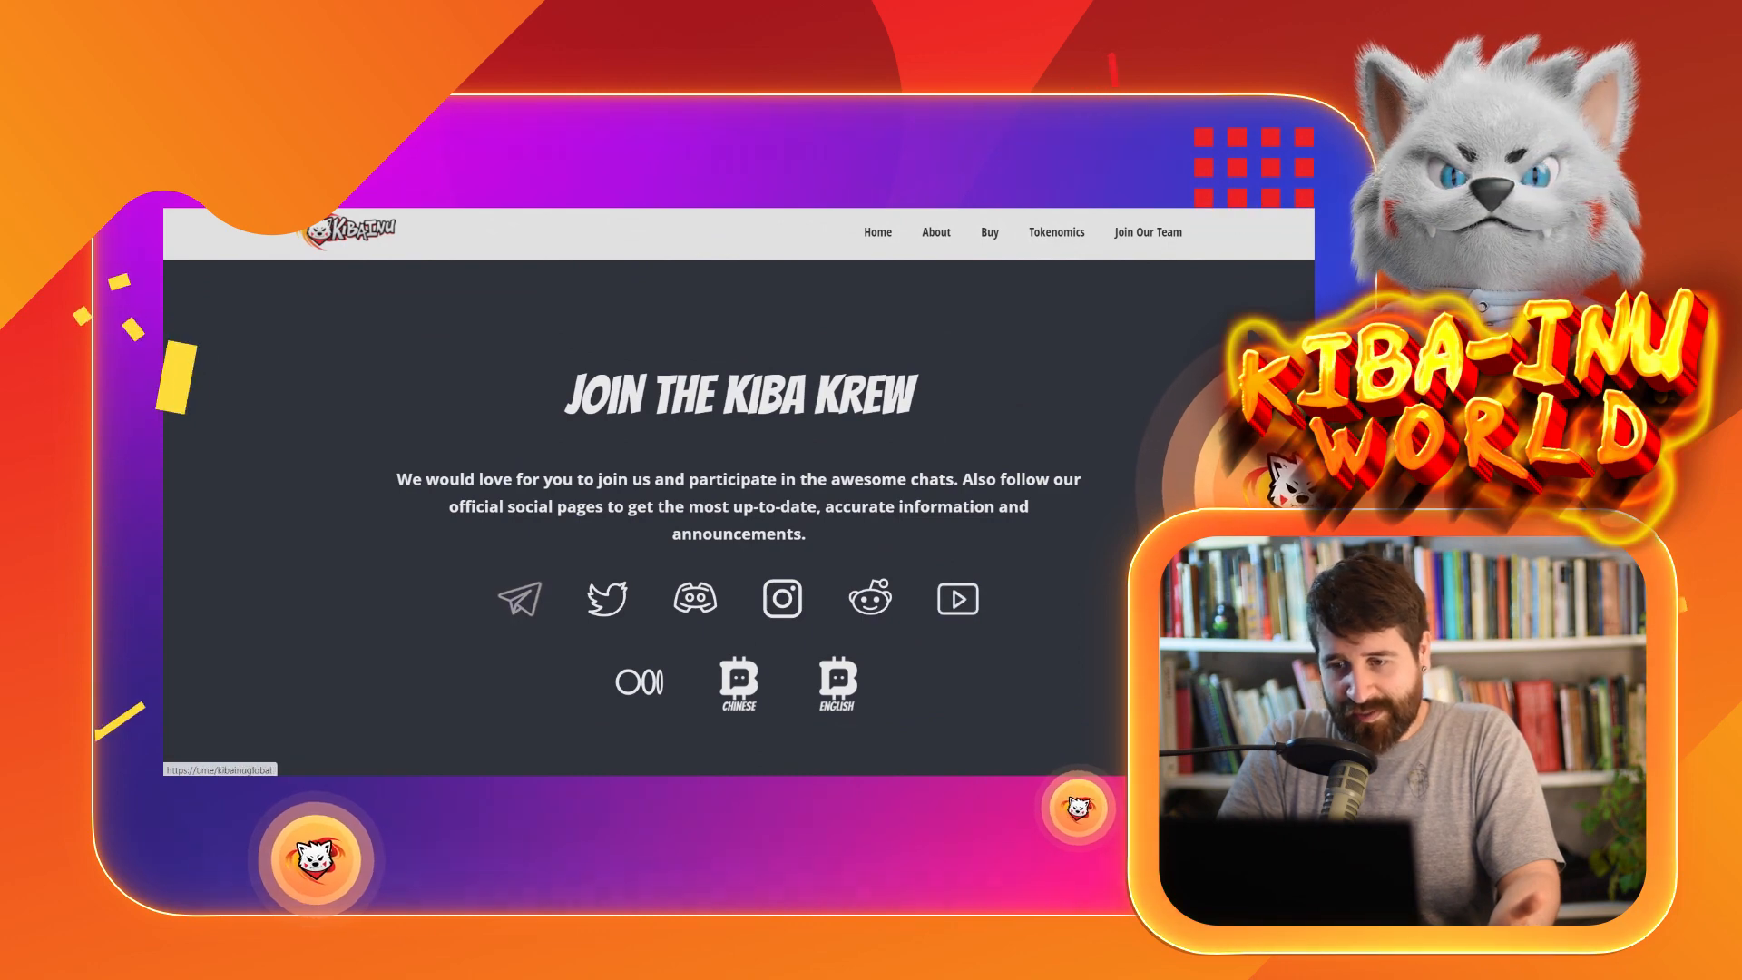
mouse_move(694, 599)
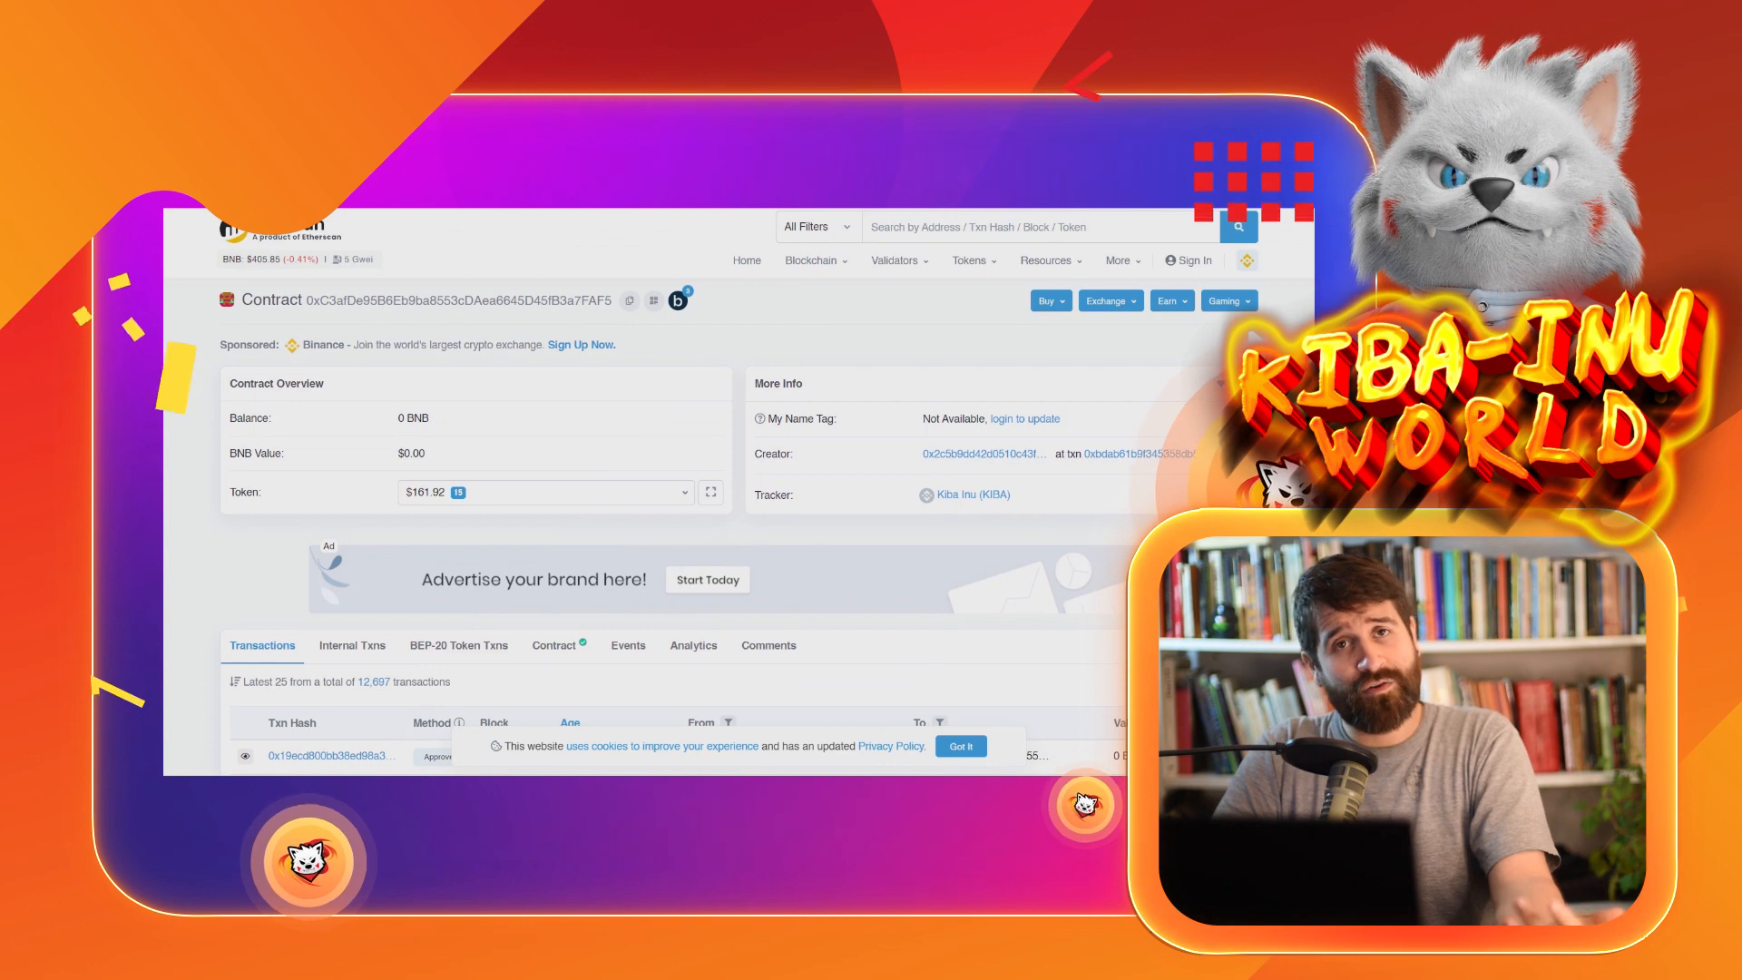
mouse_move(630, 300)
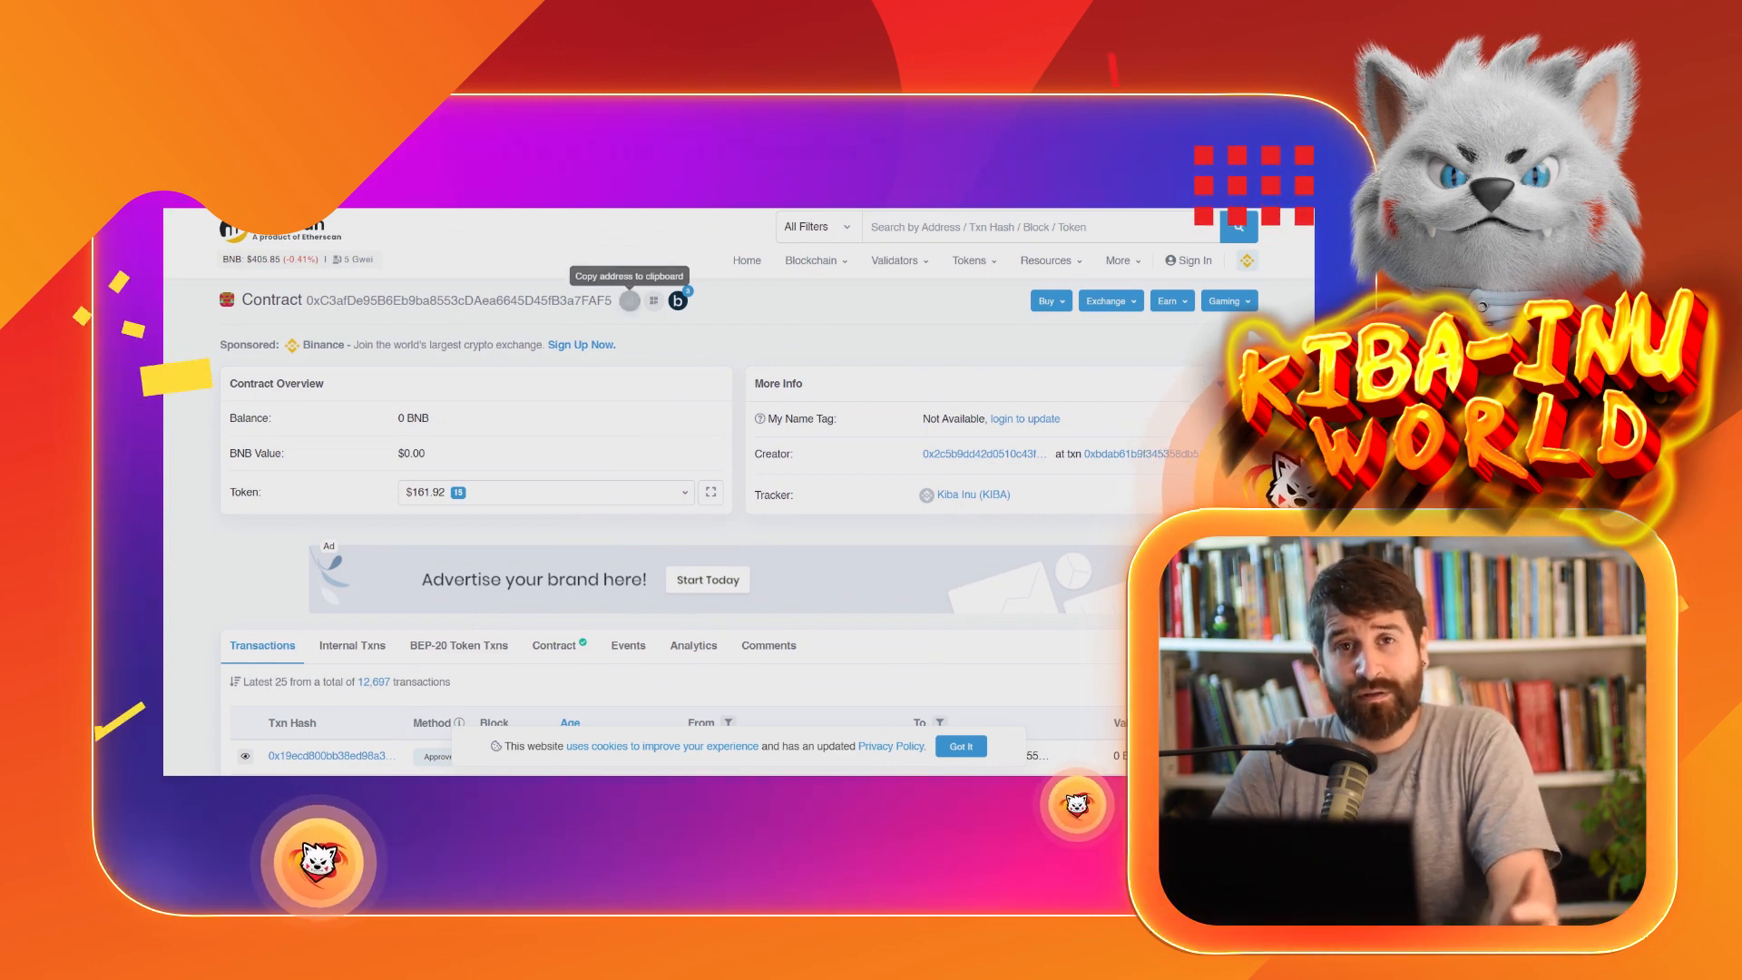
- Check the Kiba Inu contract 0xC3afDe95...3a7FAF5 in the Honeypot Checker; it passes
click(629, 299)
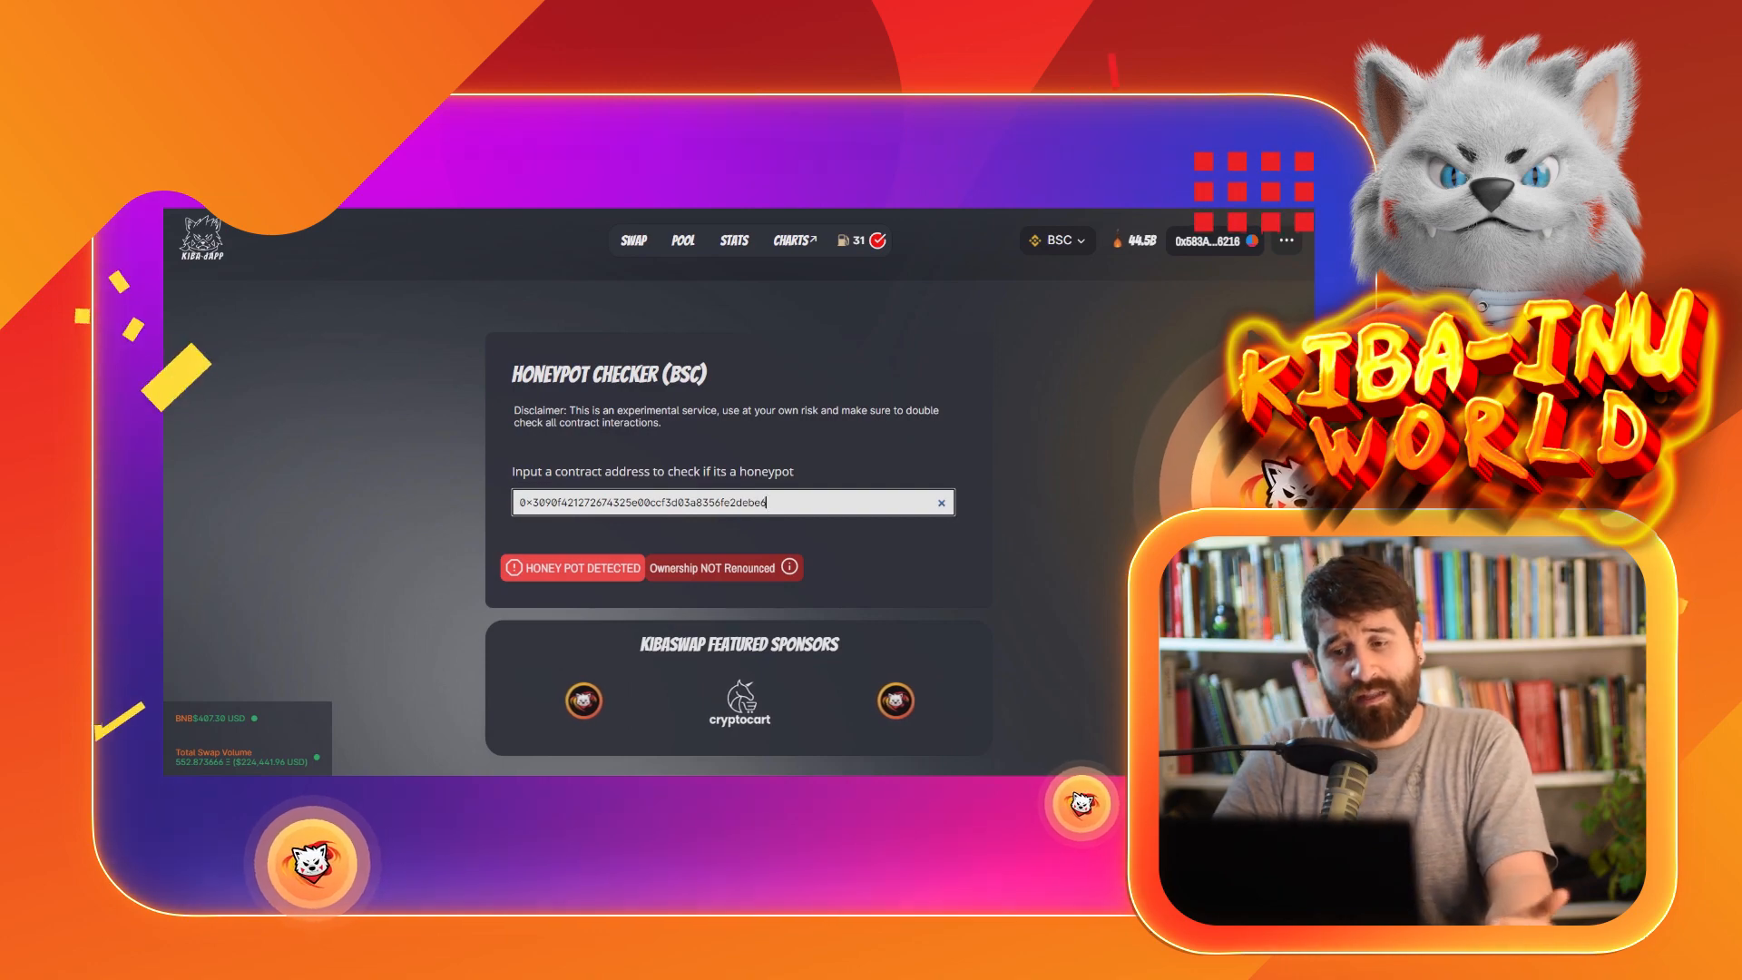
click(939, 502)
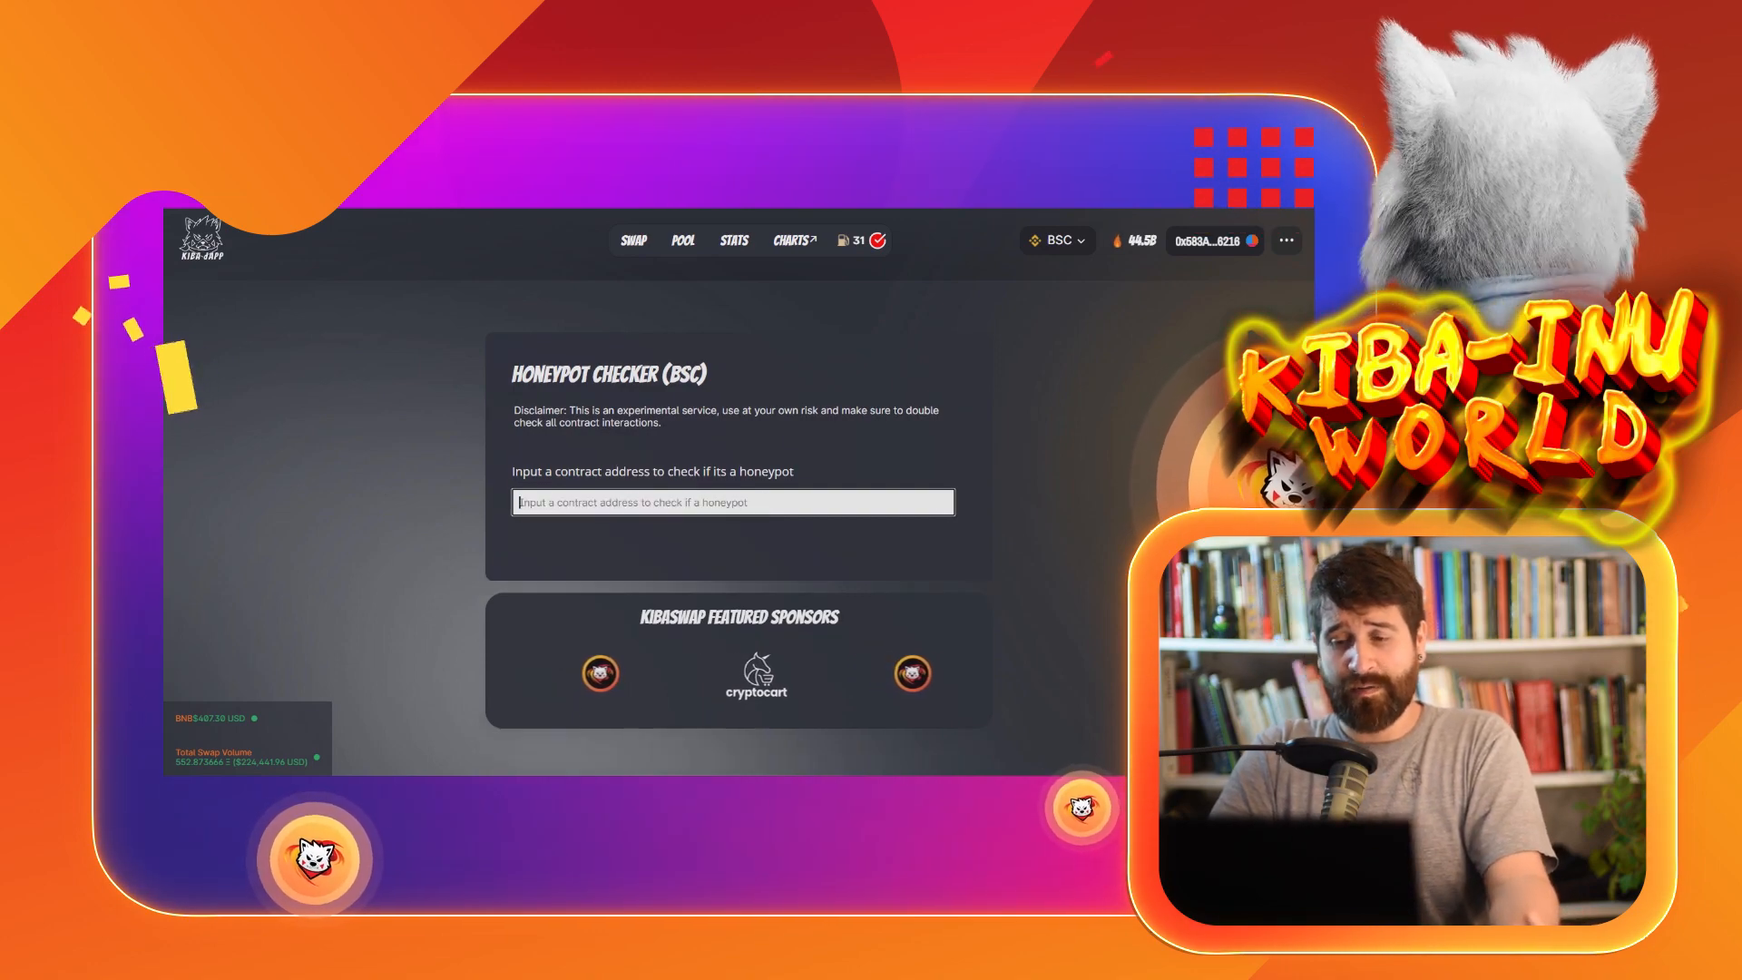
text(0xC3afDe95B6Eb9ba8553cDAea6645D45fB3a7FAF5)
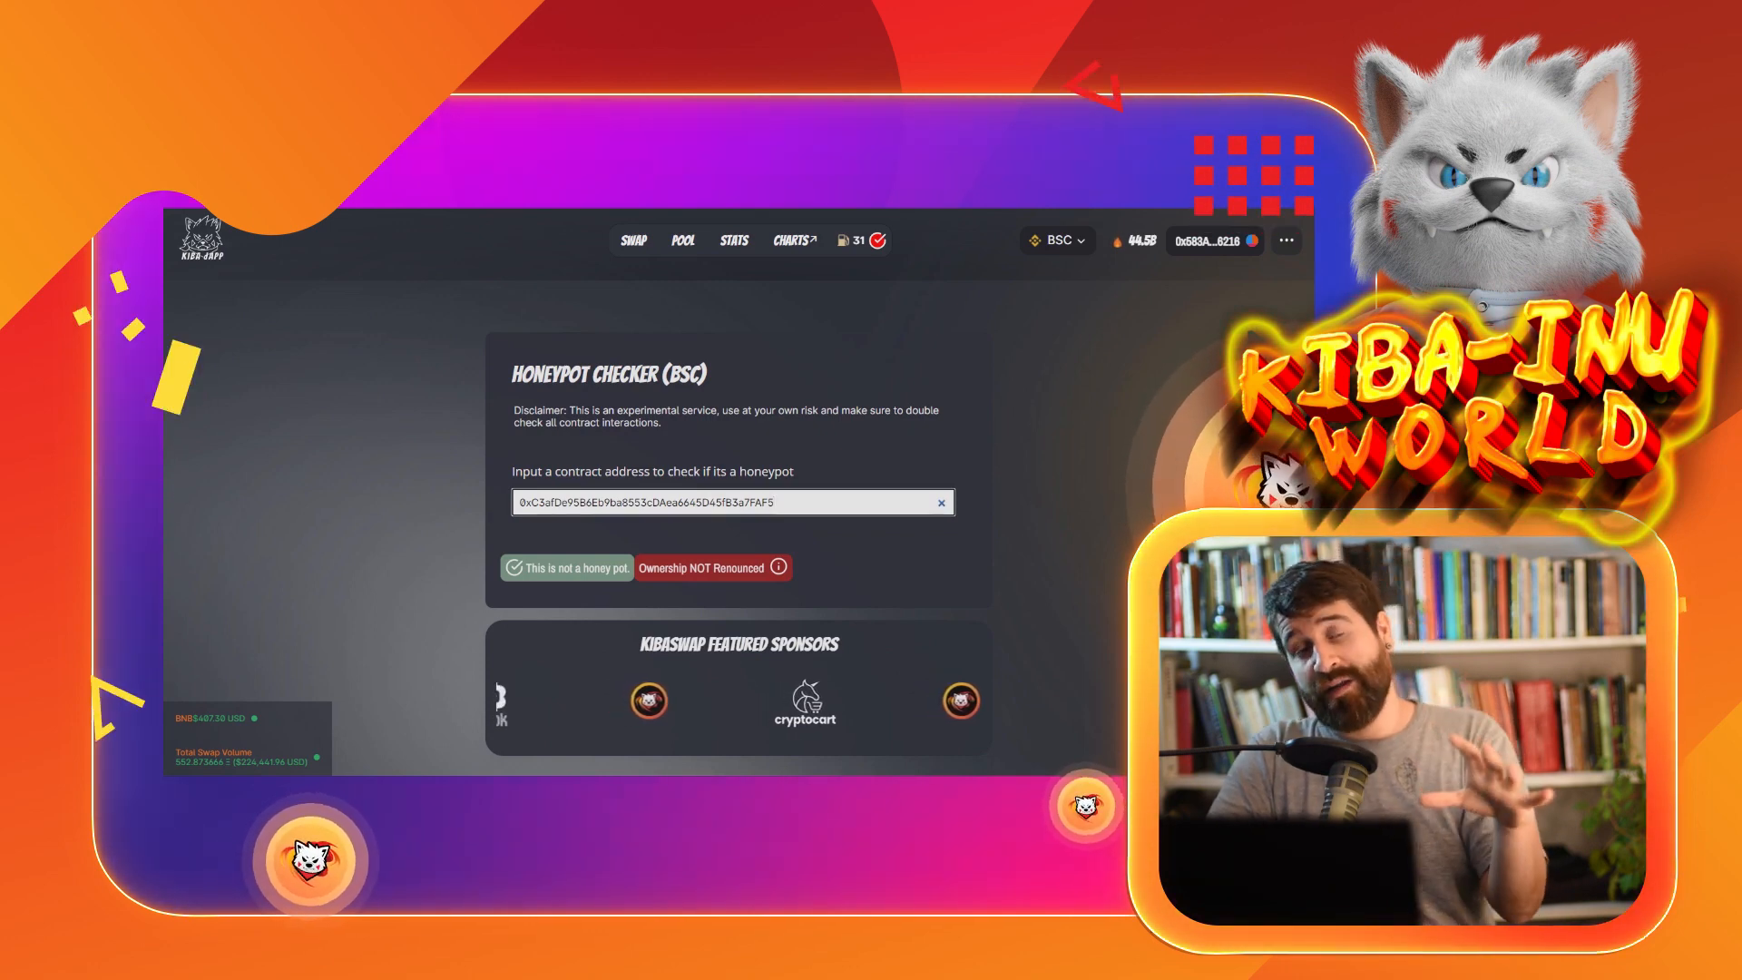
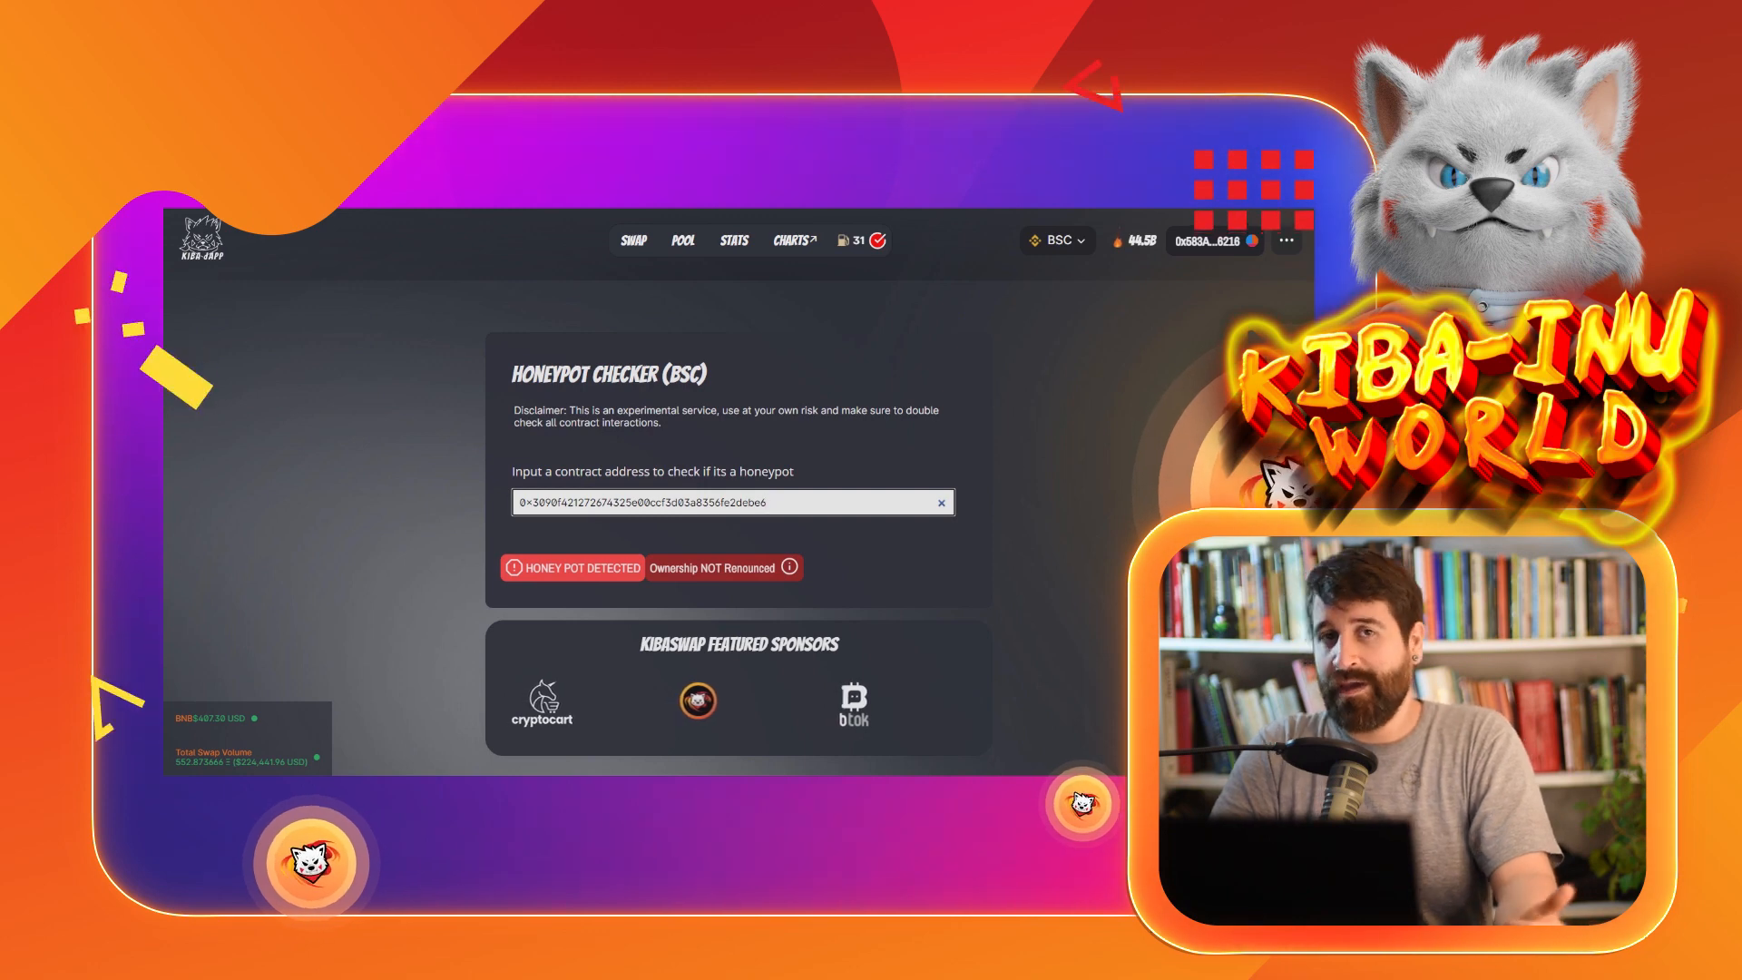
- Check address 0x3090f421...fe2debe, see it flagged as a honeypot, then clear the field
click(940, 503)
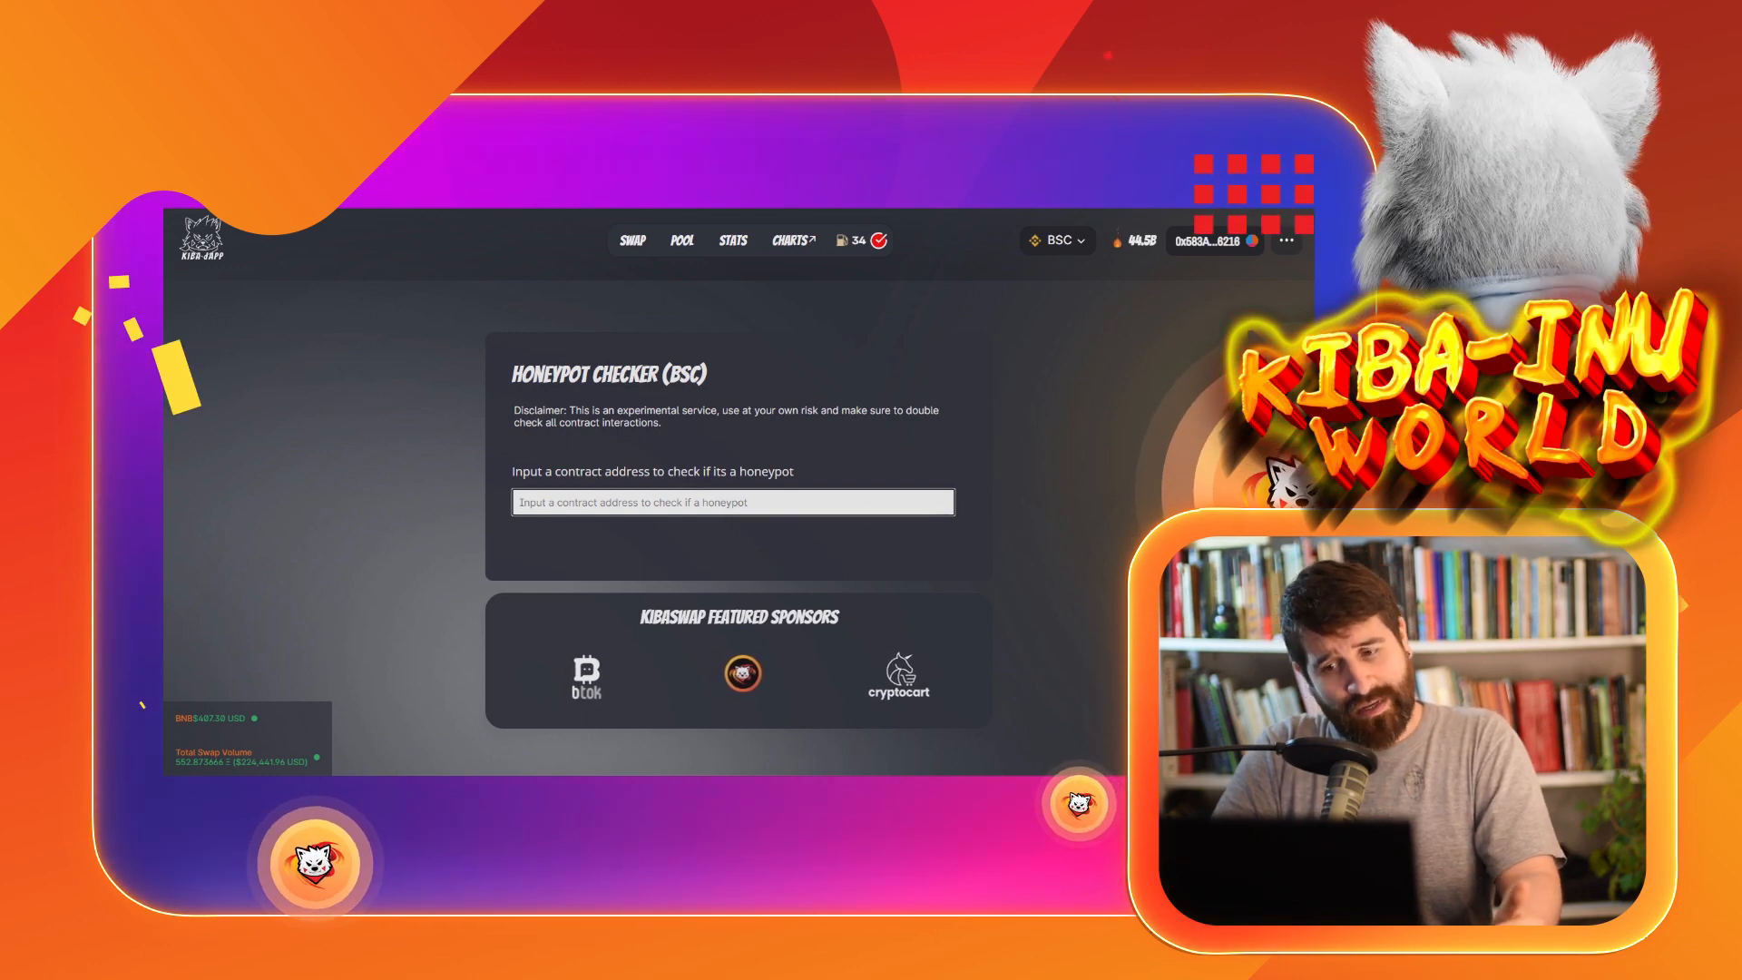
click(731, 502)
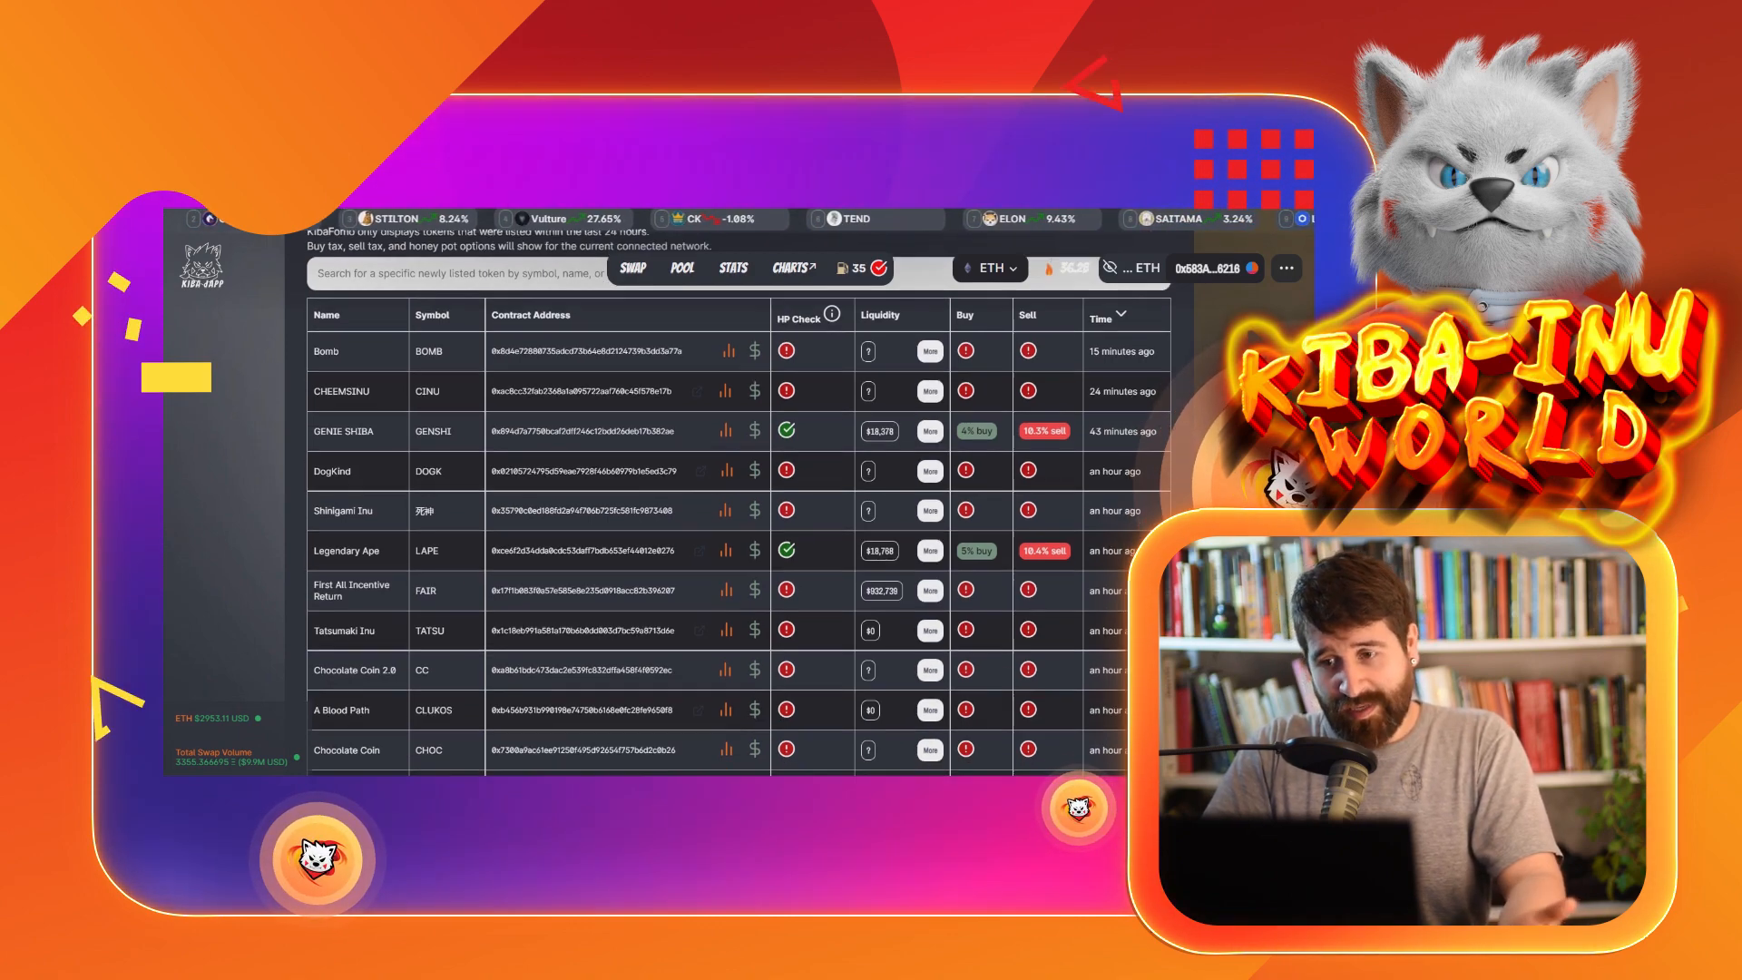
- Browse the KibaFomo new-token table and enable 'Only Show Safe Listings'
scroll(down, 3)
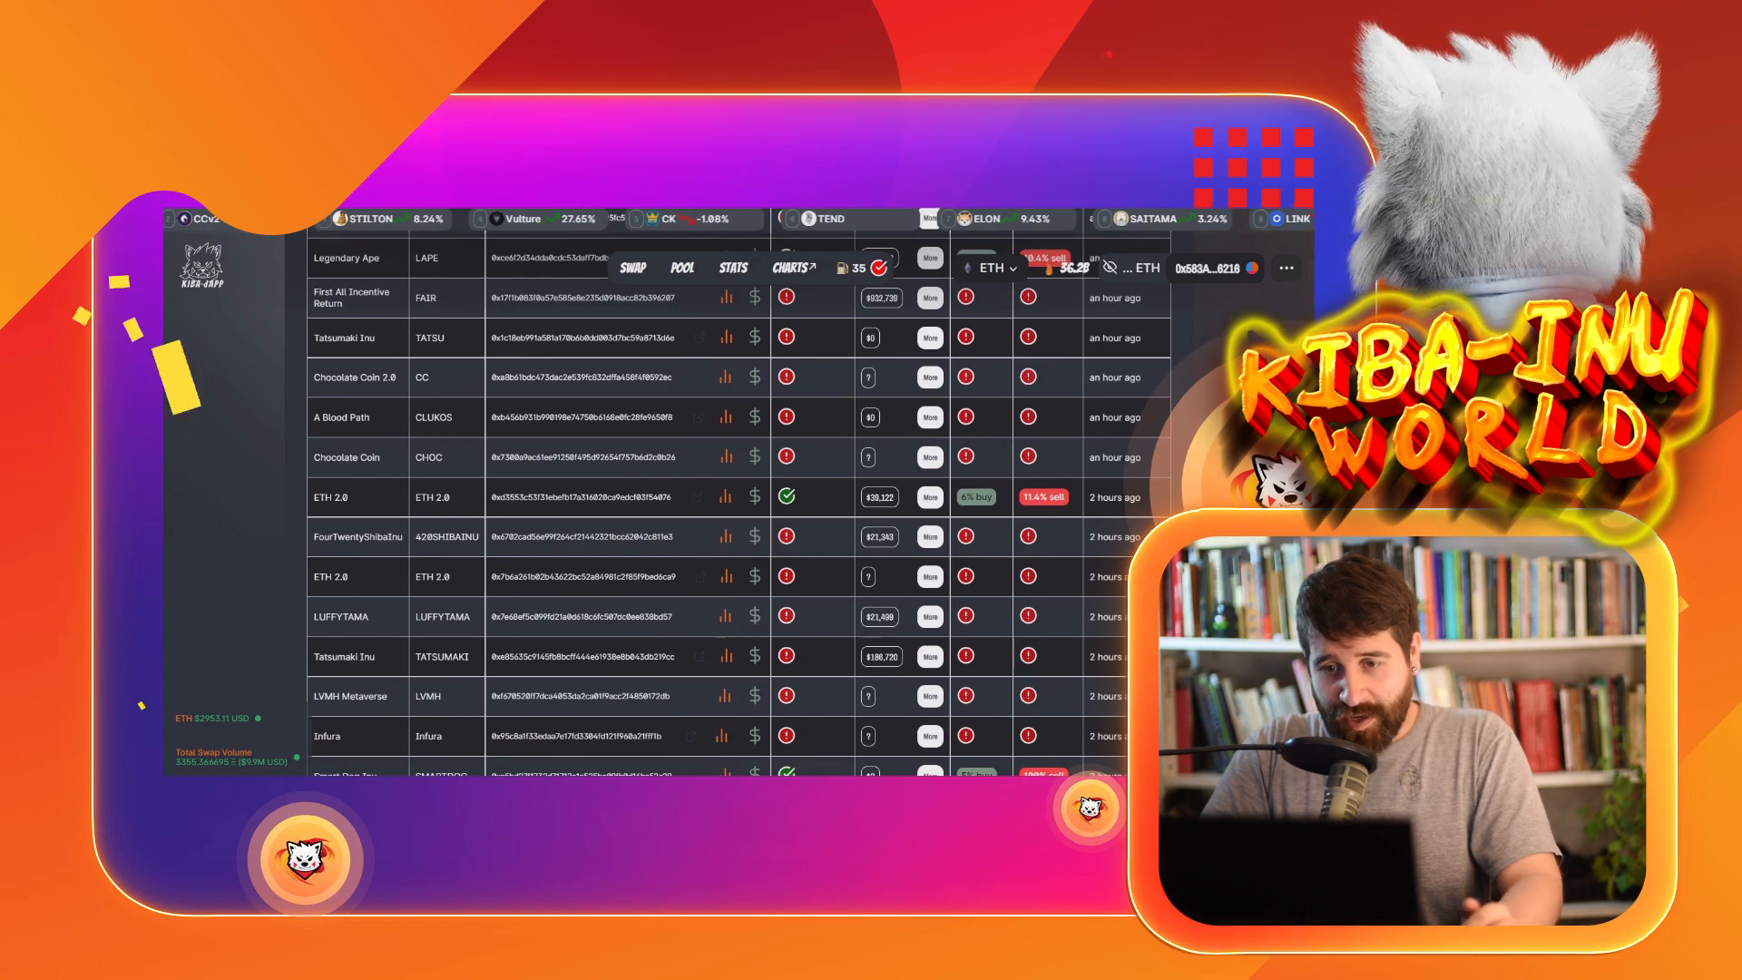
scroll(down, 3)
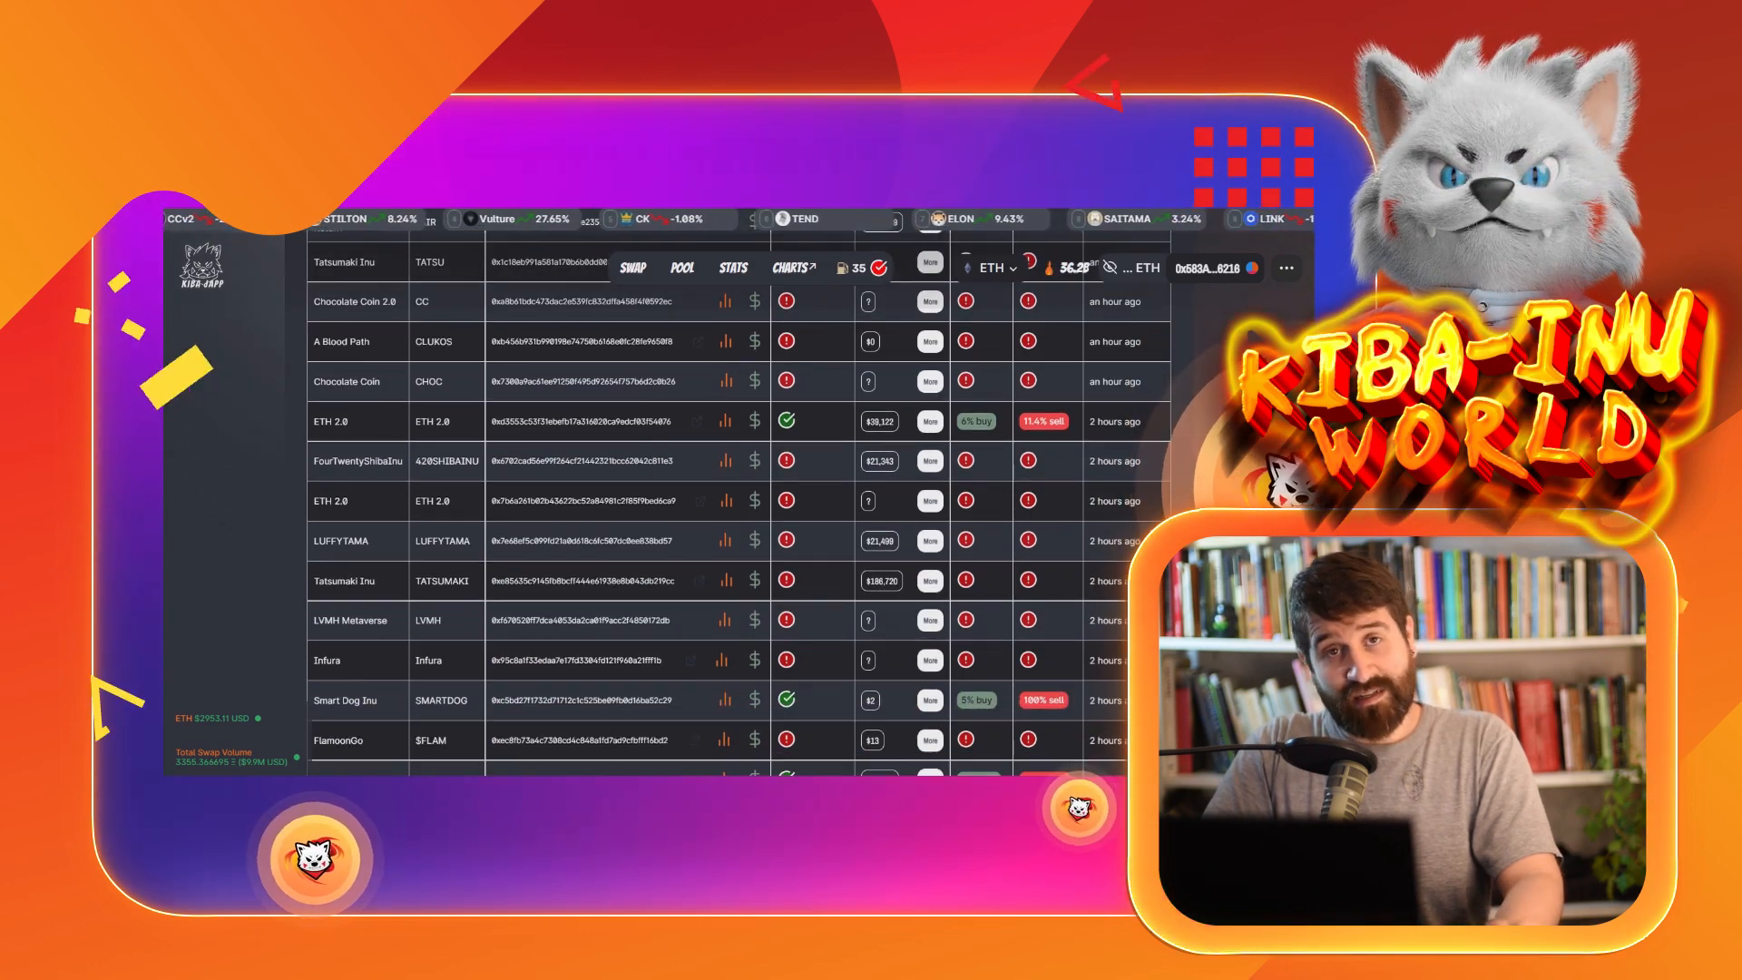
scroll(down, 3)
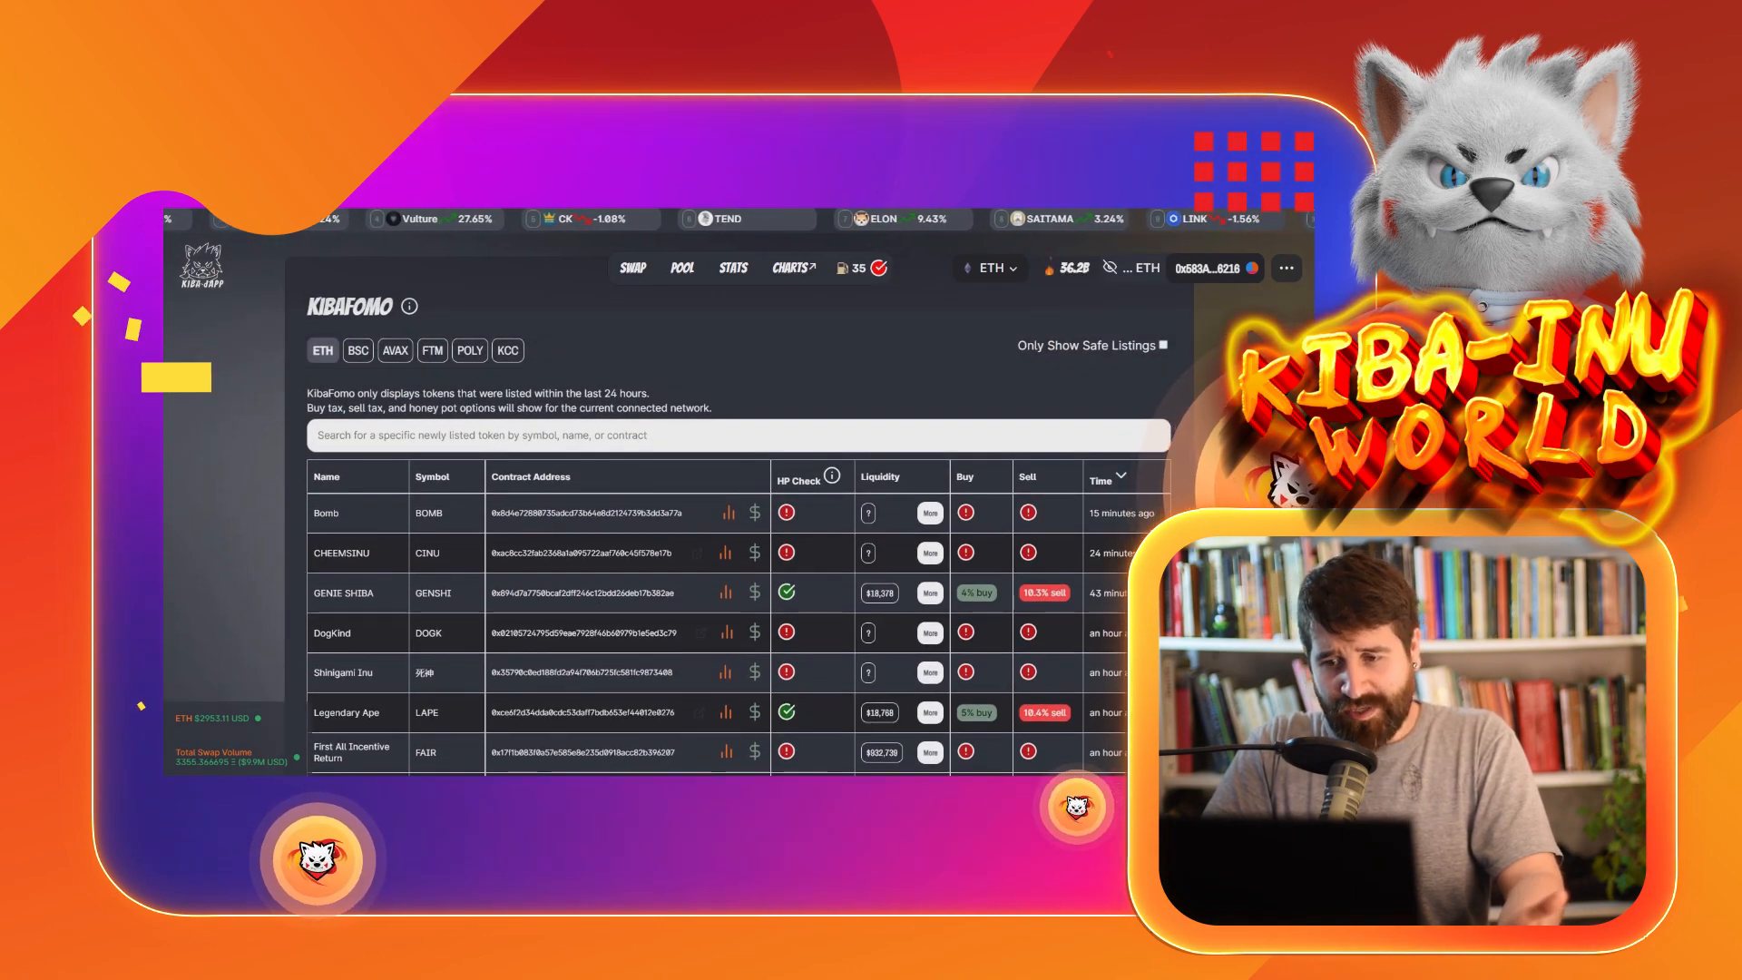
click(1163, 344)
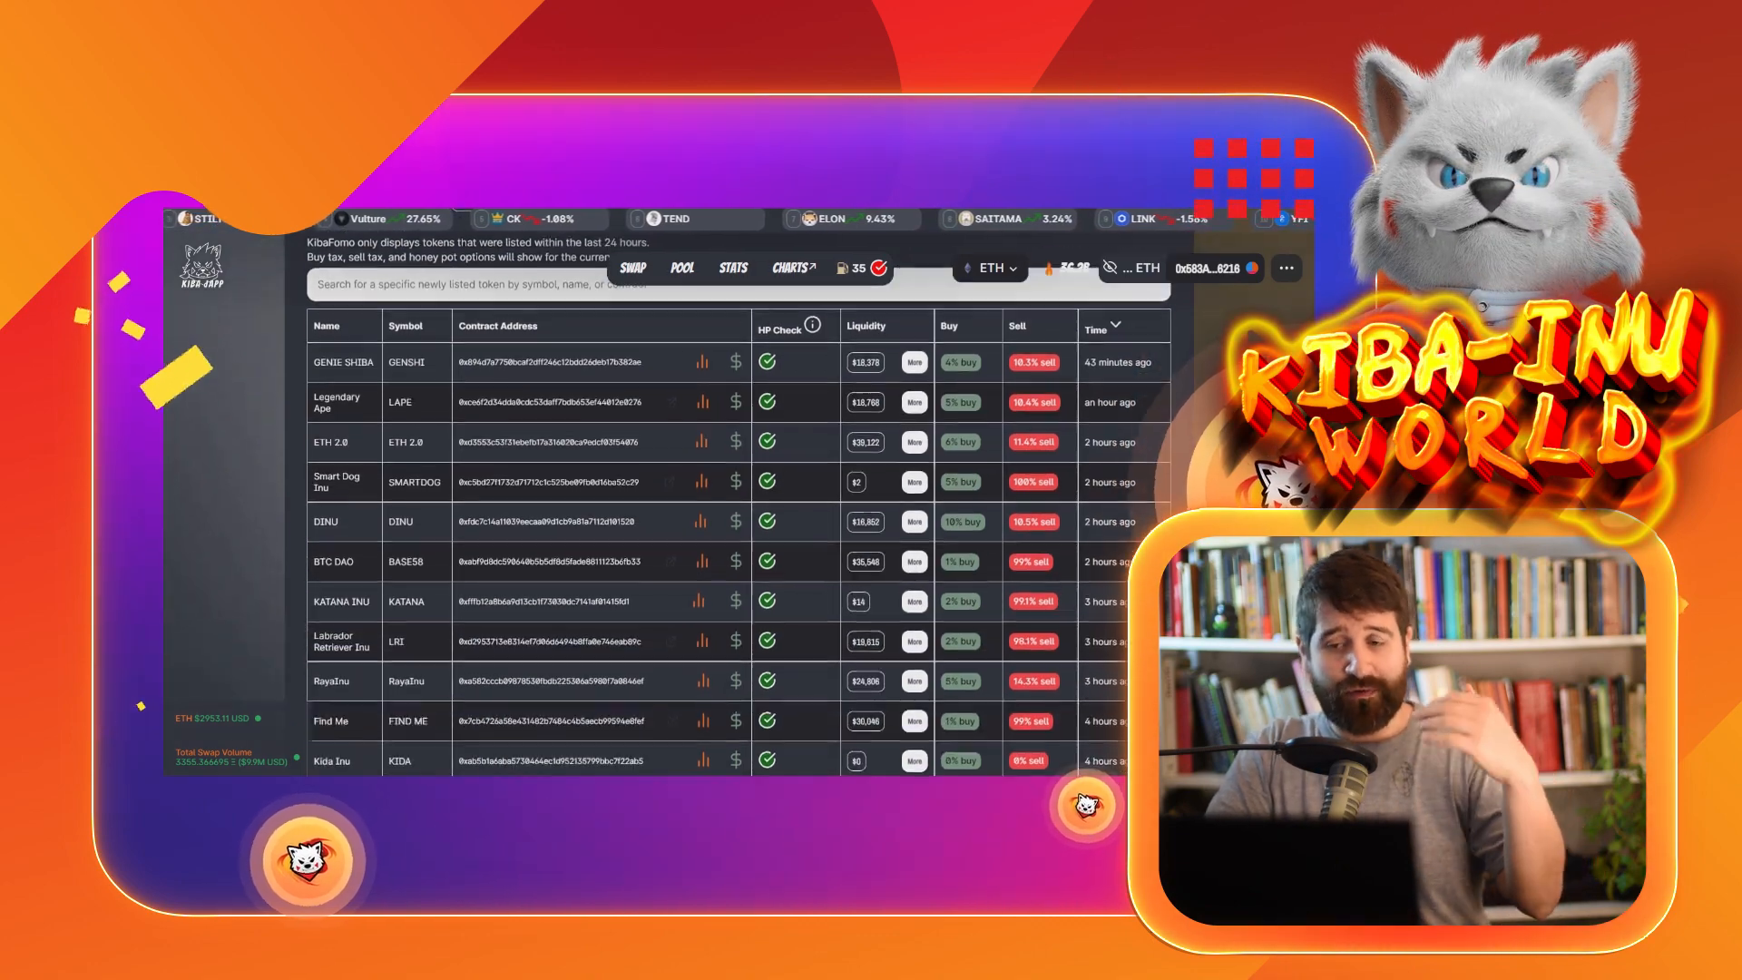
scroll(down, 3)
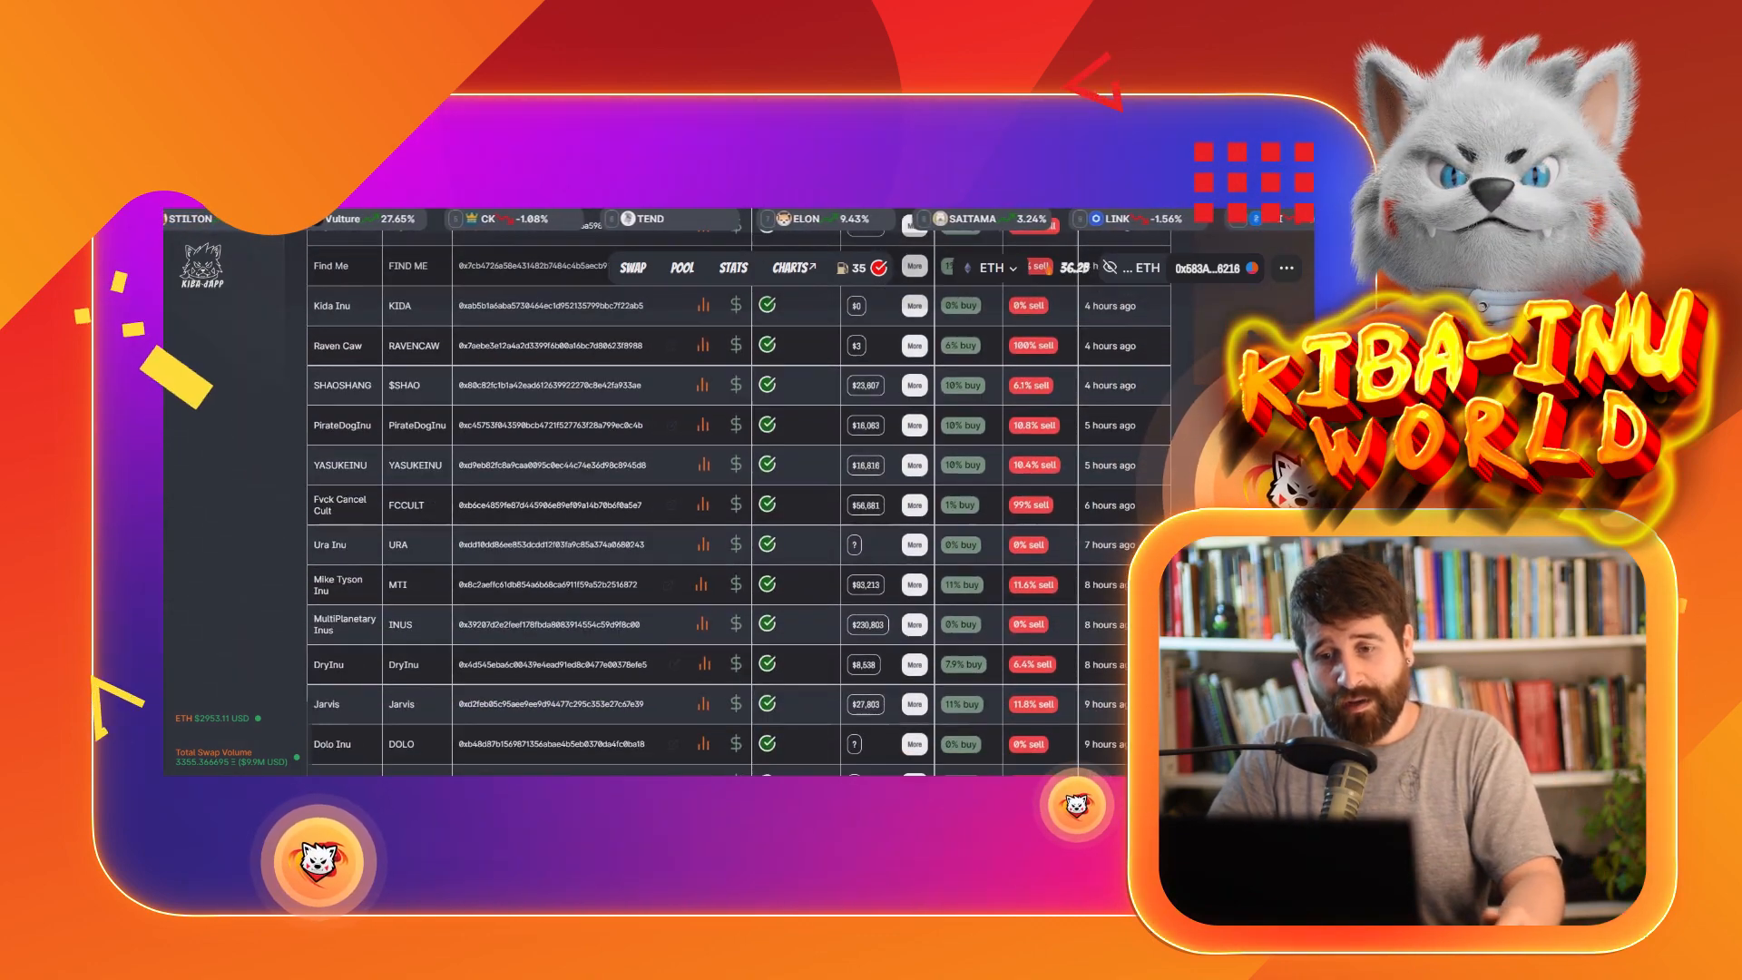